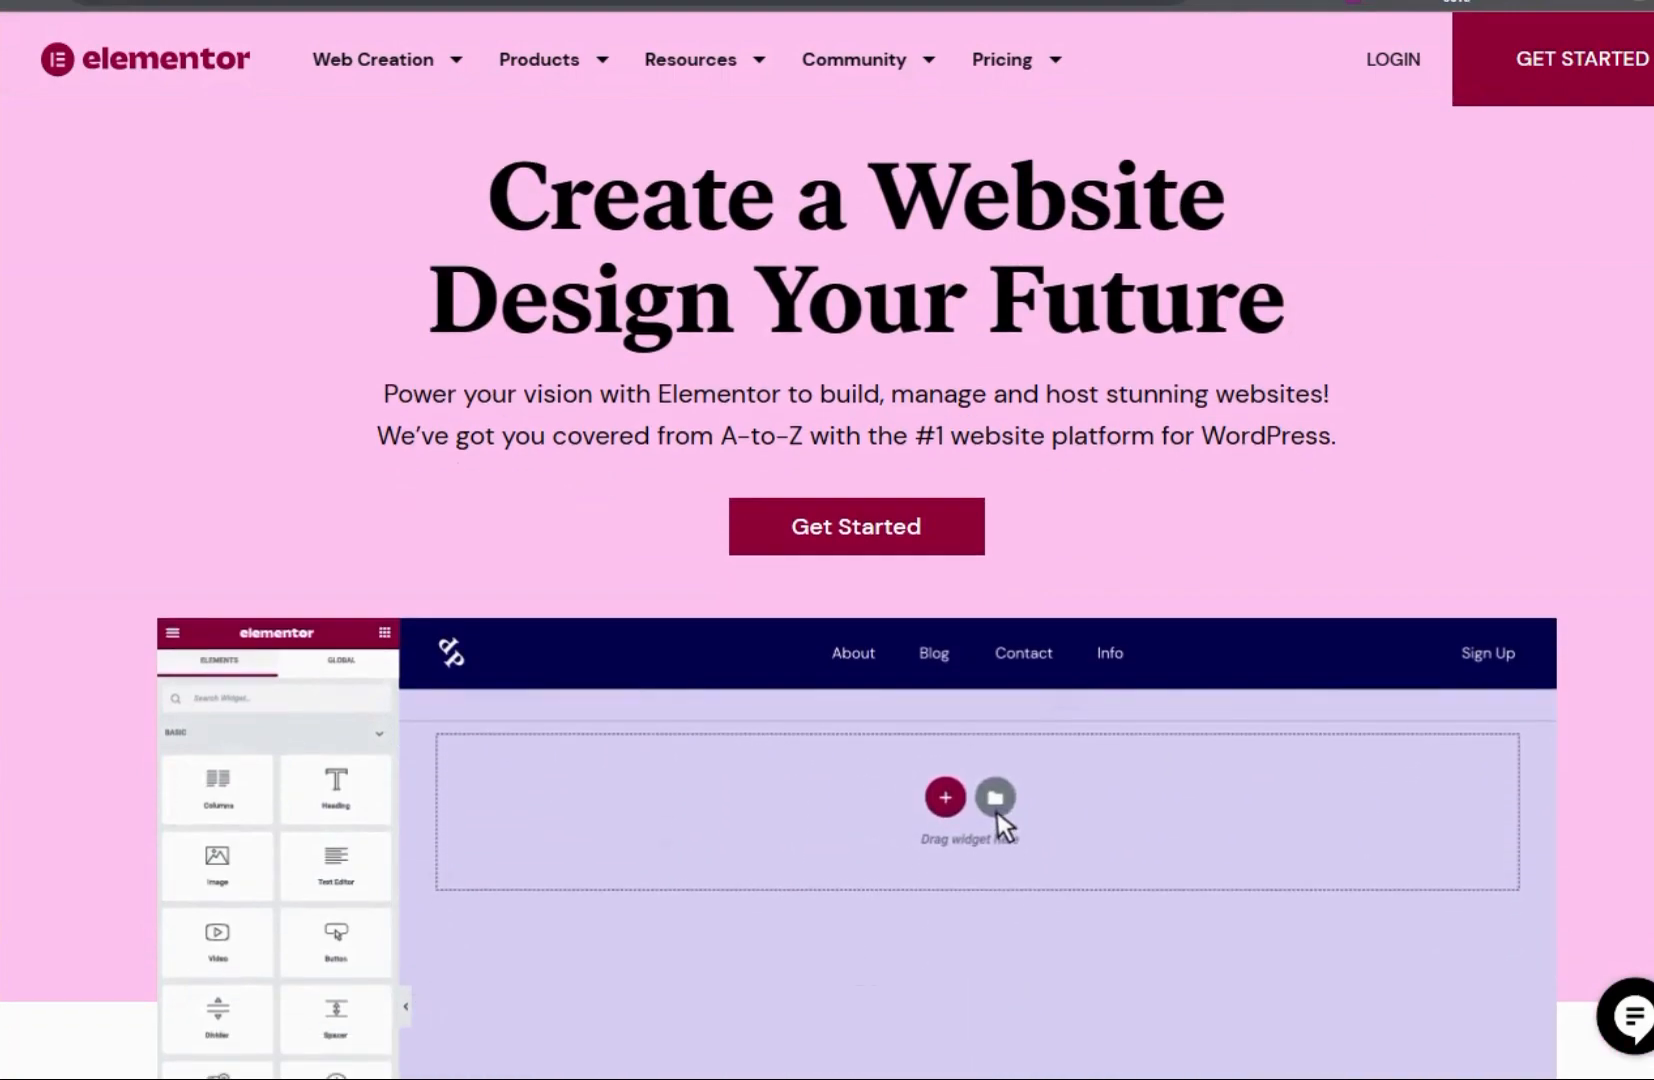
- Browse the Elementor homepage and usage stats, then open the Pro pricing plans ($59–$399/year)
scroll("down", 3)
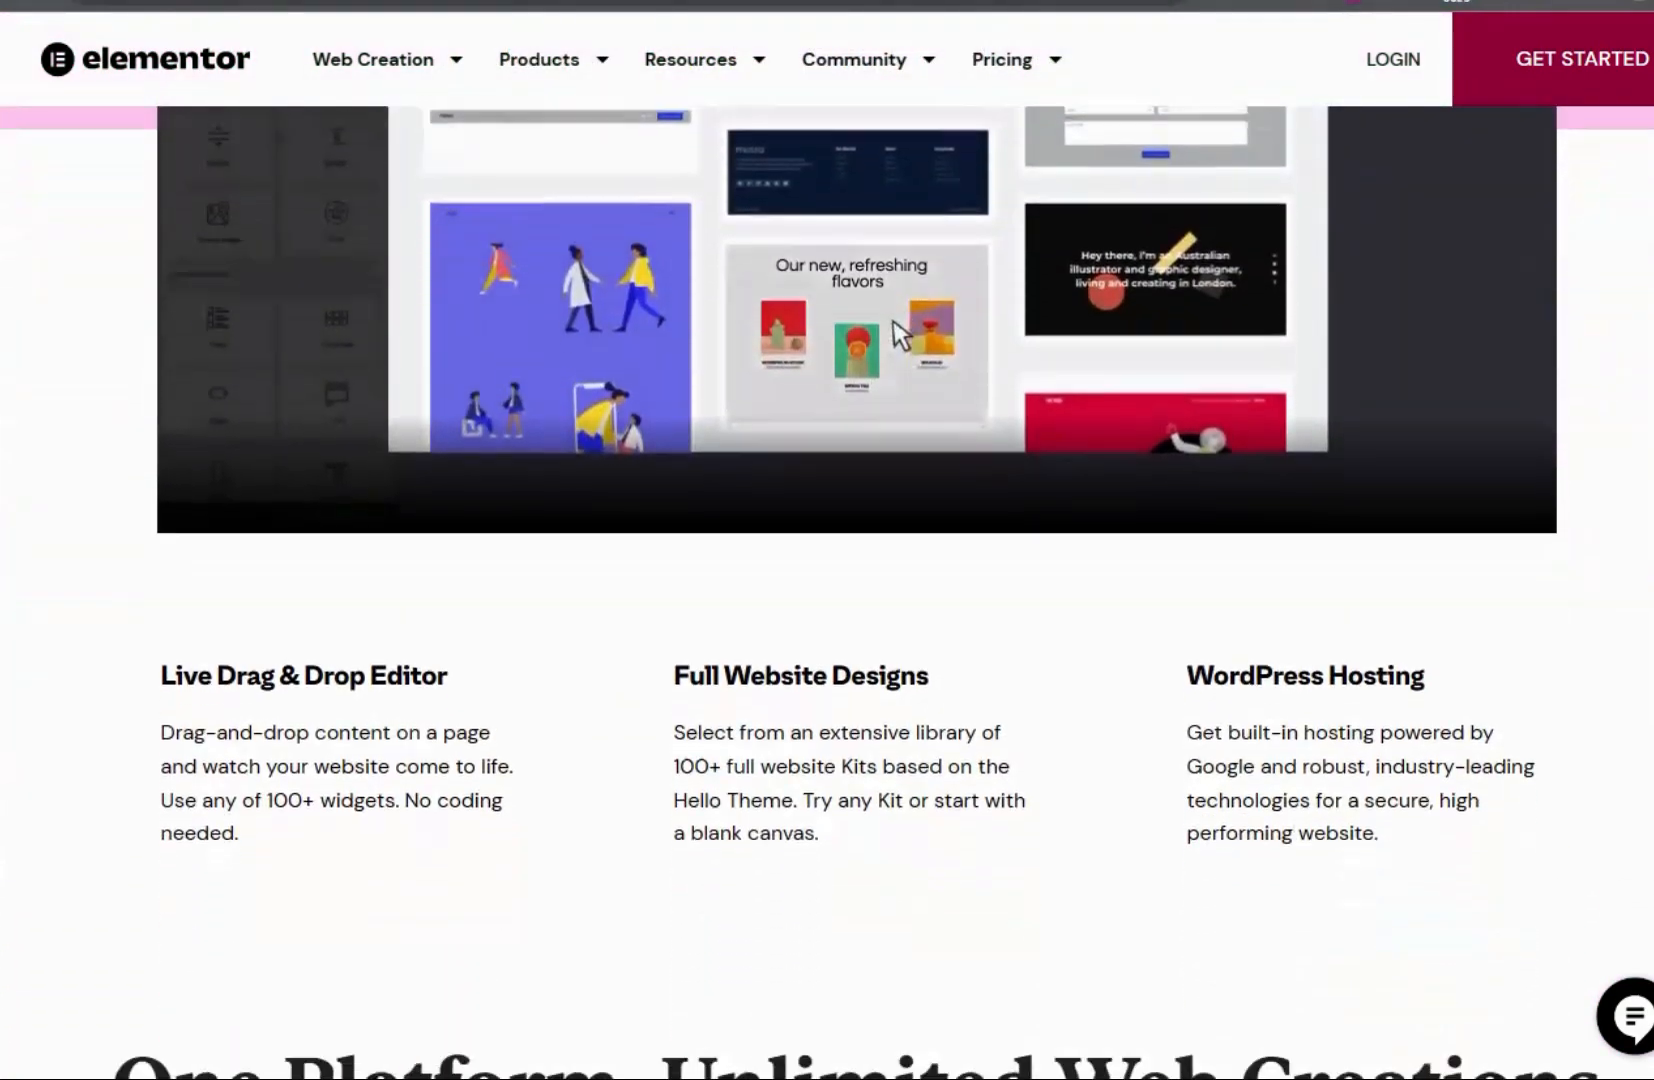
scroll("down", 3)
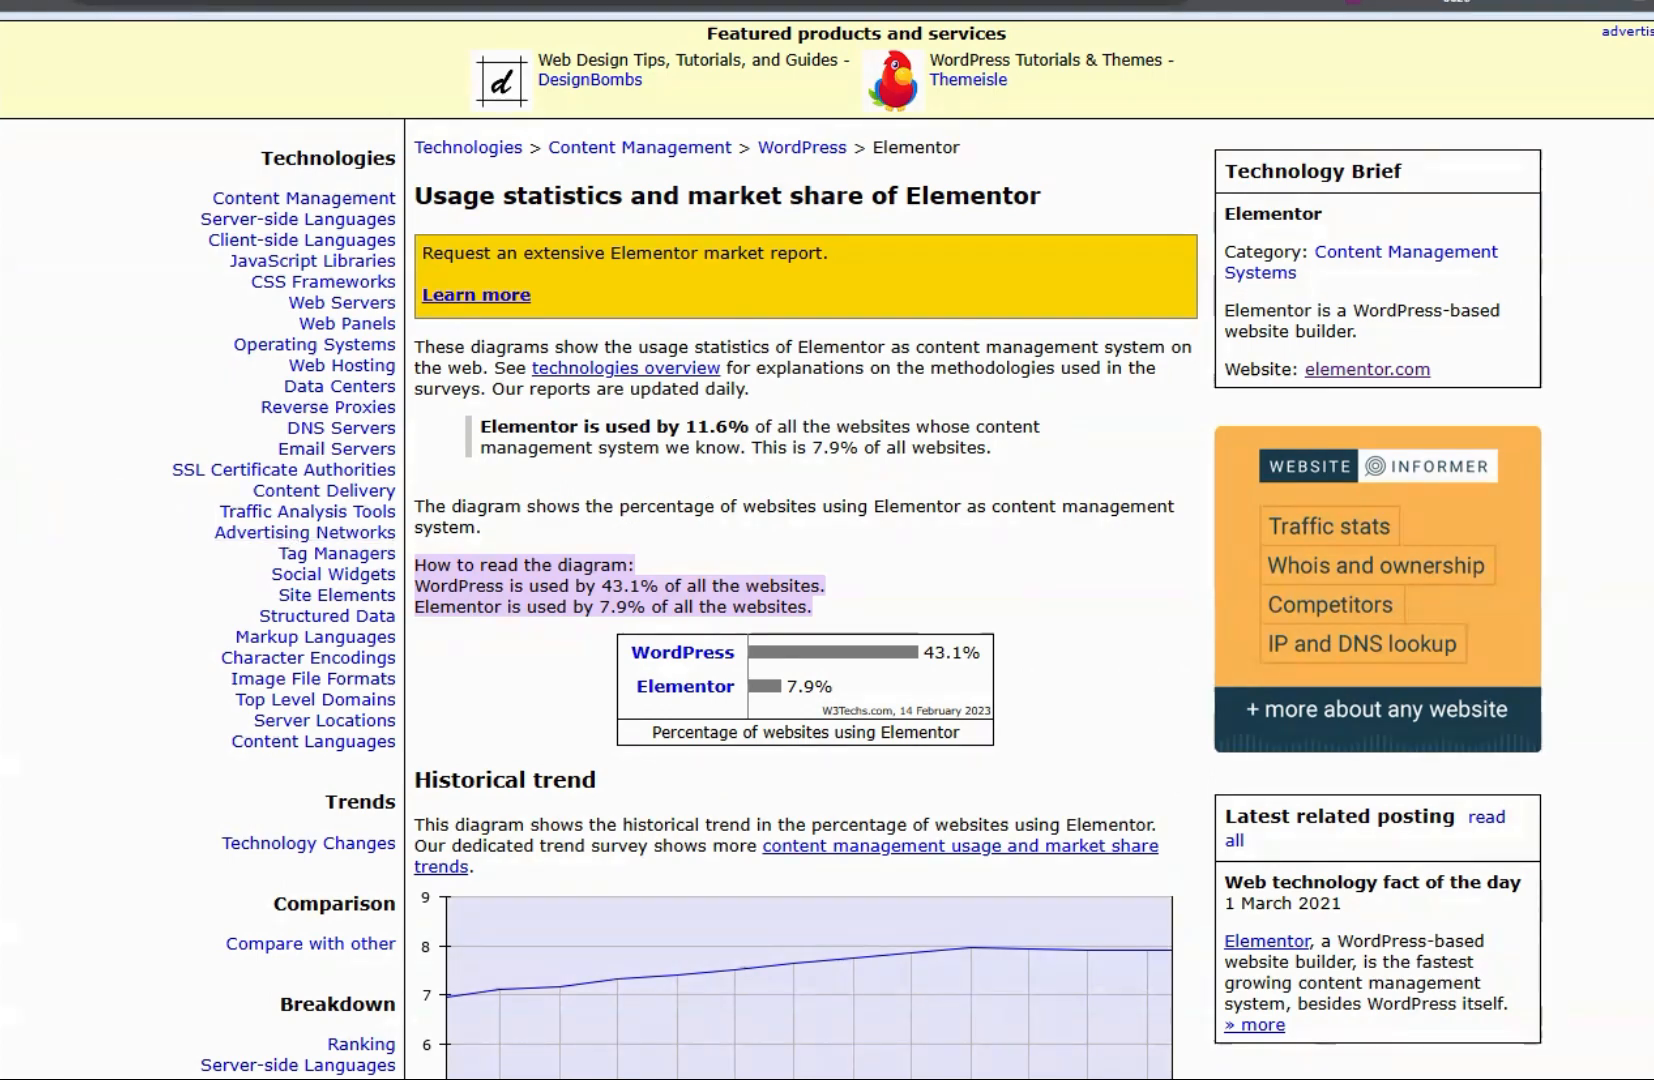
left_click(1366, 369)
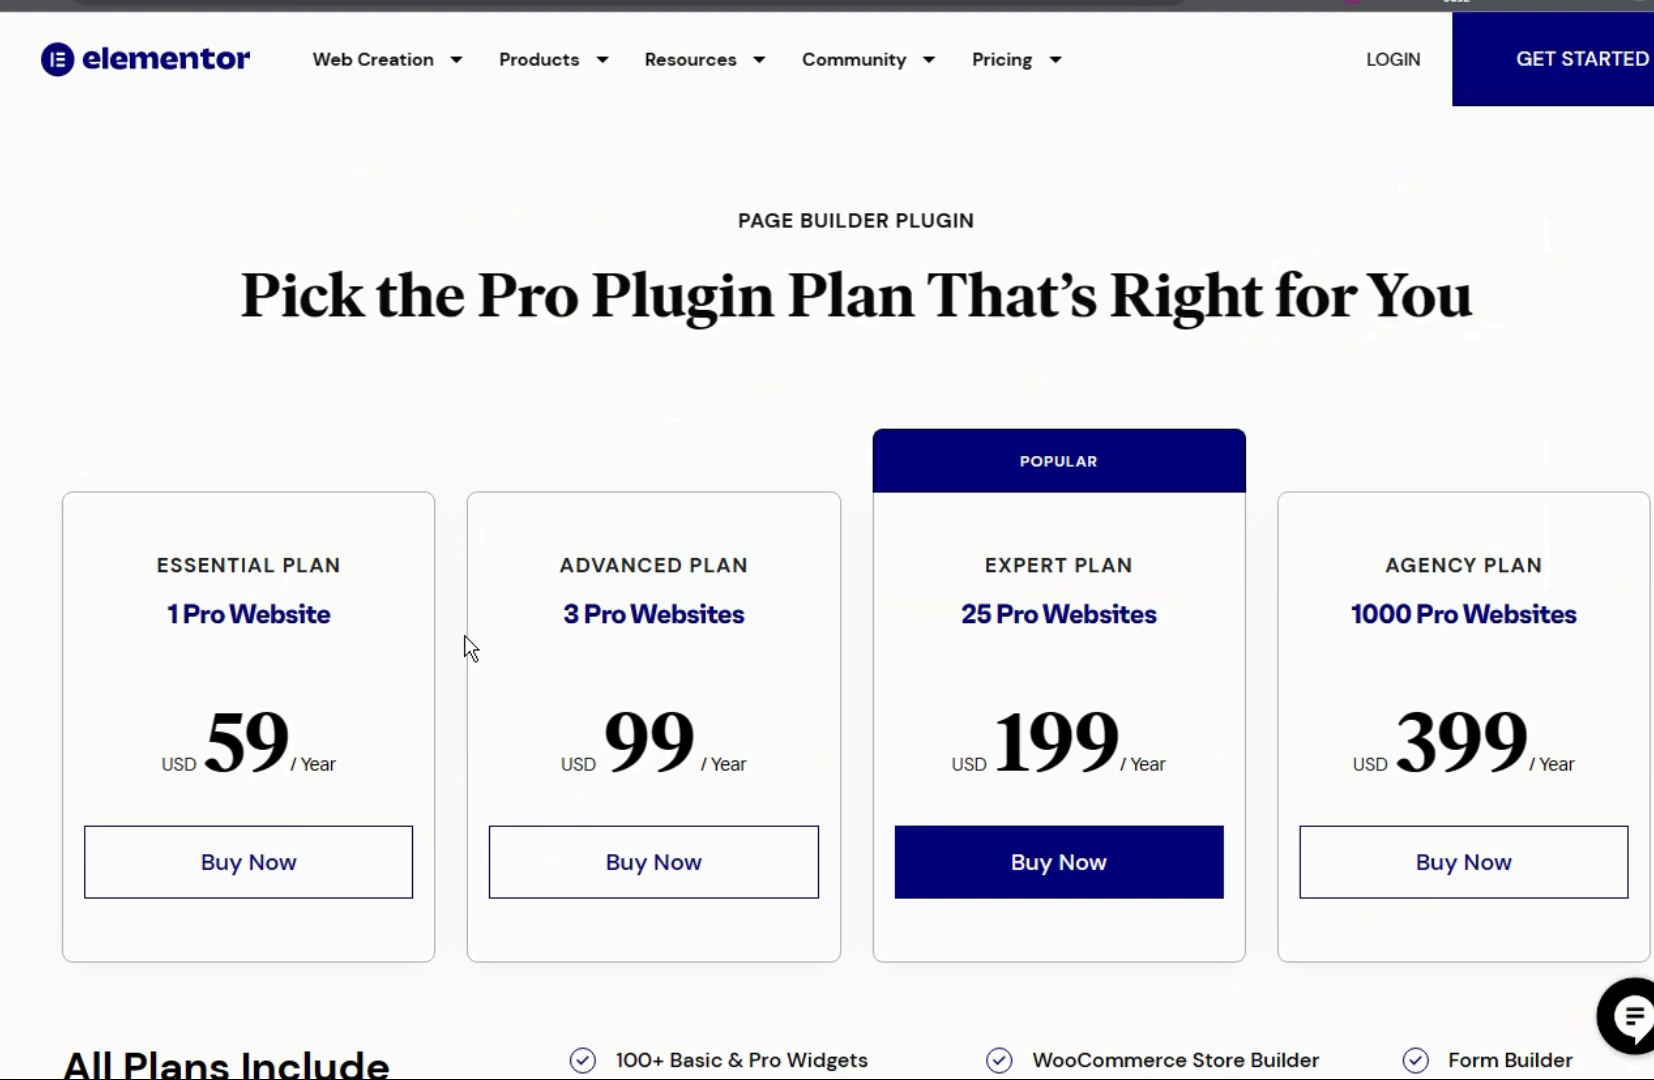
- Review the Pro pricing plans, then bring up the Elementor editor for the Lorem Ipsum page
scroll("down", 3)
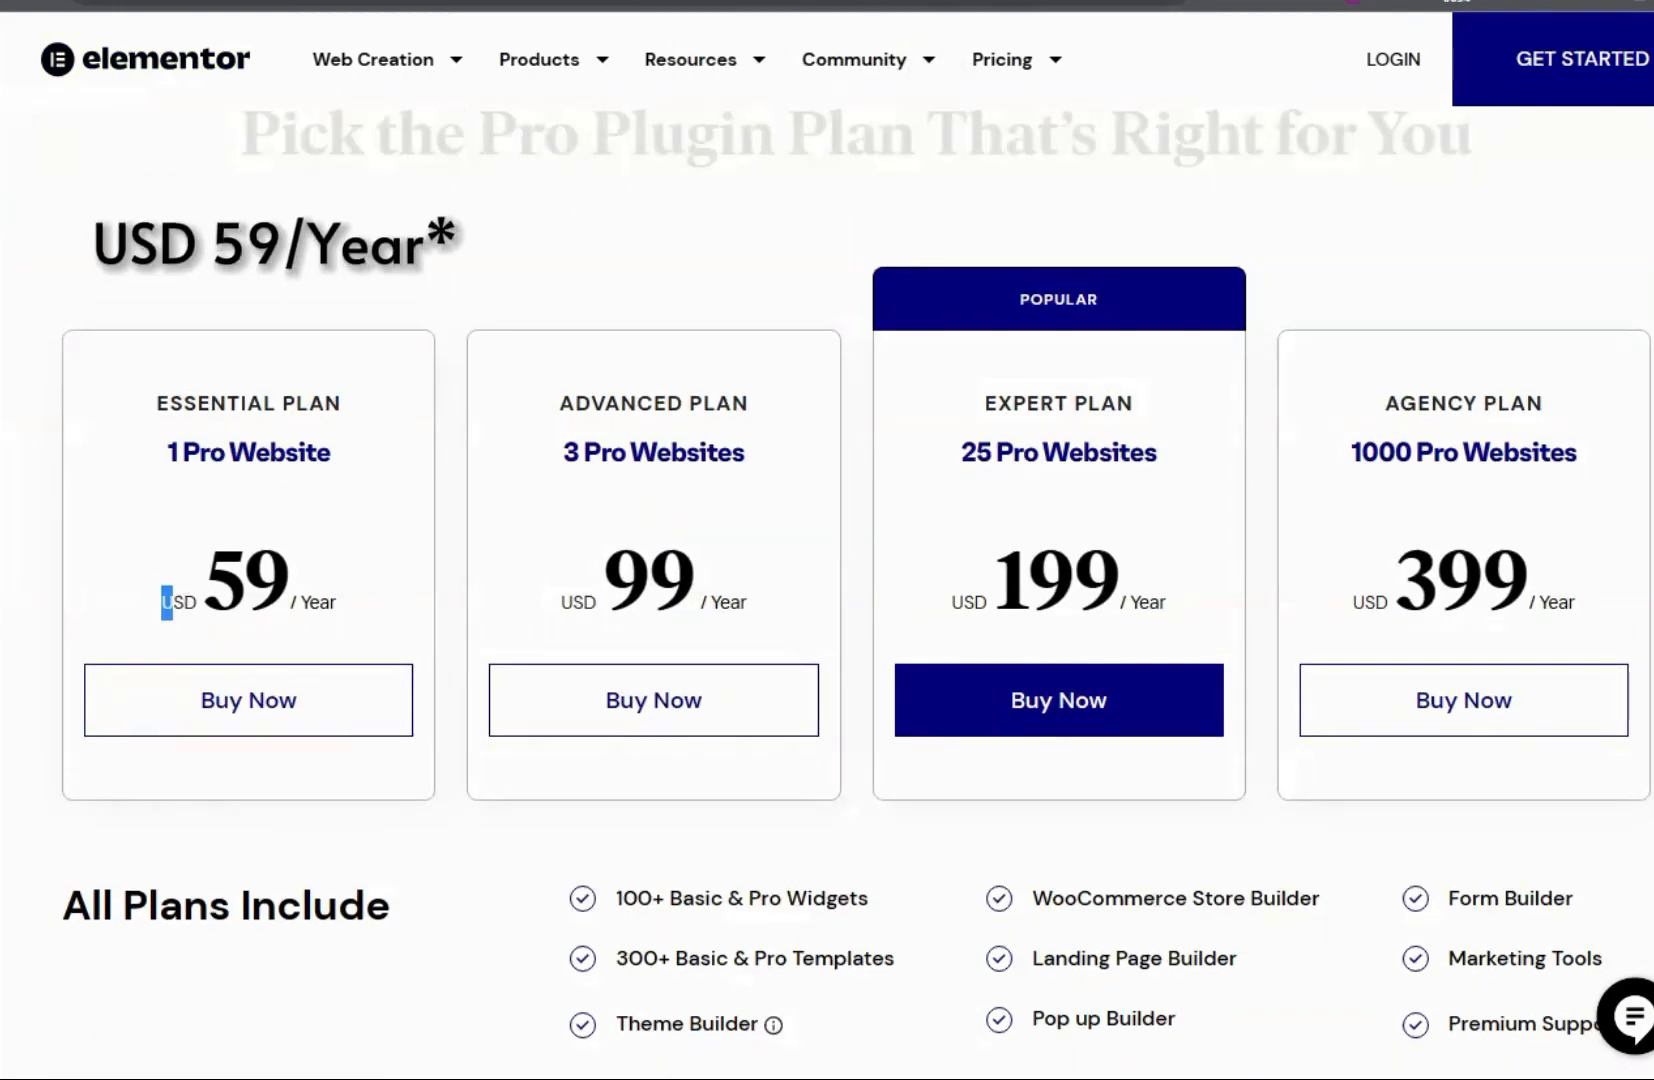
left_click_drag(169, 601, 338, 601)
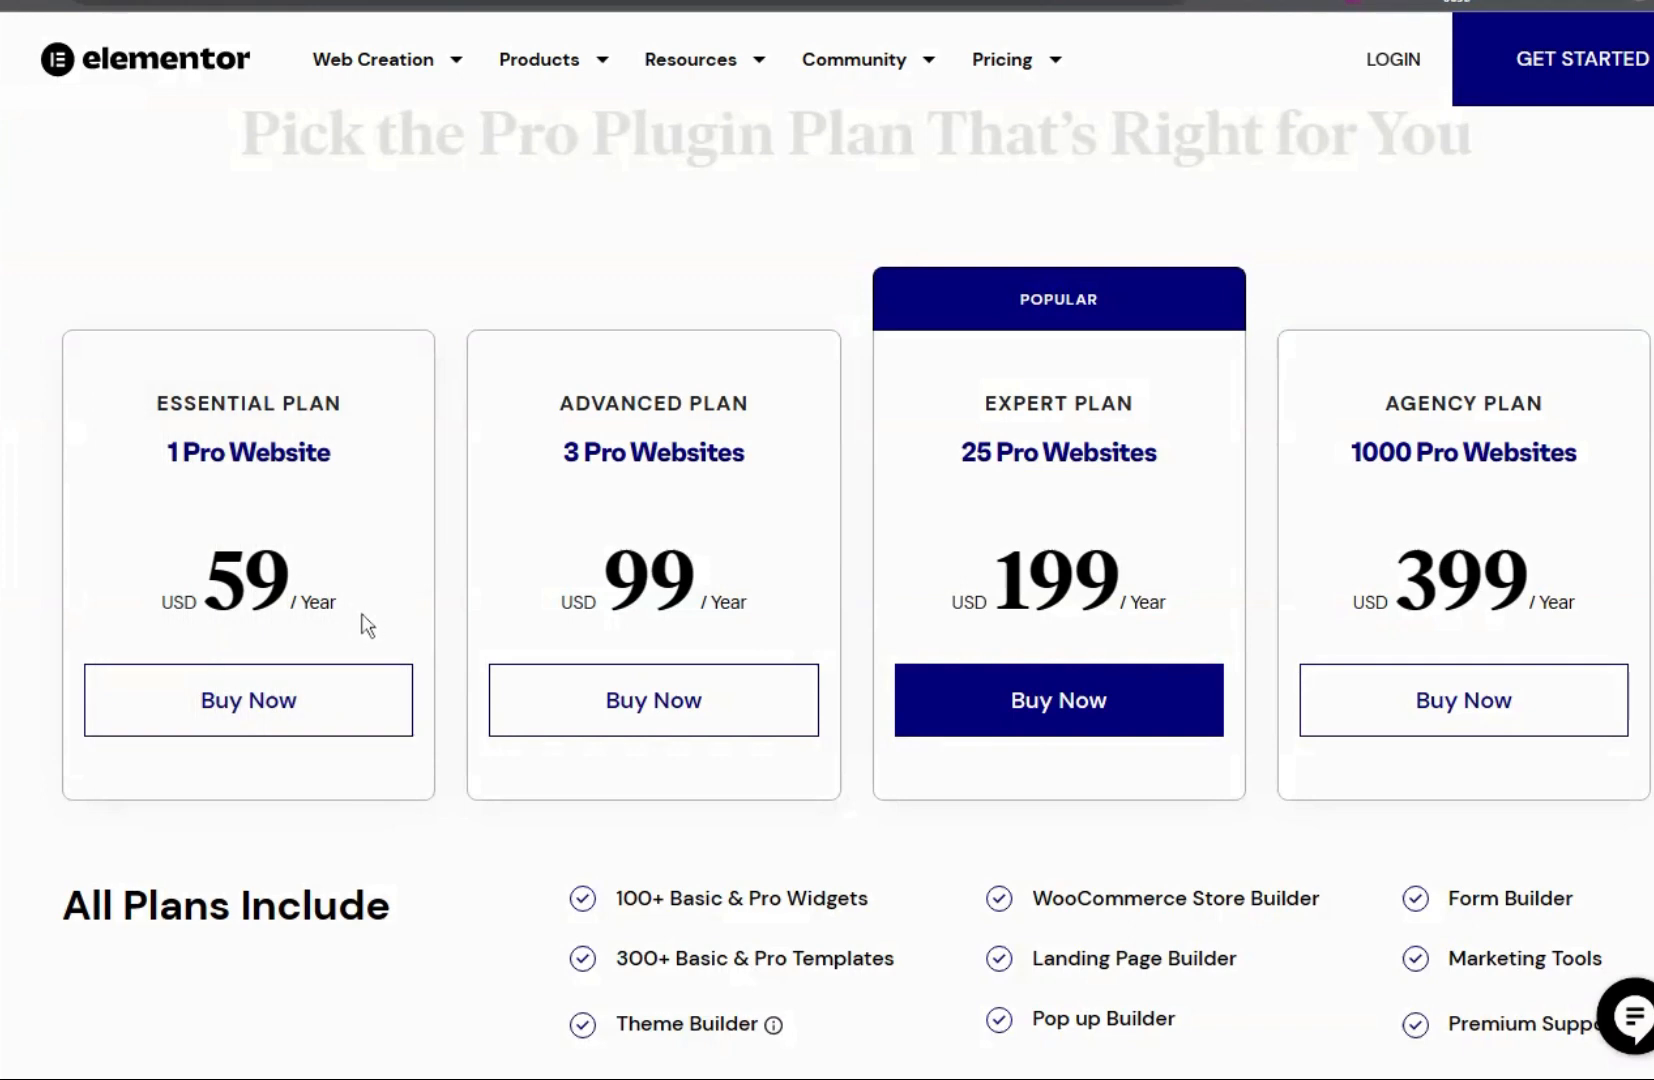
scroll("up", 3)
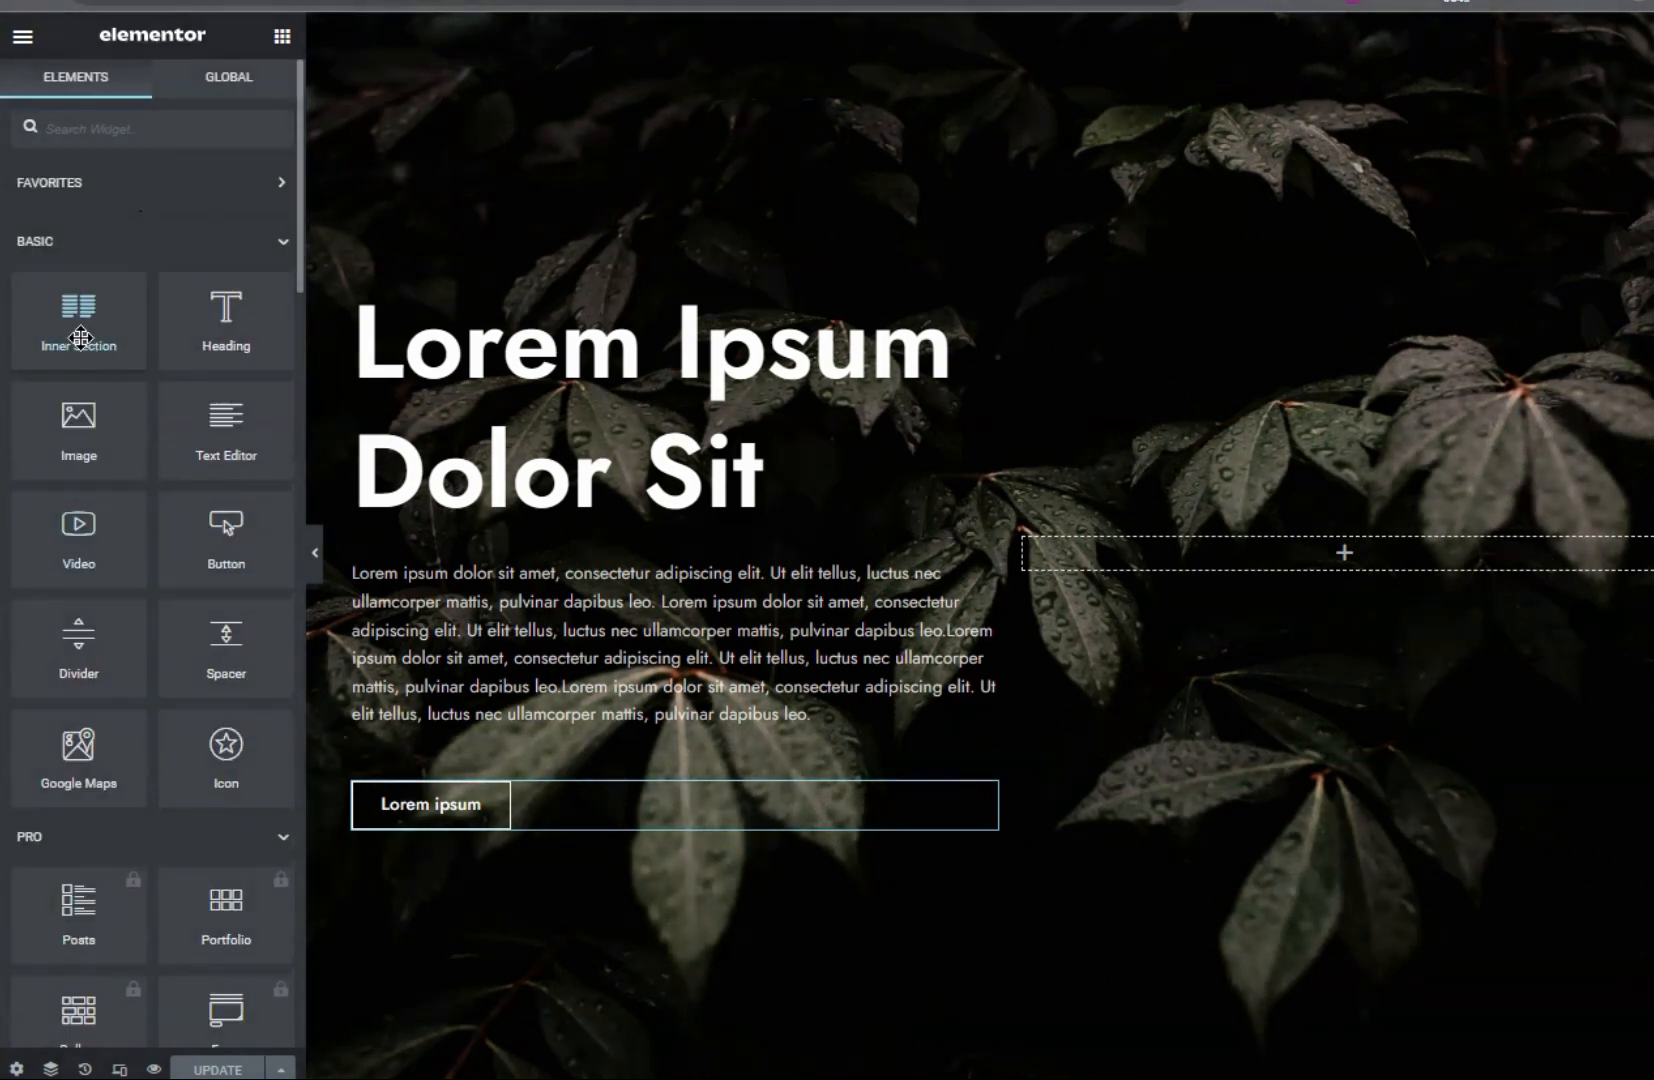
- Scroll the widget panel to show locked Pro widgets like Posts, Portfolio and Form
scroll("down", 3)
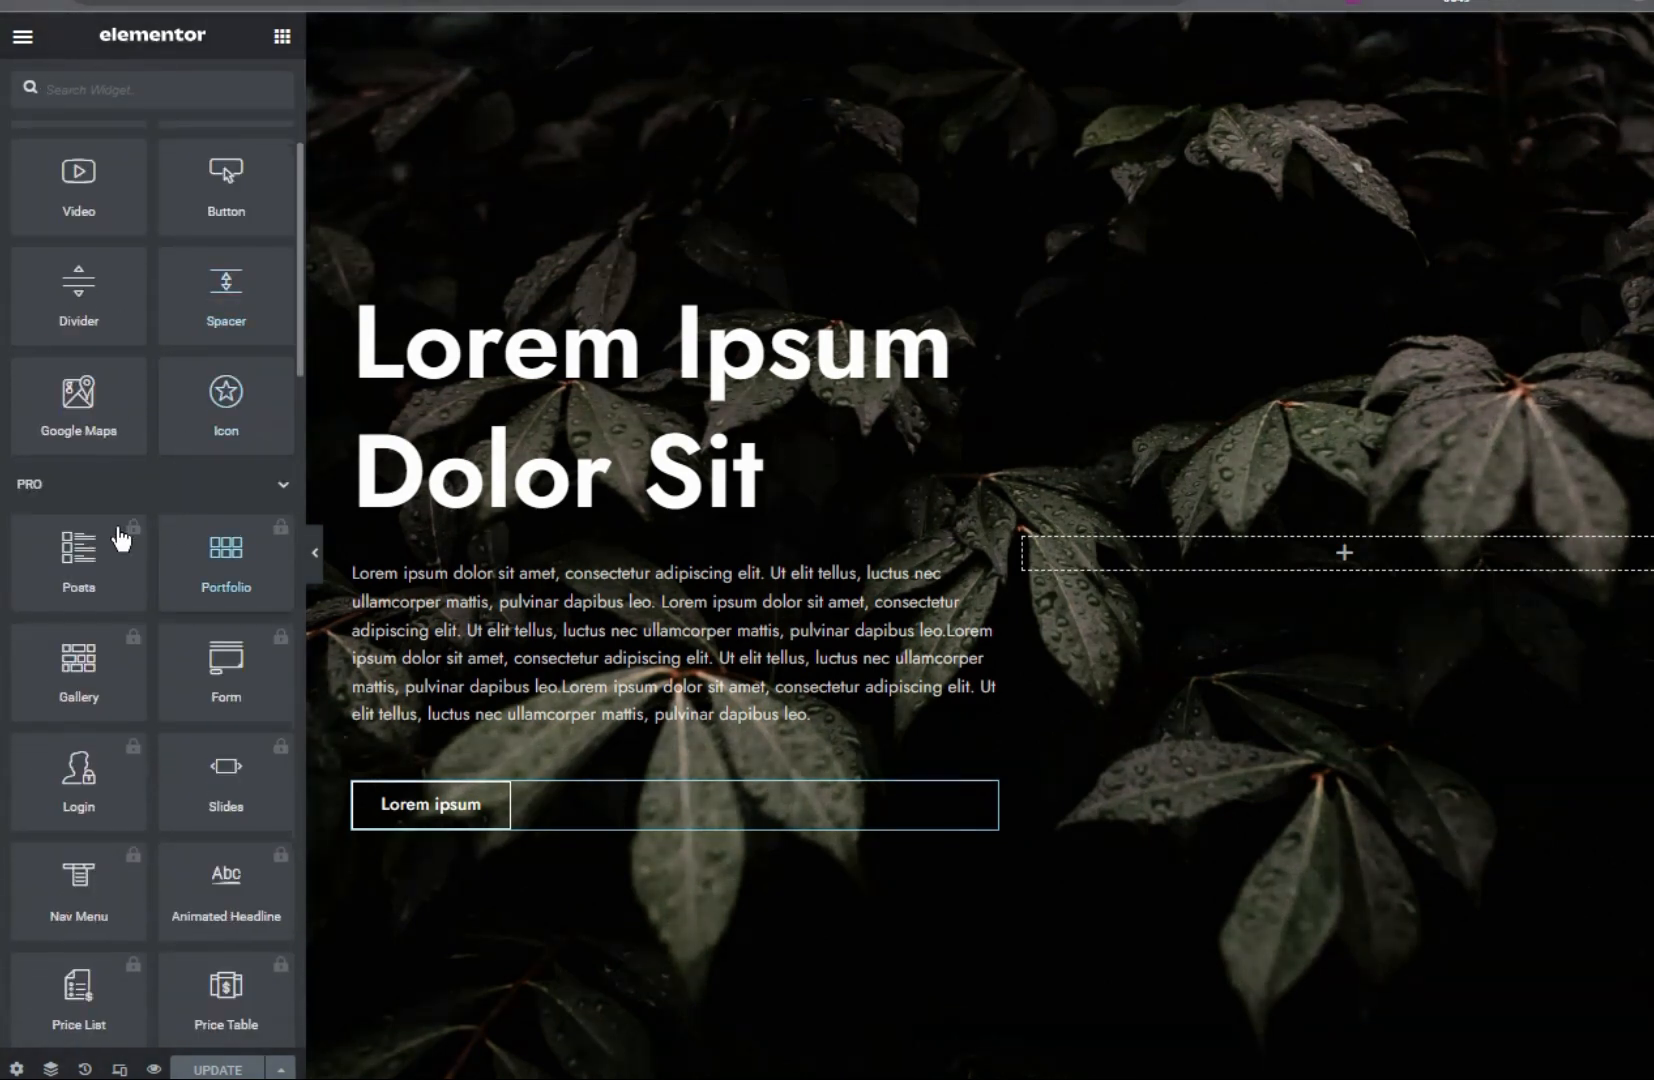
mouse_move(192, 523)
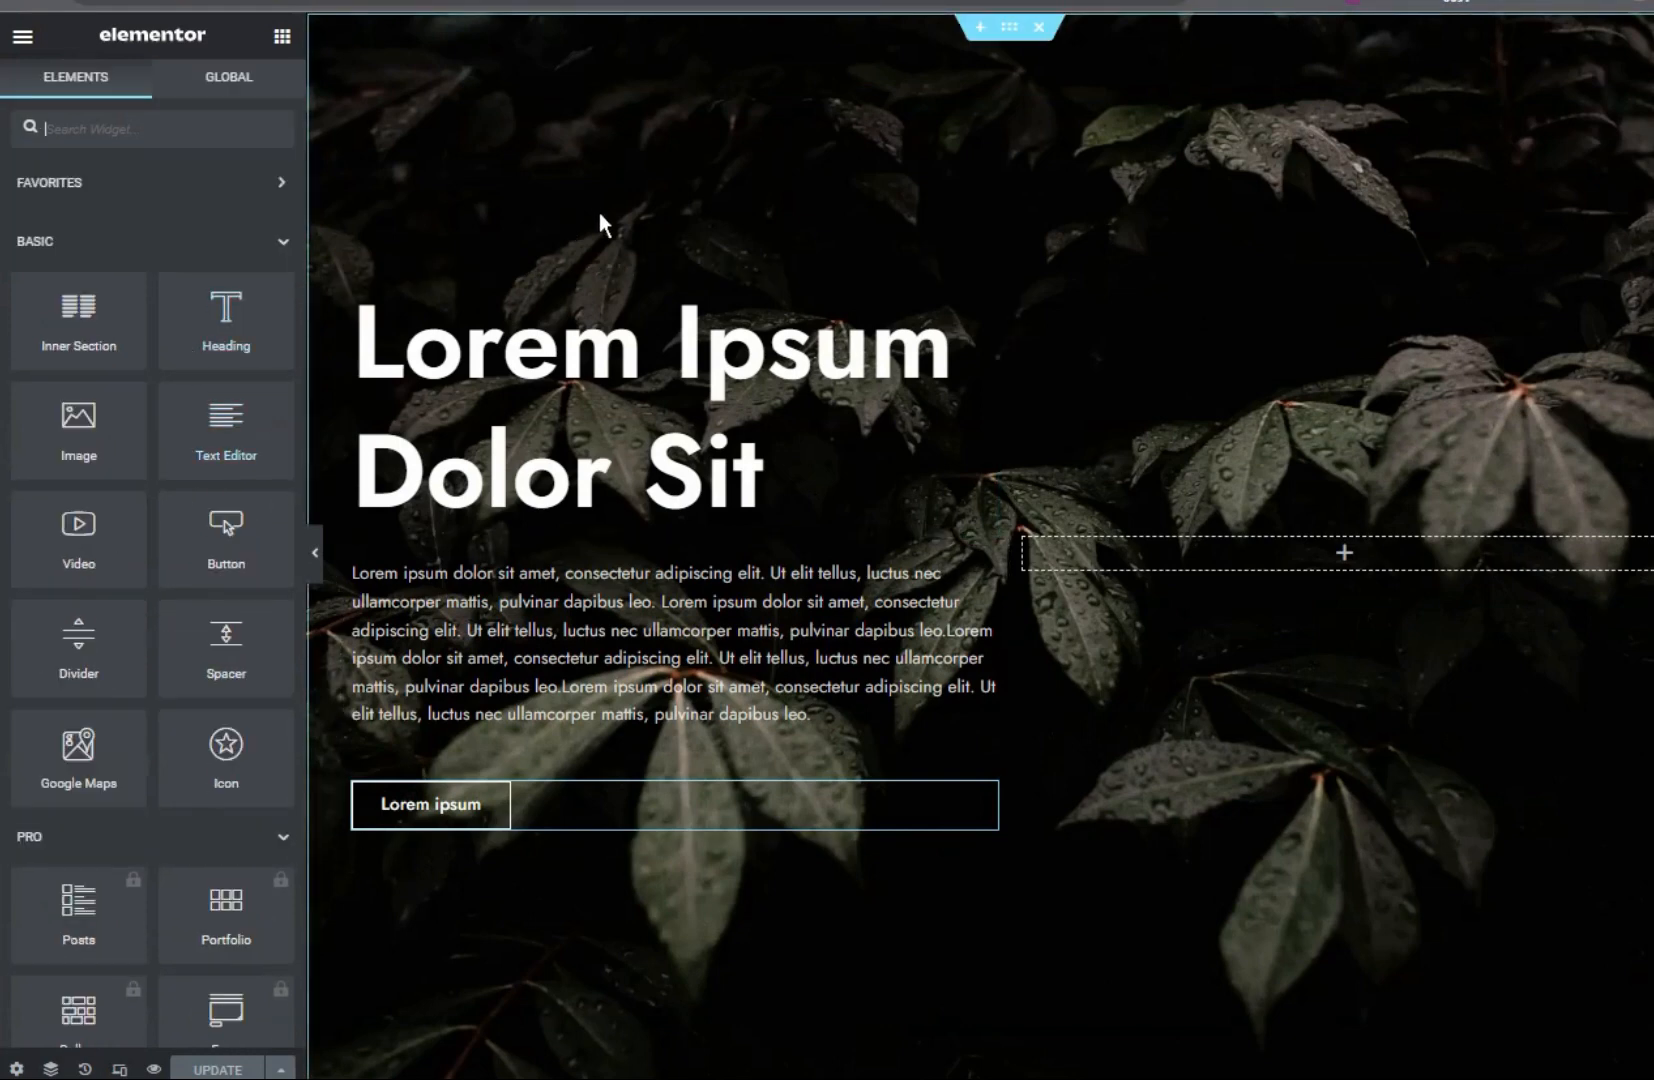
mouse_move(601, 268)
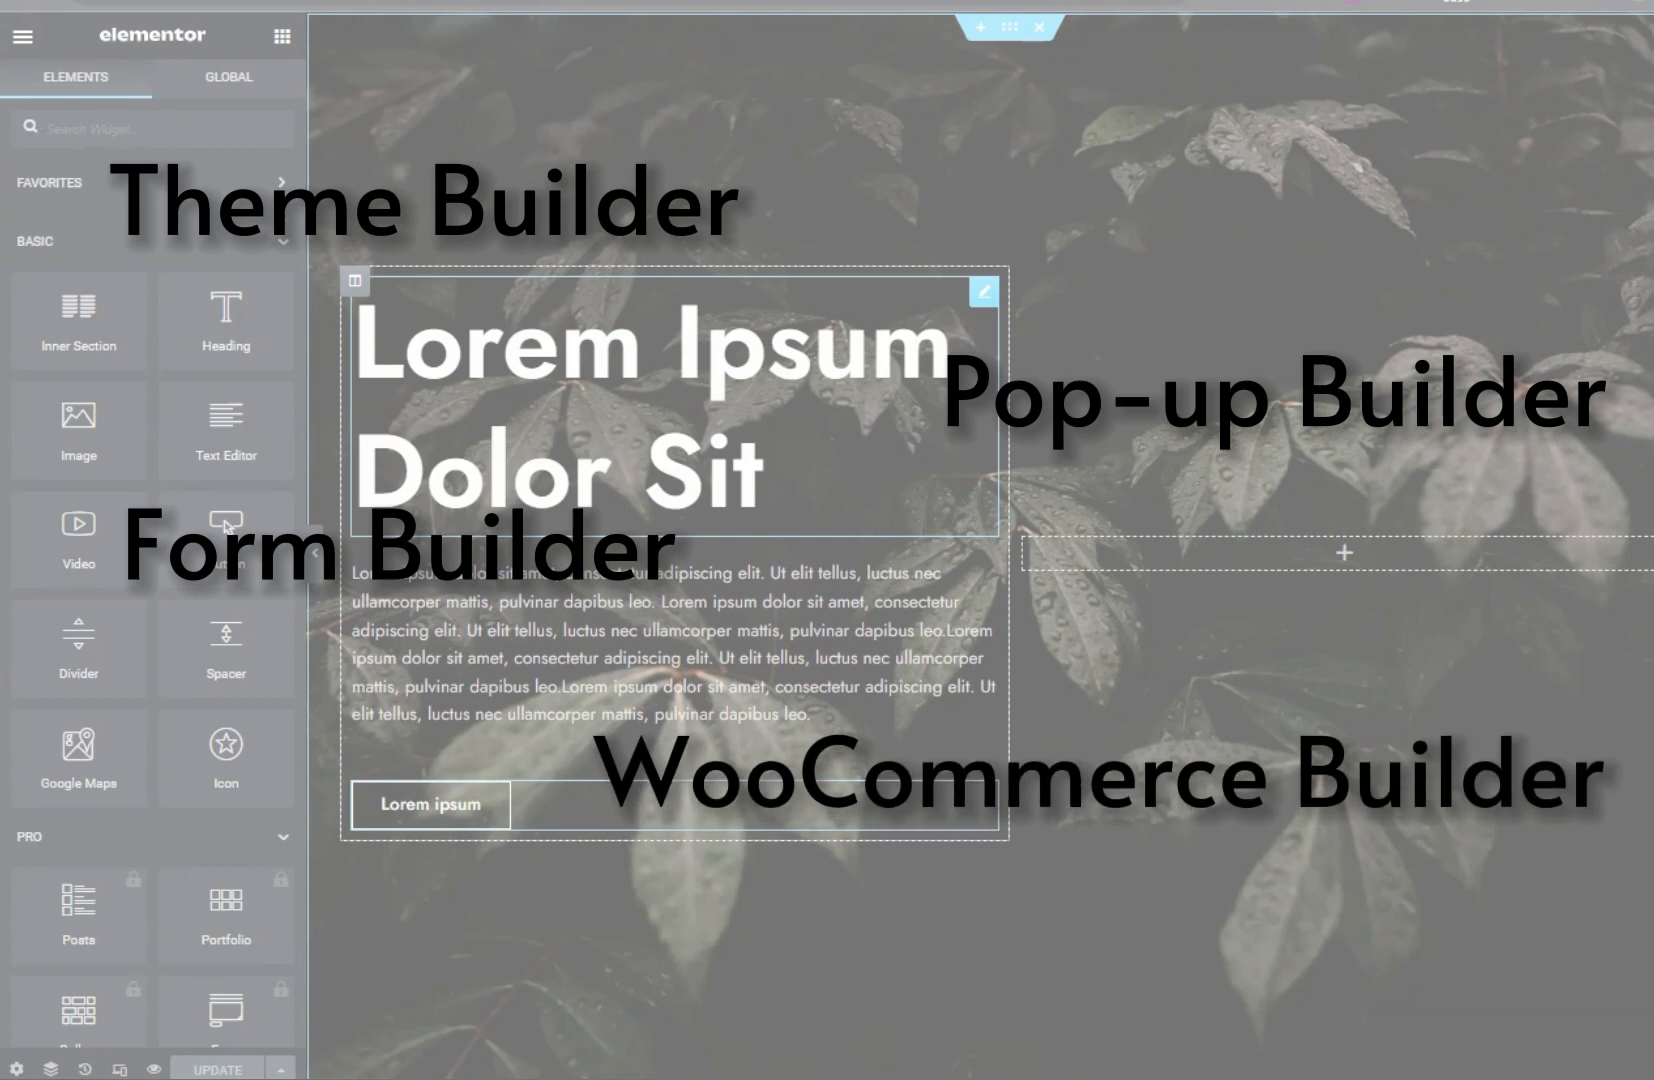
scroll("down", 3)
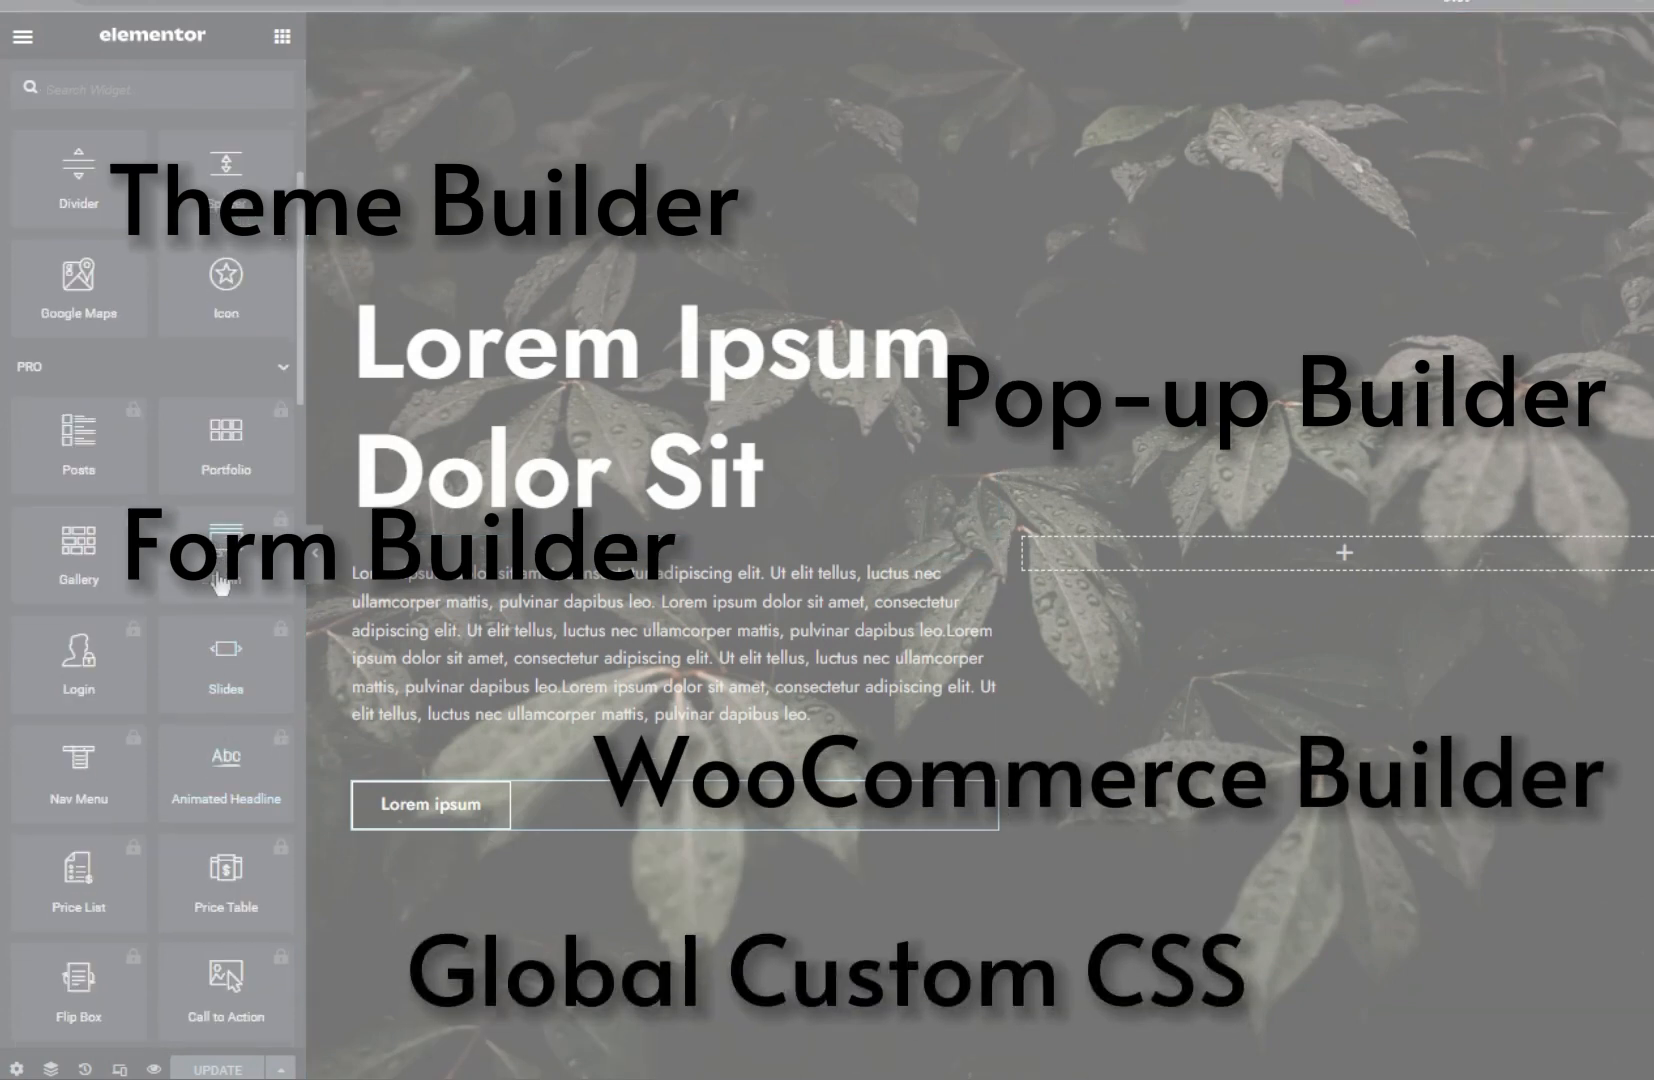
mouse_move(225, 670)
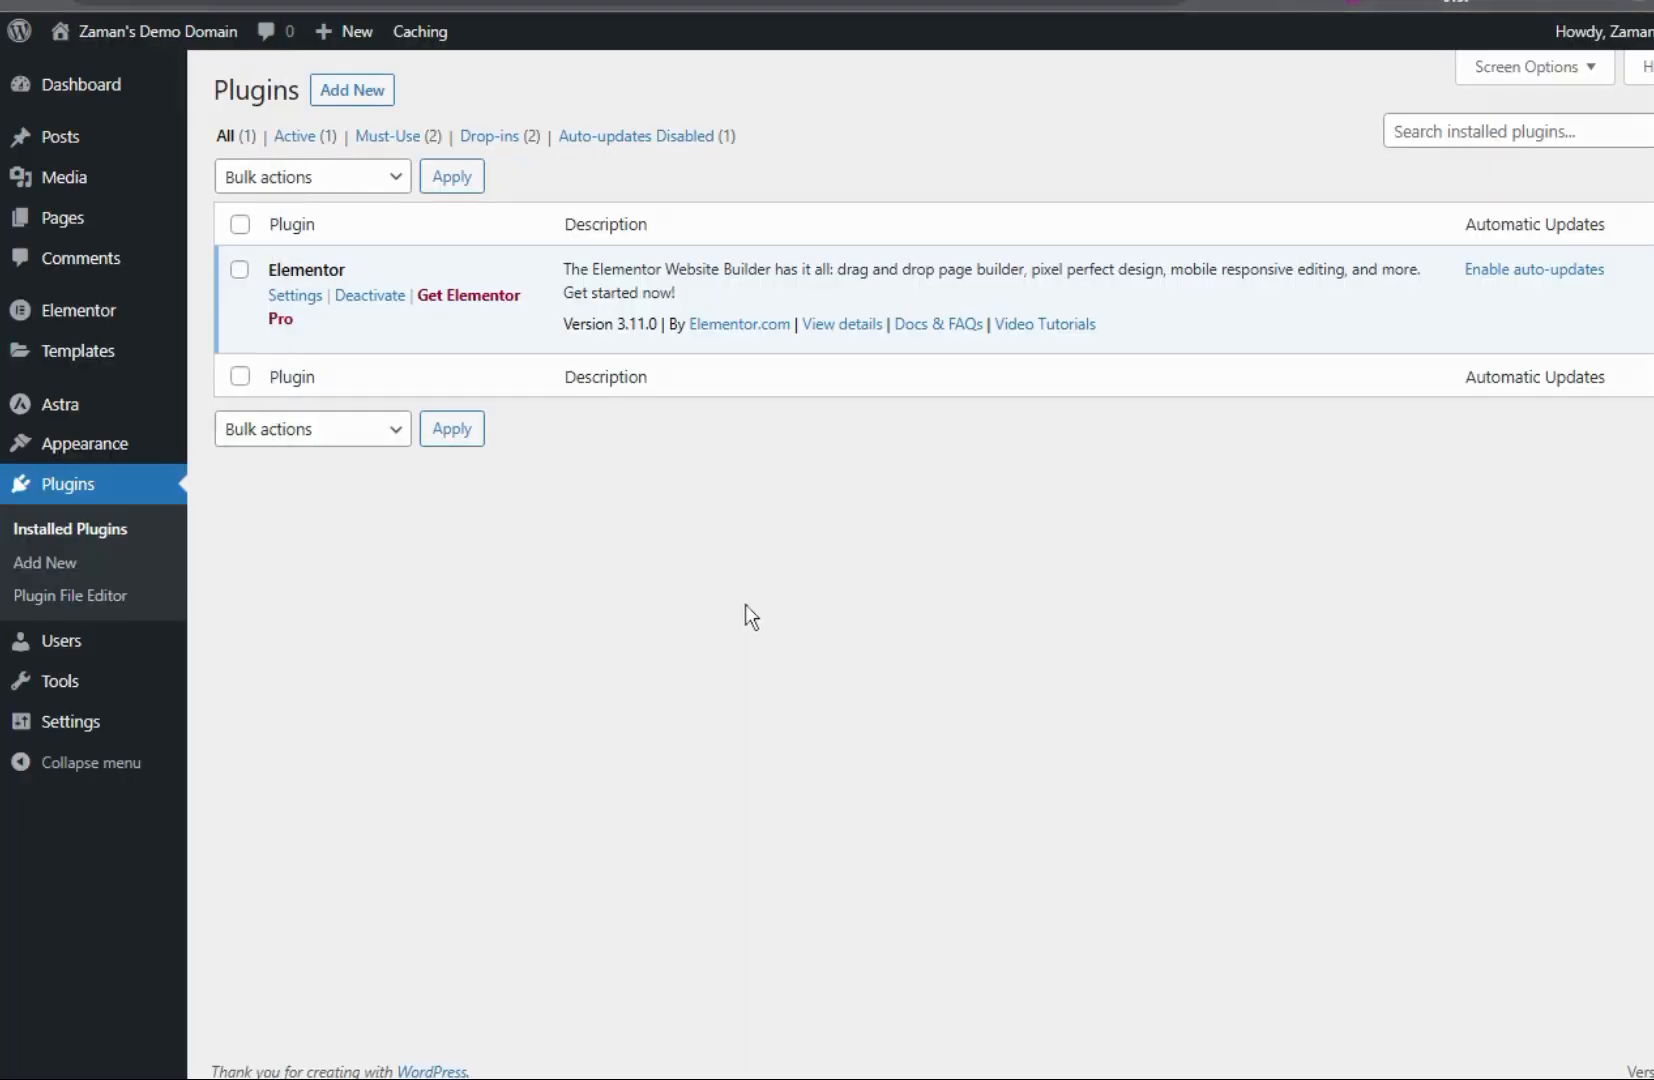
mouse_move(263, 320)
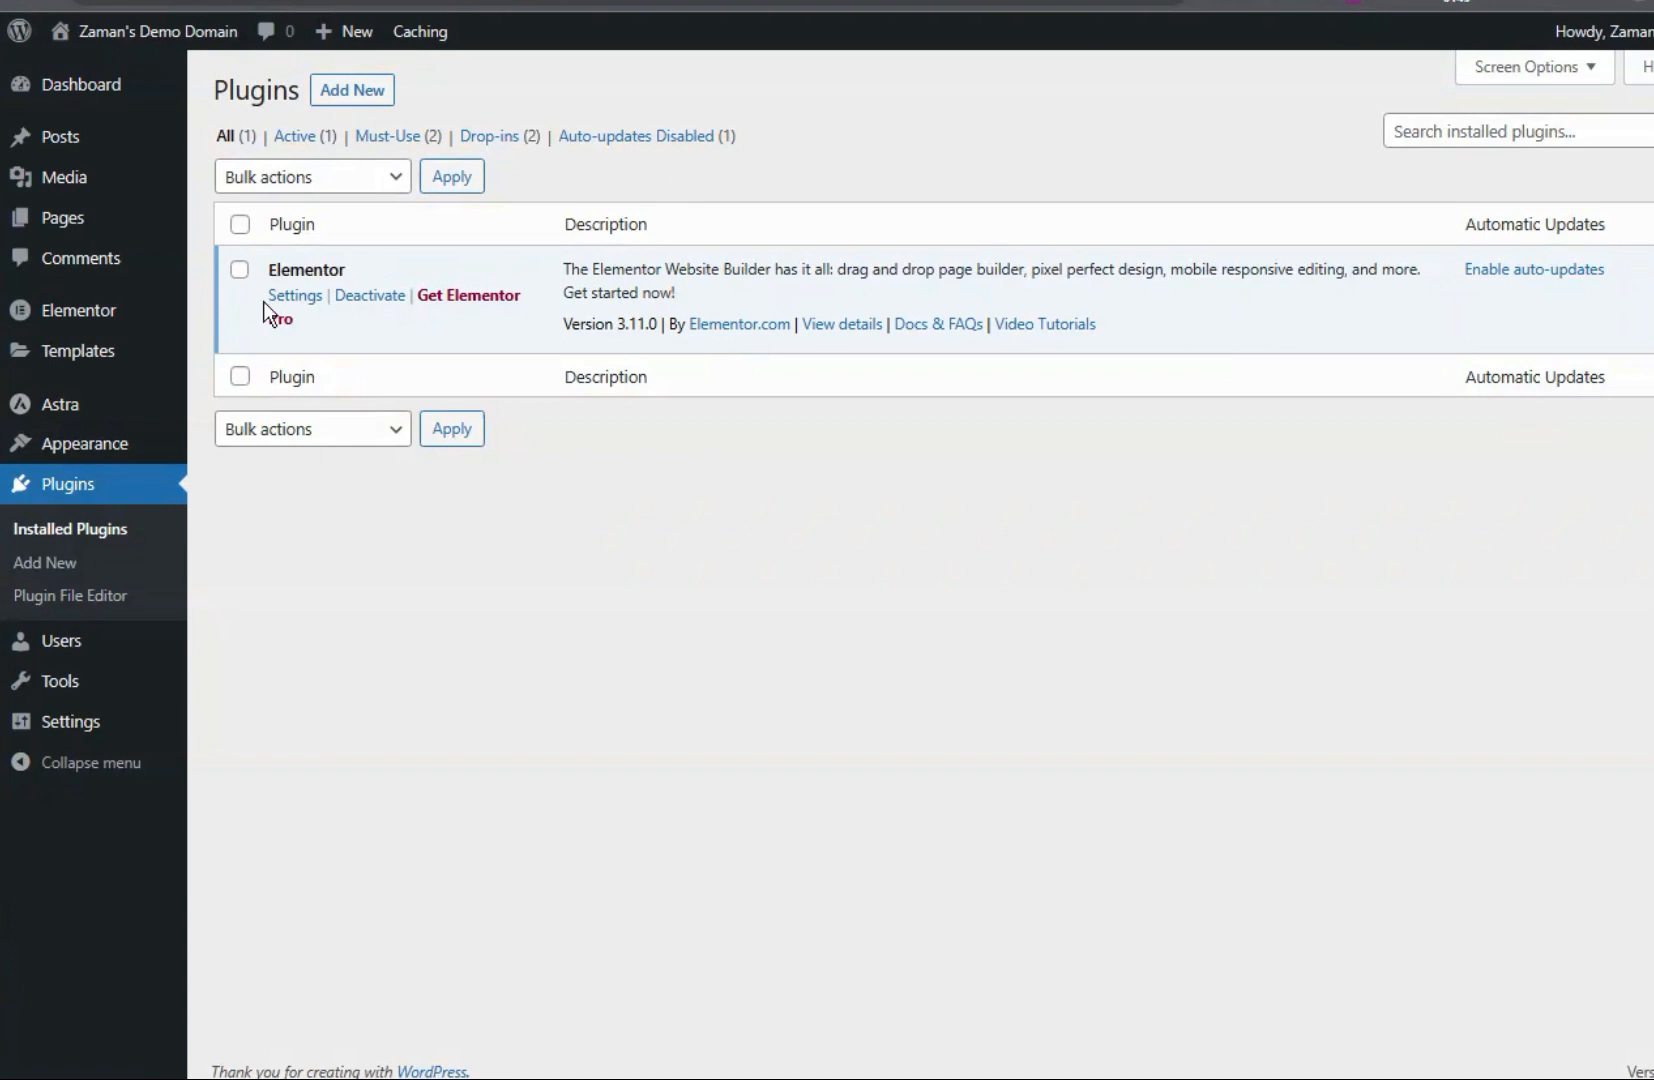
mouse_move(666, 499)
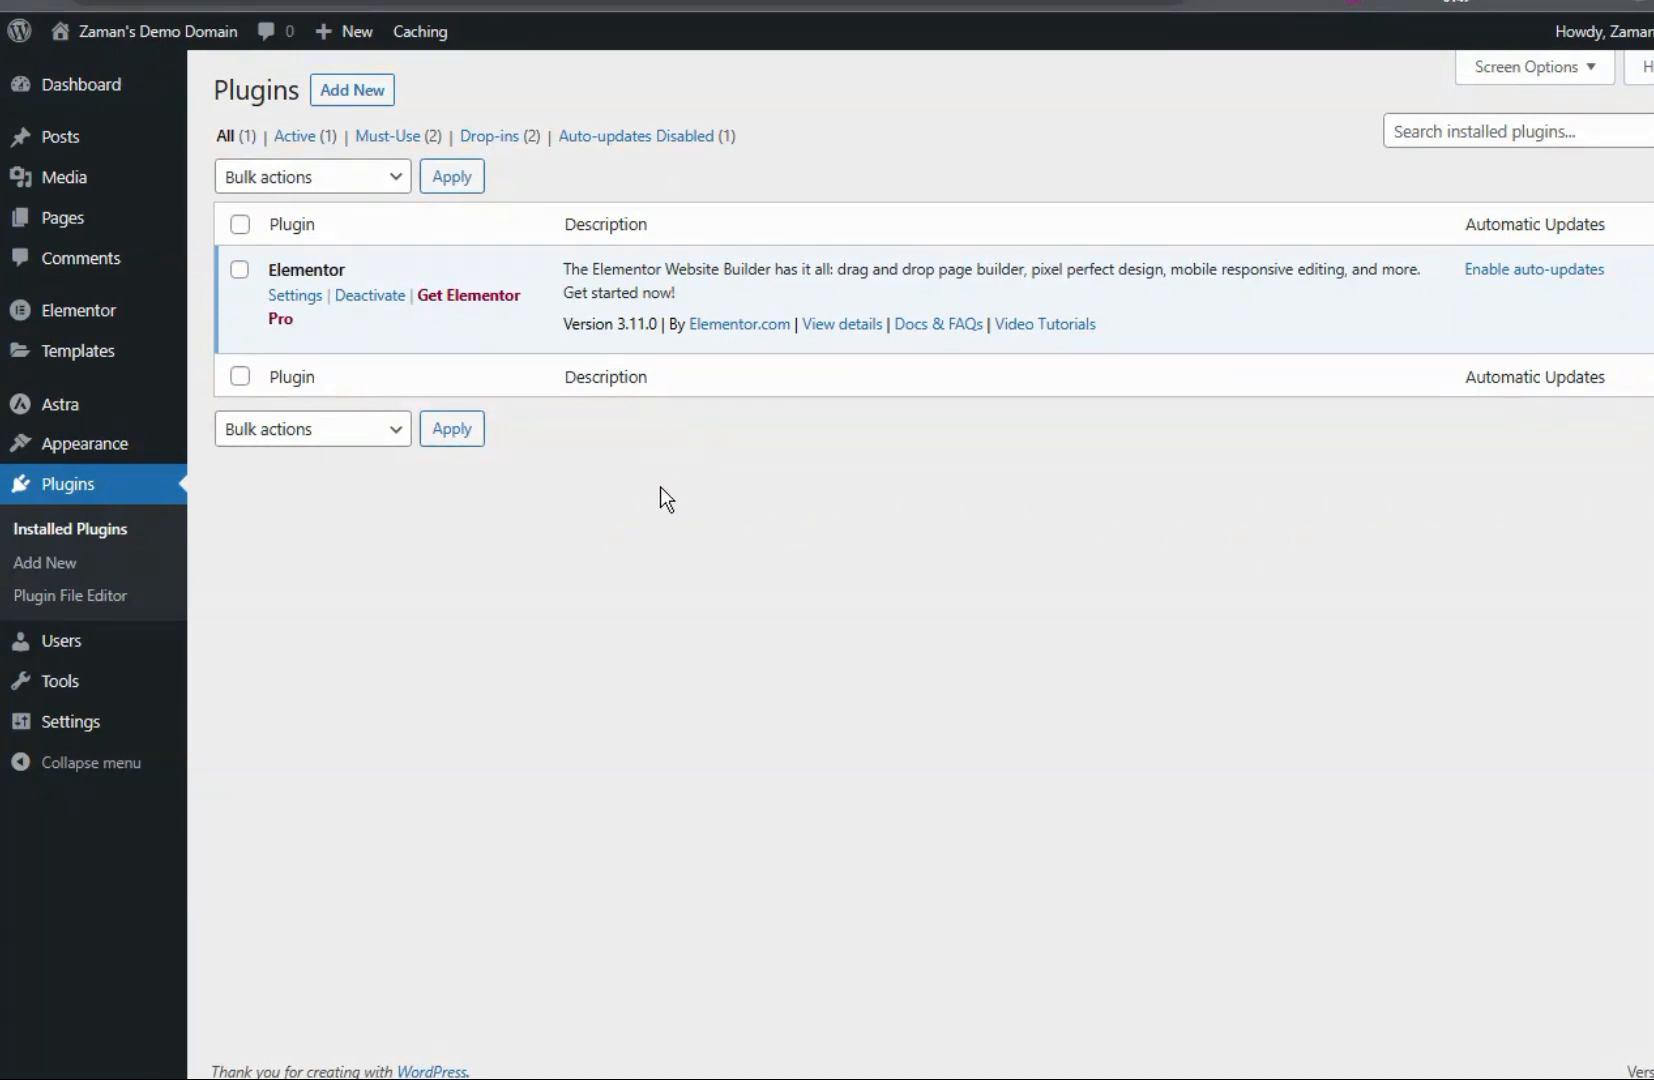
mouse_move(662, 512)
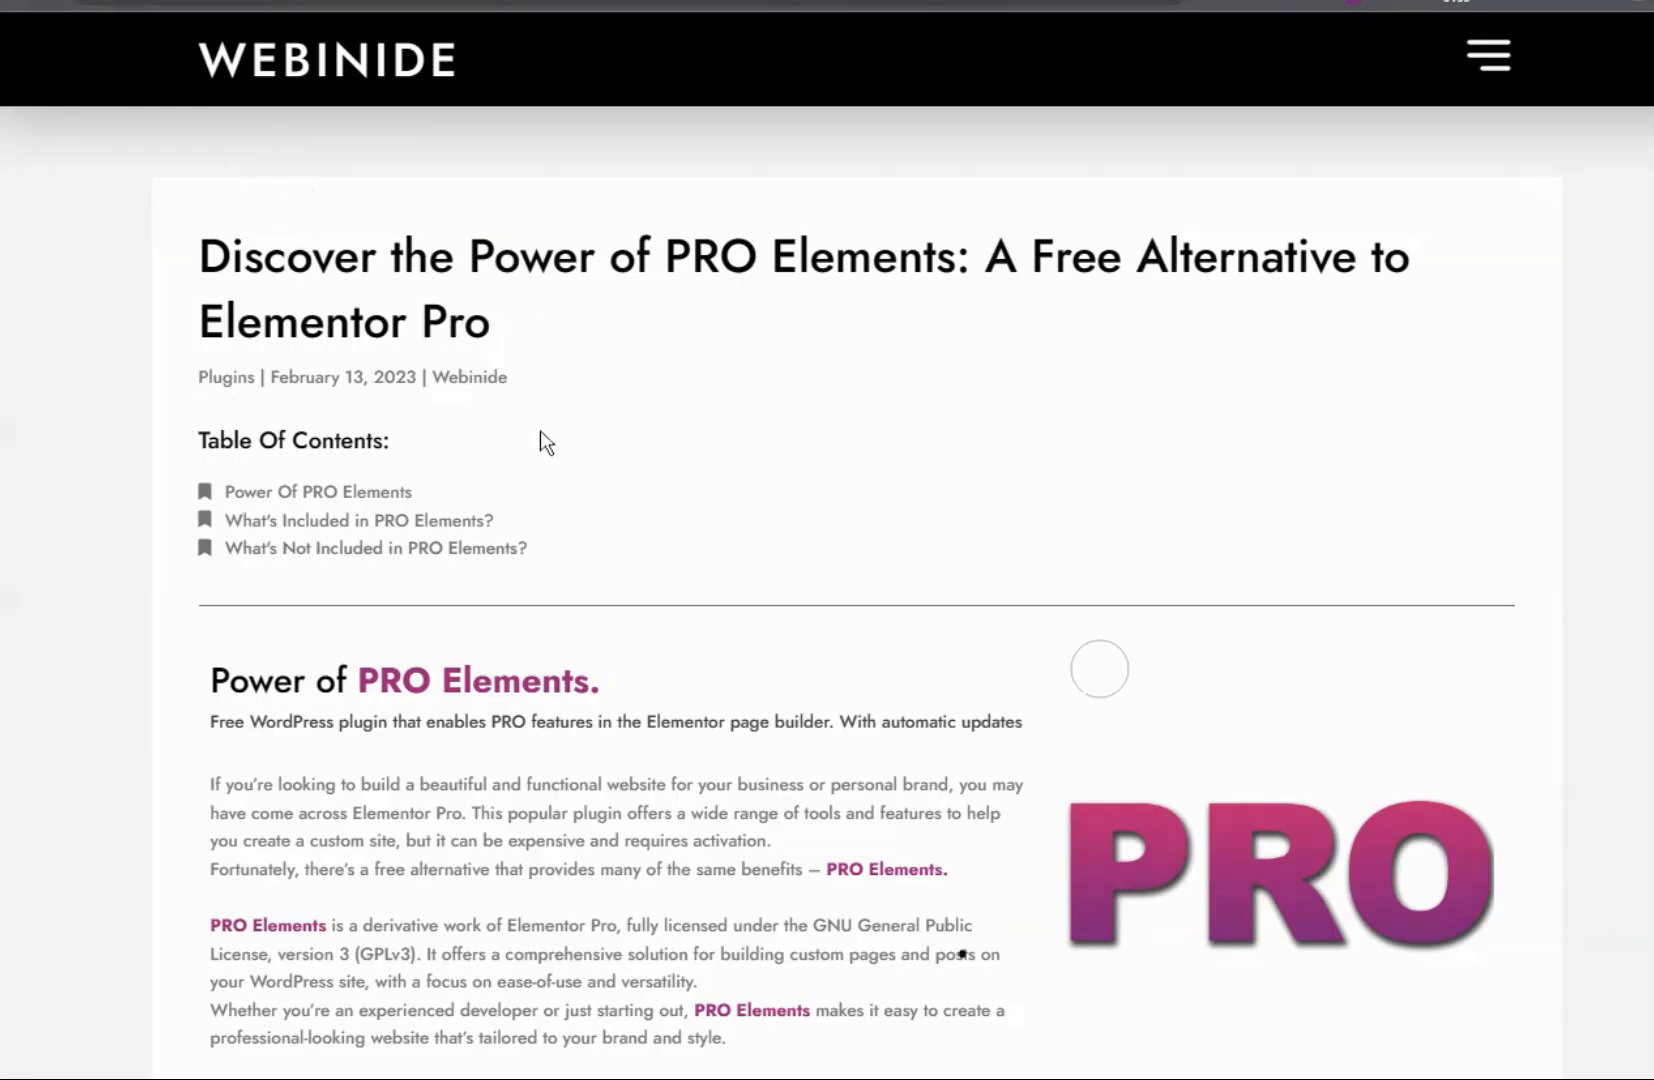
- Scroll the Webinide PRO Elements article past features and exclusions to the Download Now! button
scroll("down", 3)
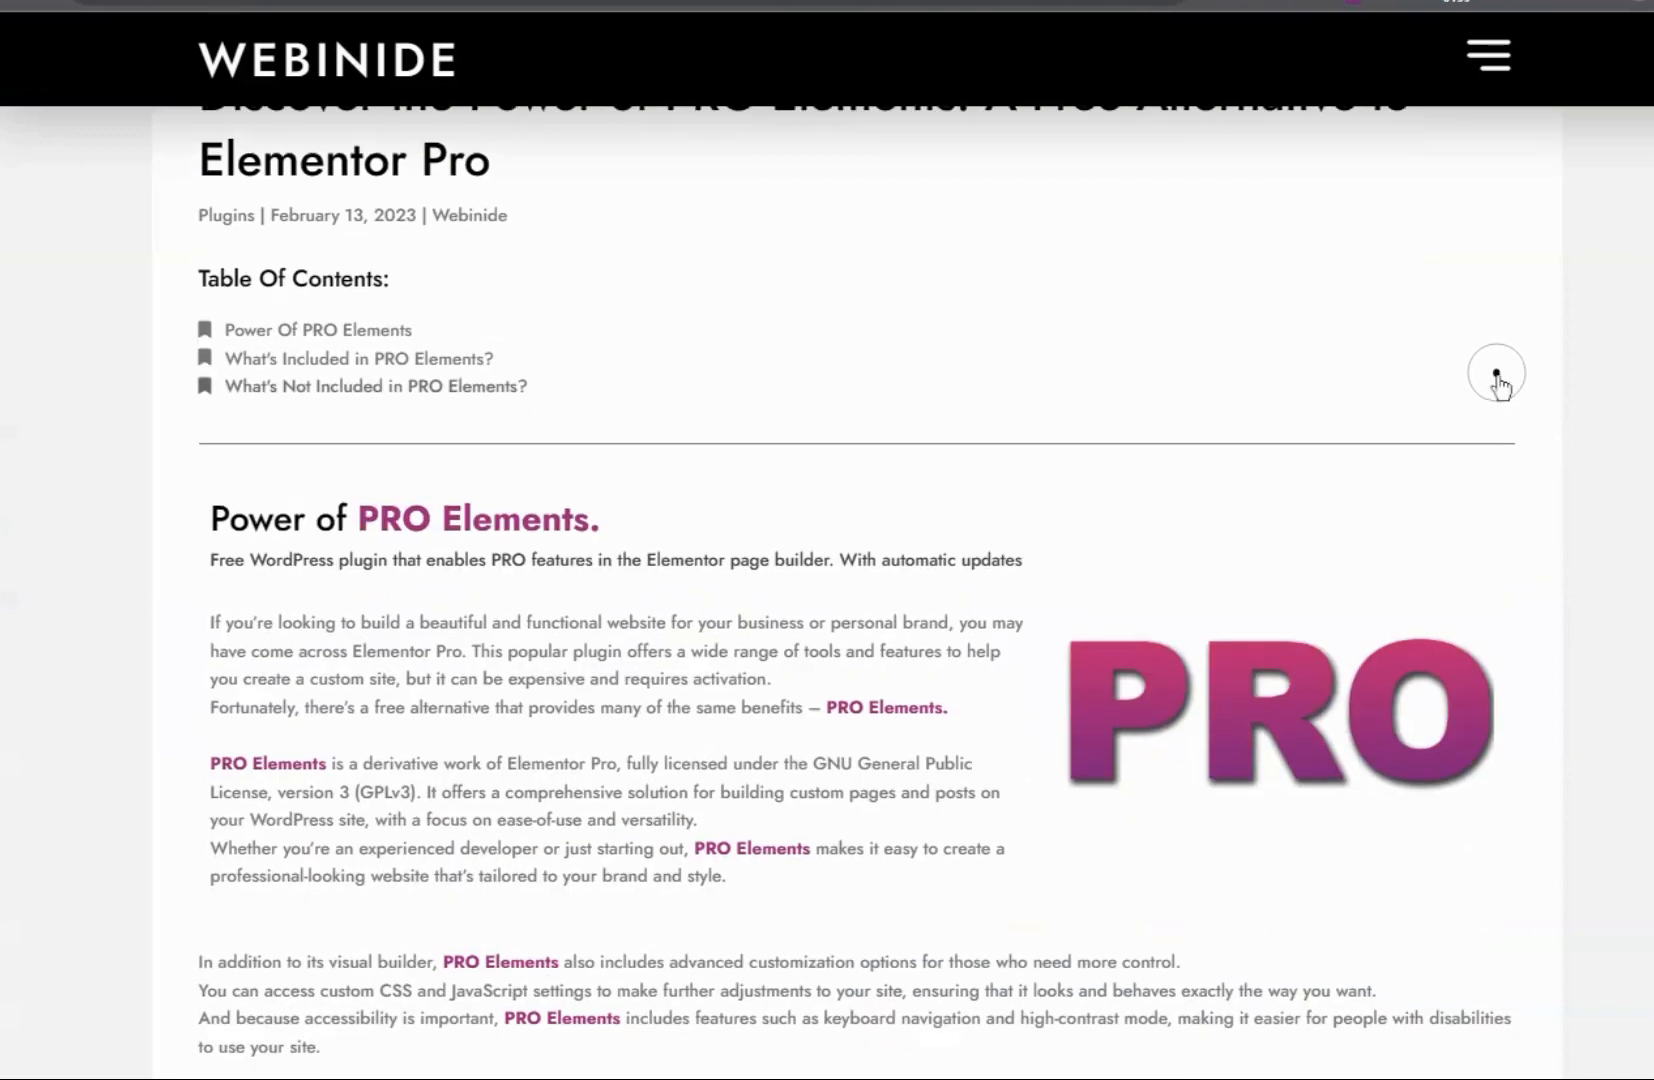
mouse_move(374, 529)
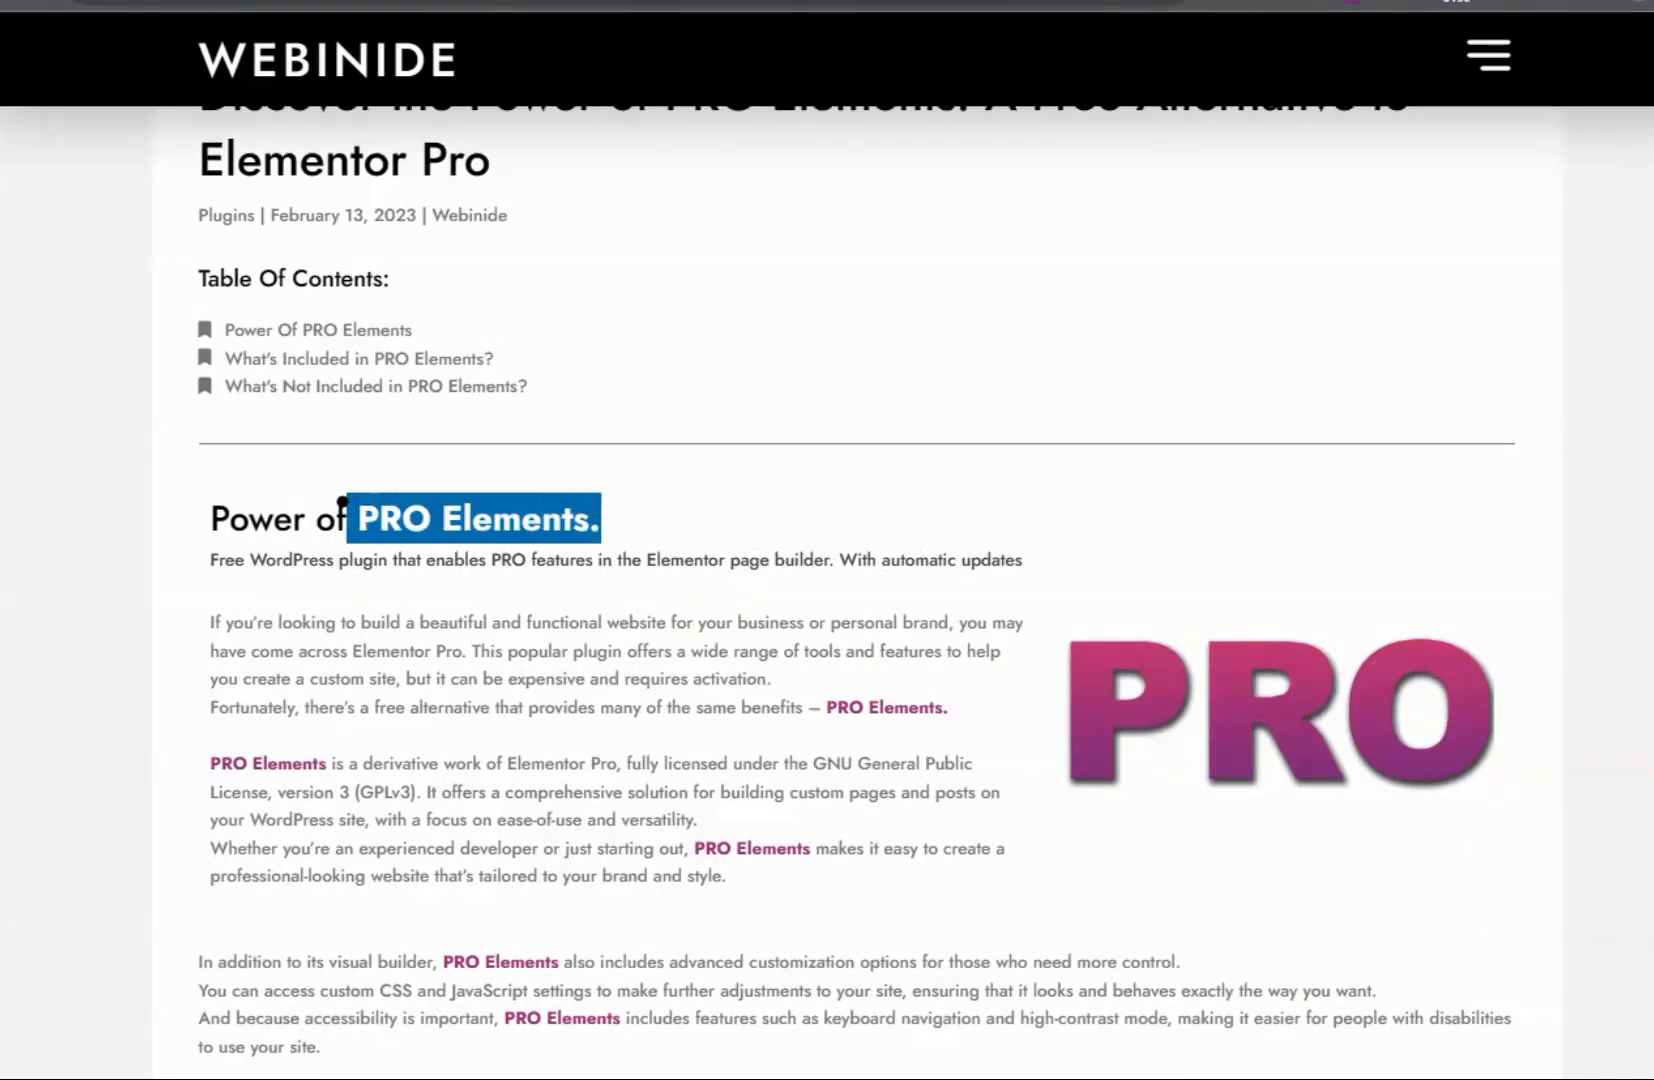
scroll("down", 3)
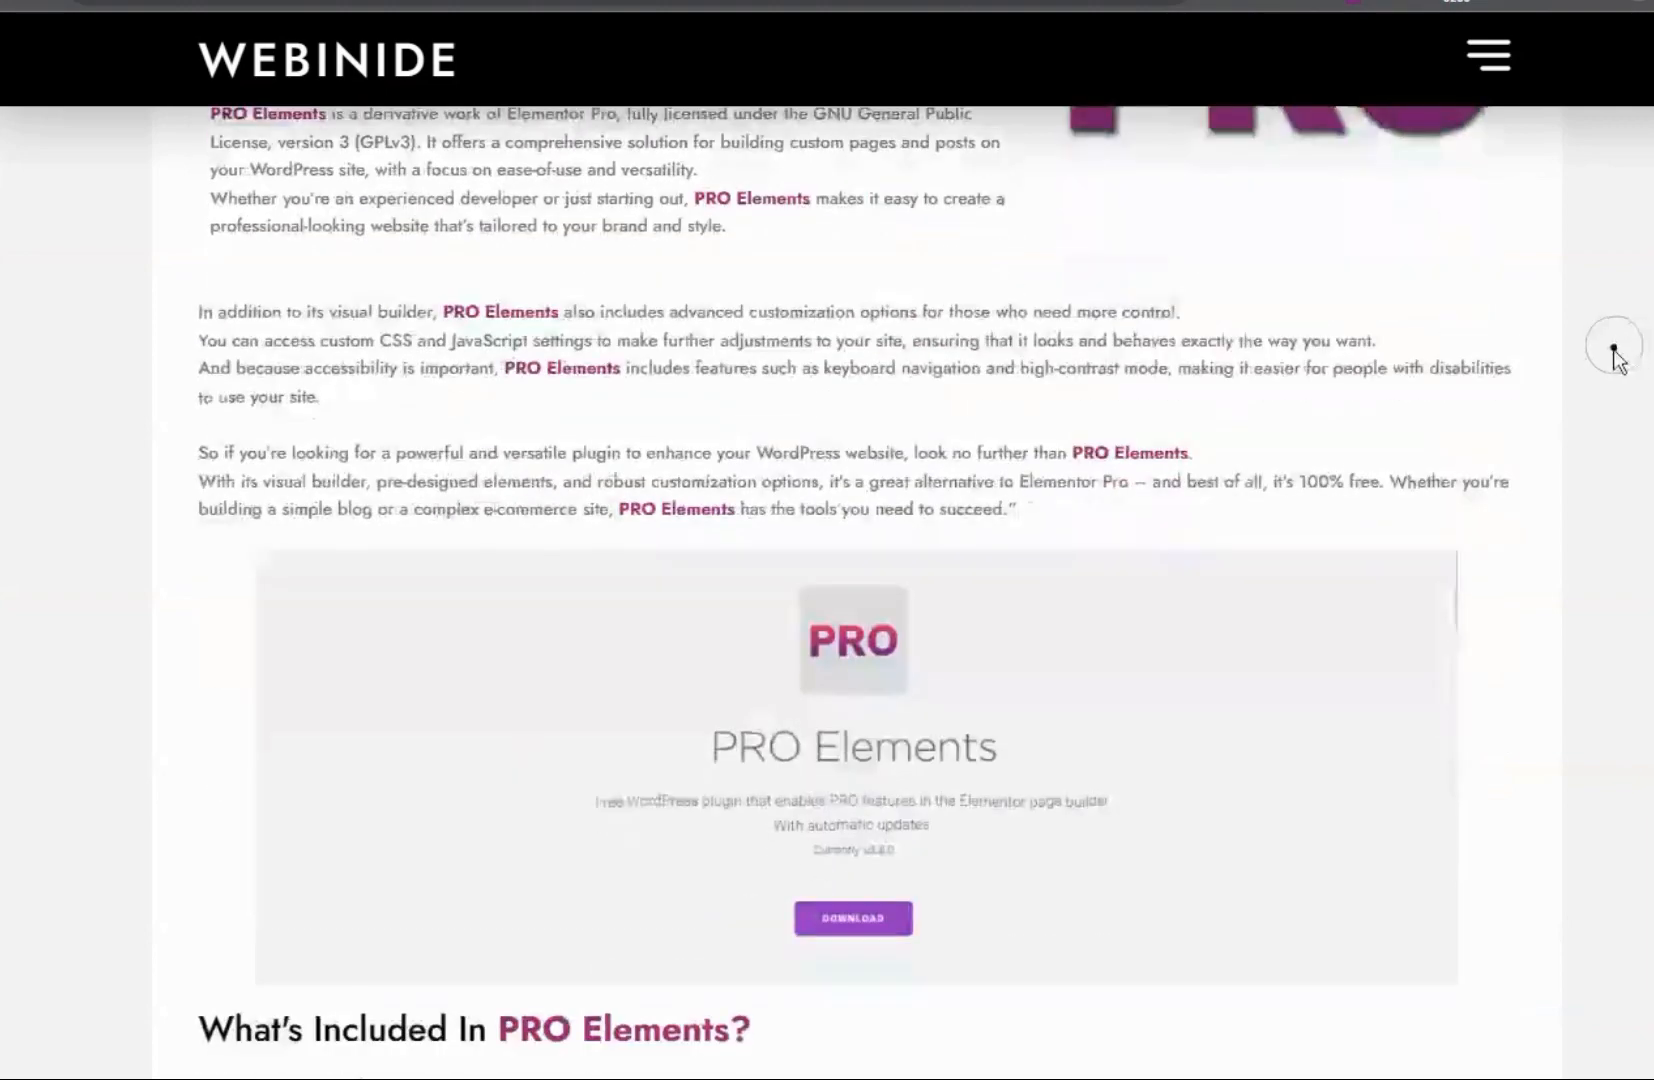
scroll("down", 3)
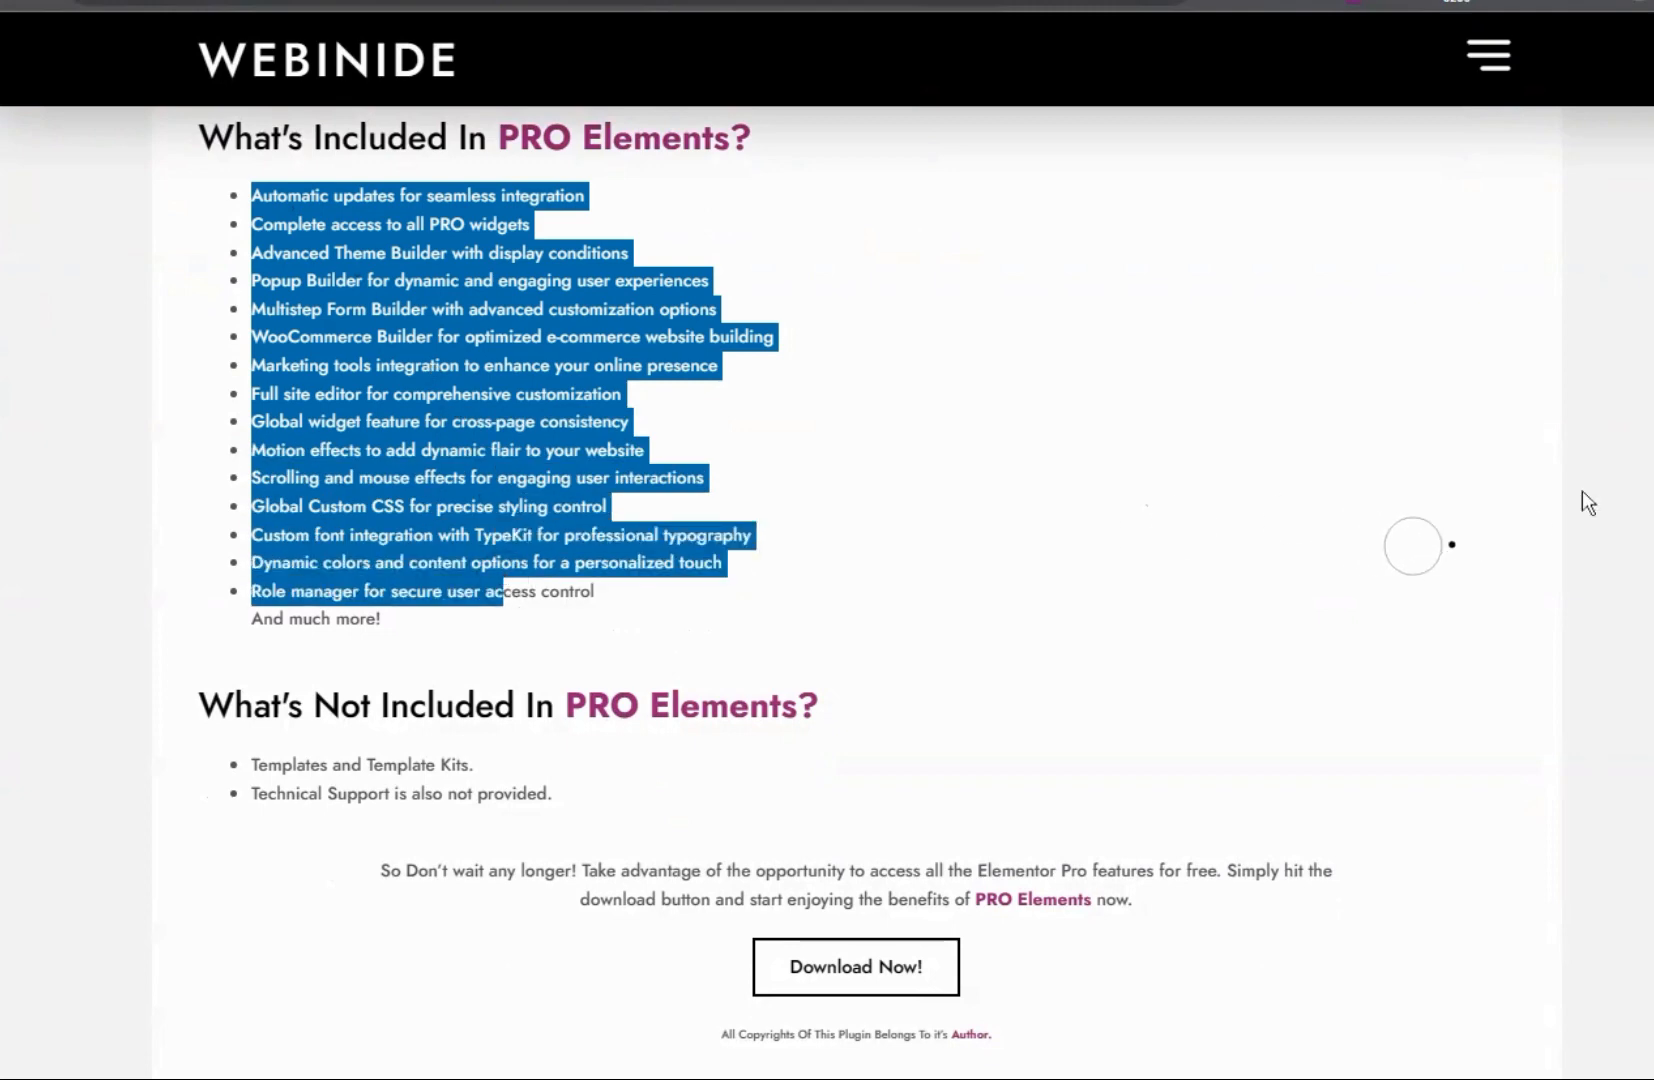
scroll("down", 3)
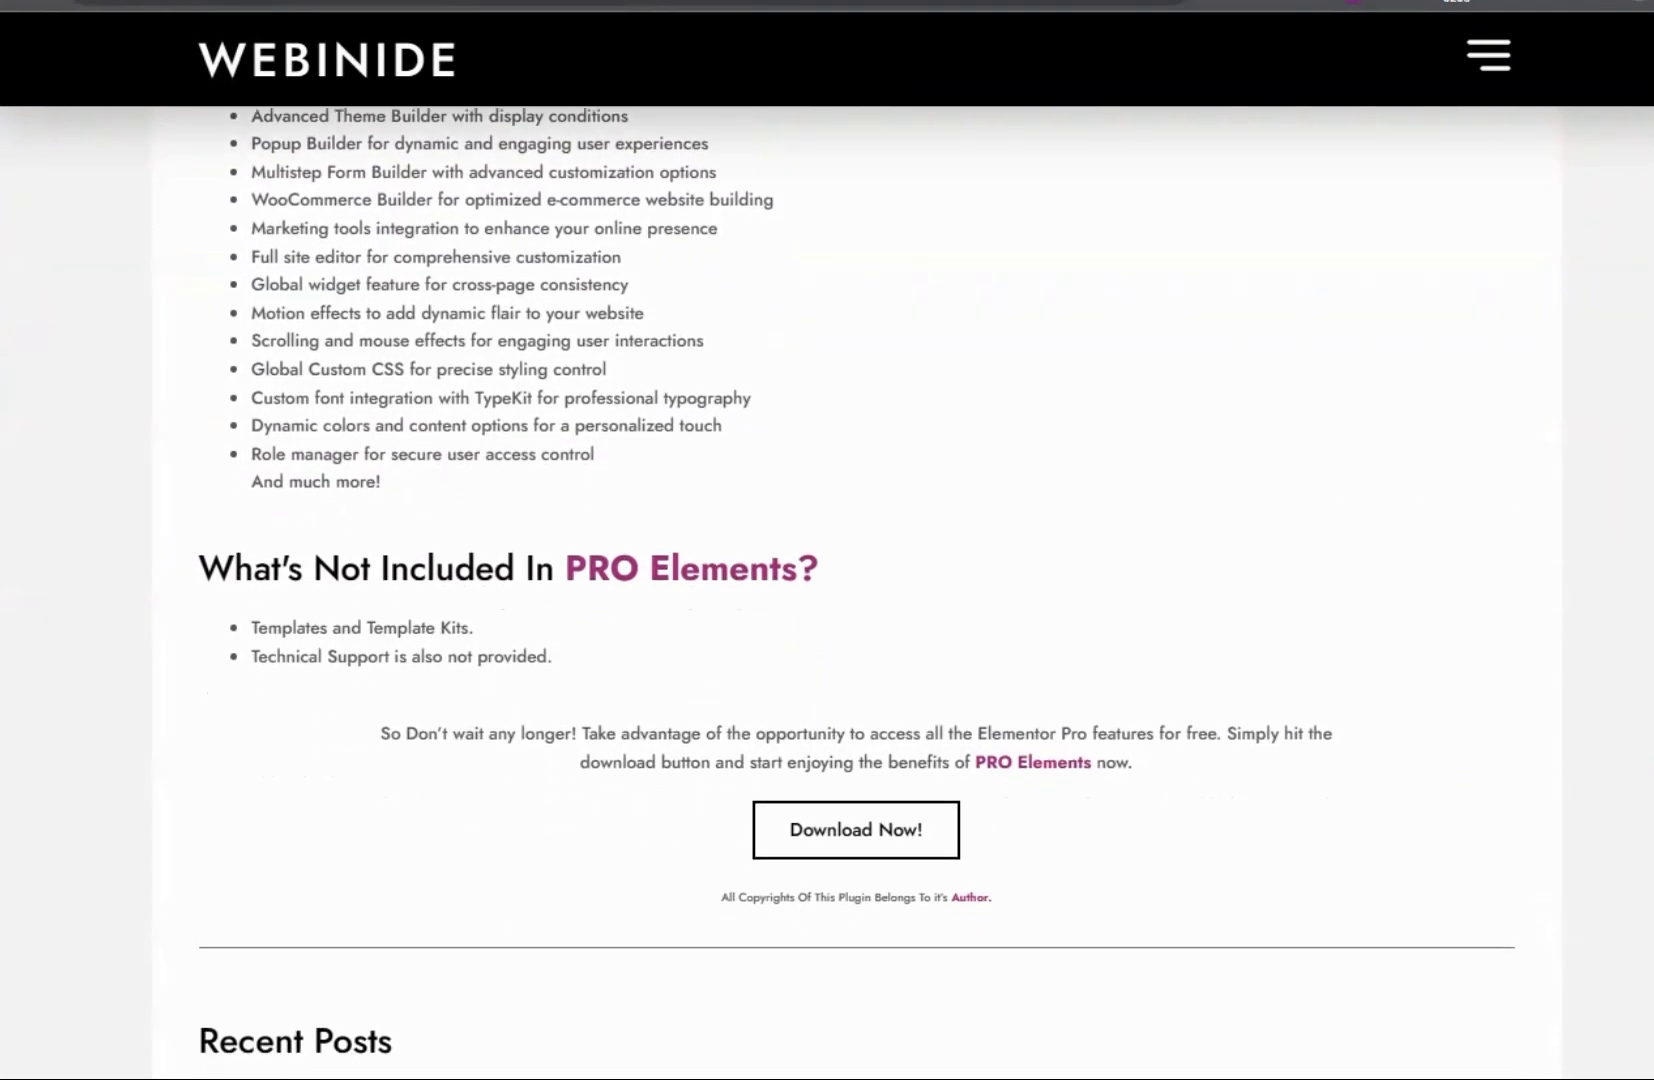
scroll("up", 3)
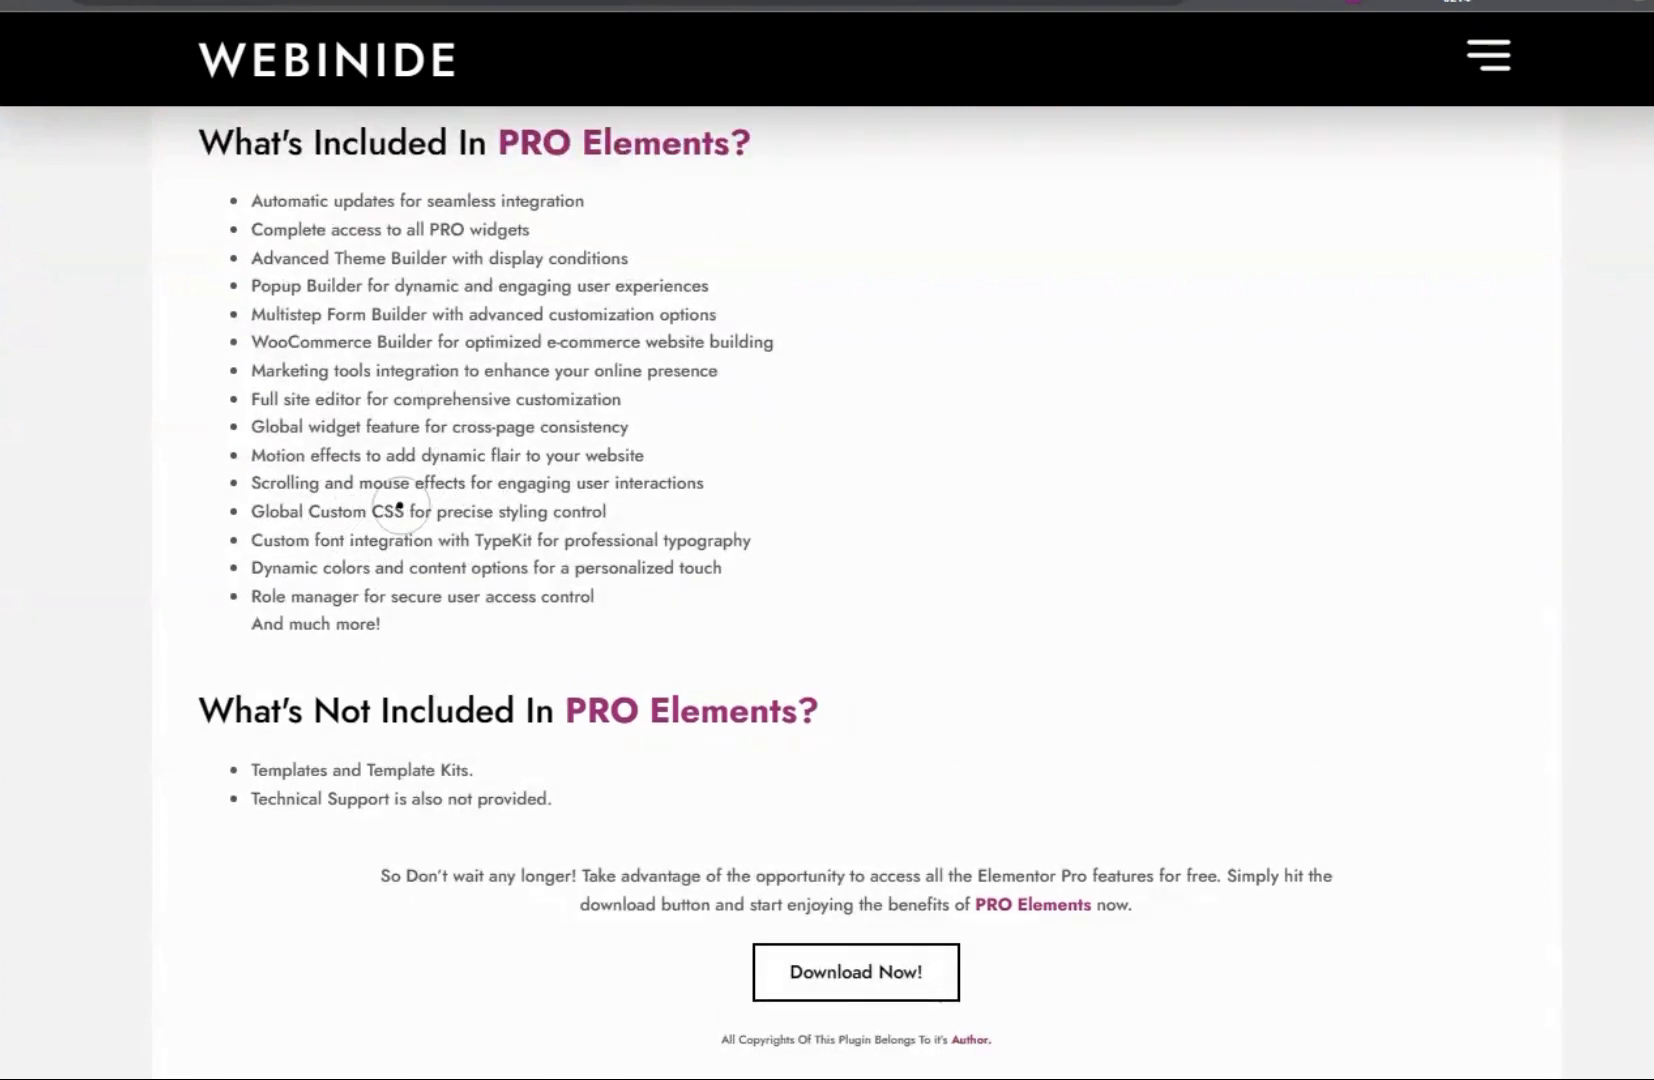
mouse_move(327, 545)
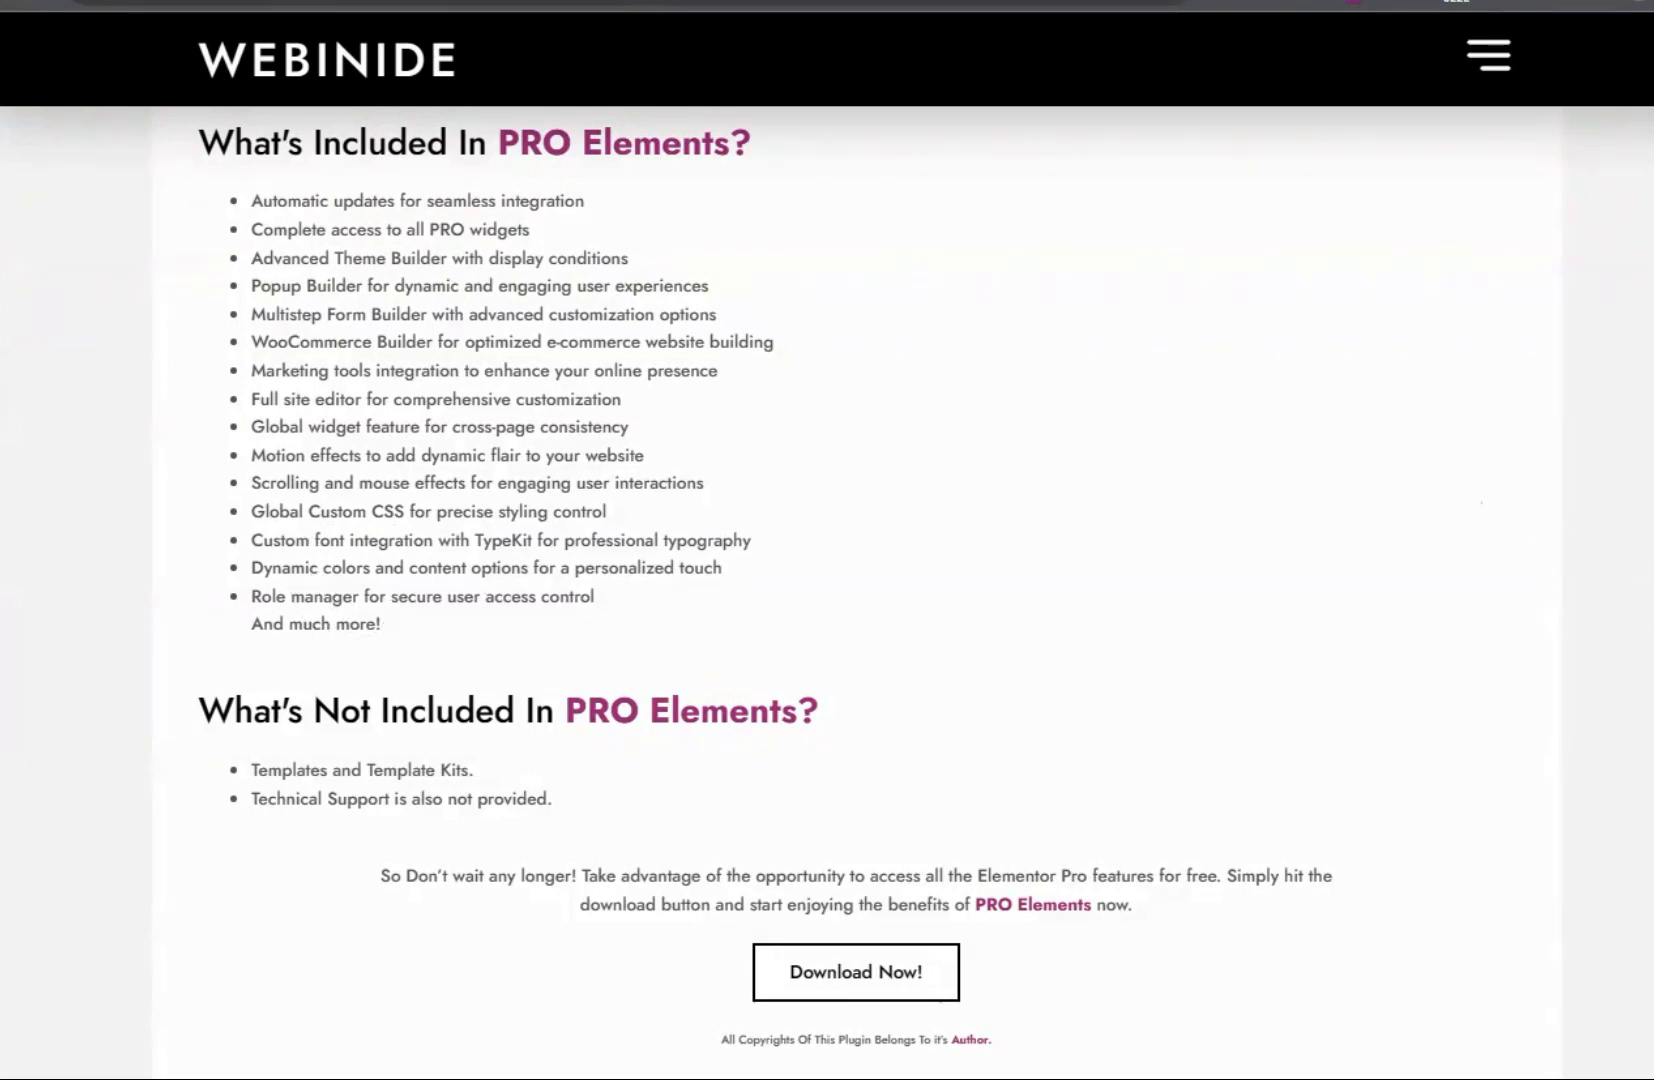
scroll("down", 3)
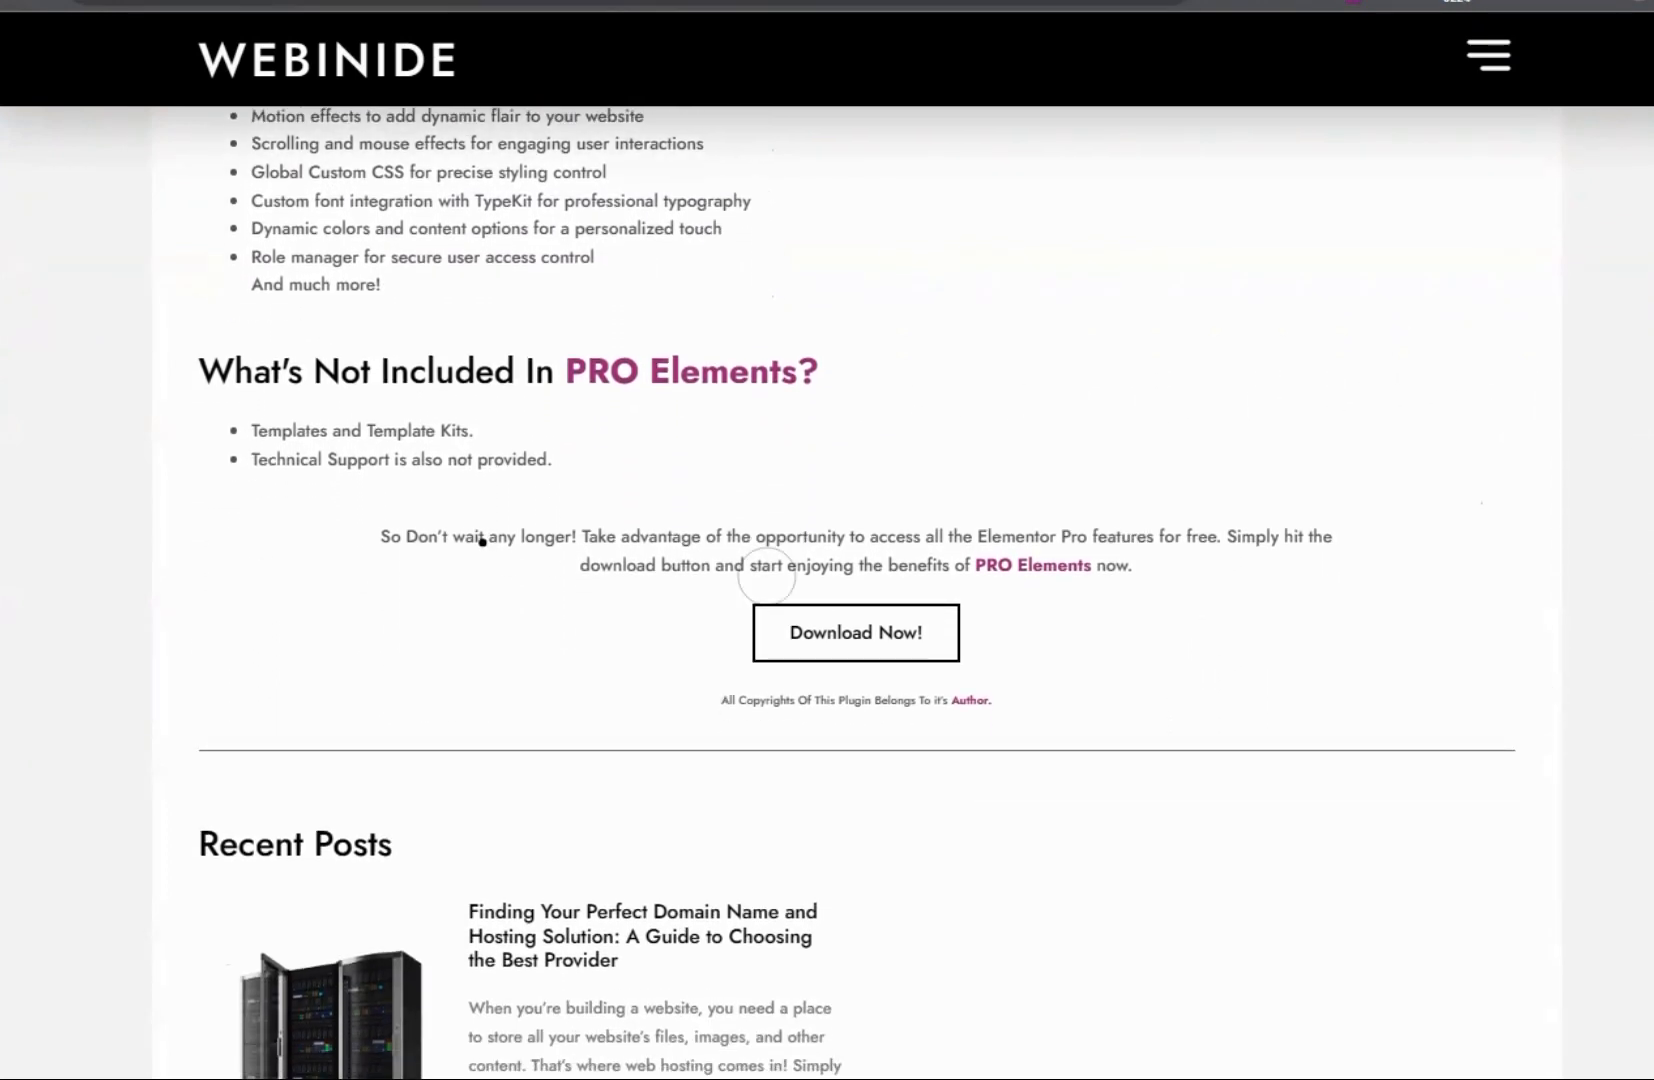
- Download the PRO Elements zip from the Webinide article
left_click_drag(250, 430, 430, 459)
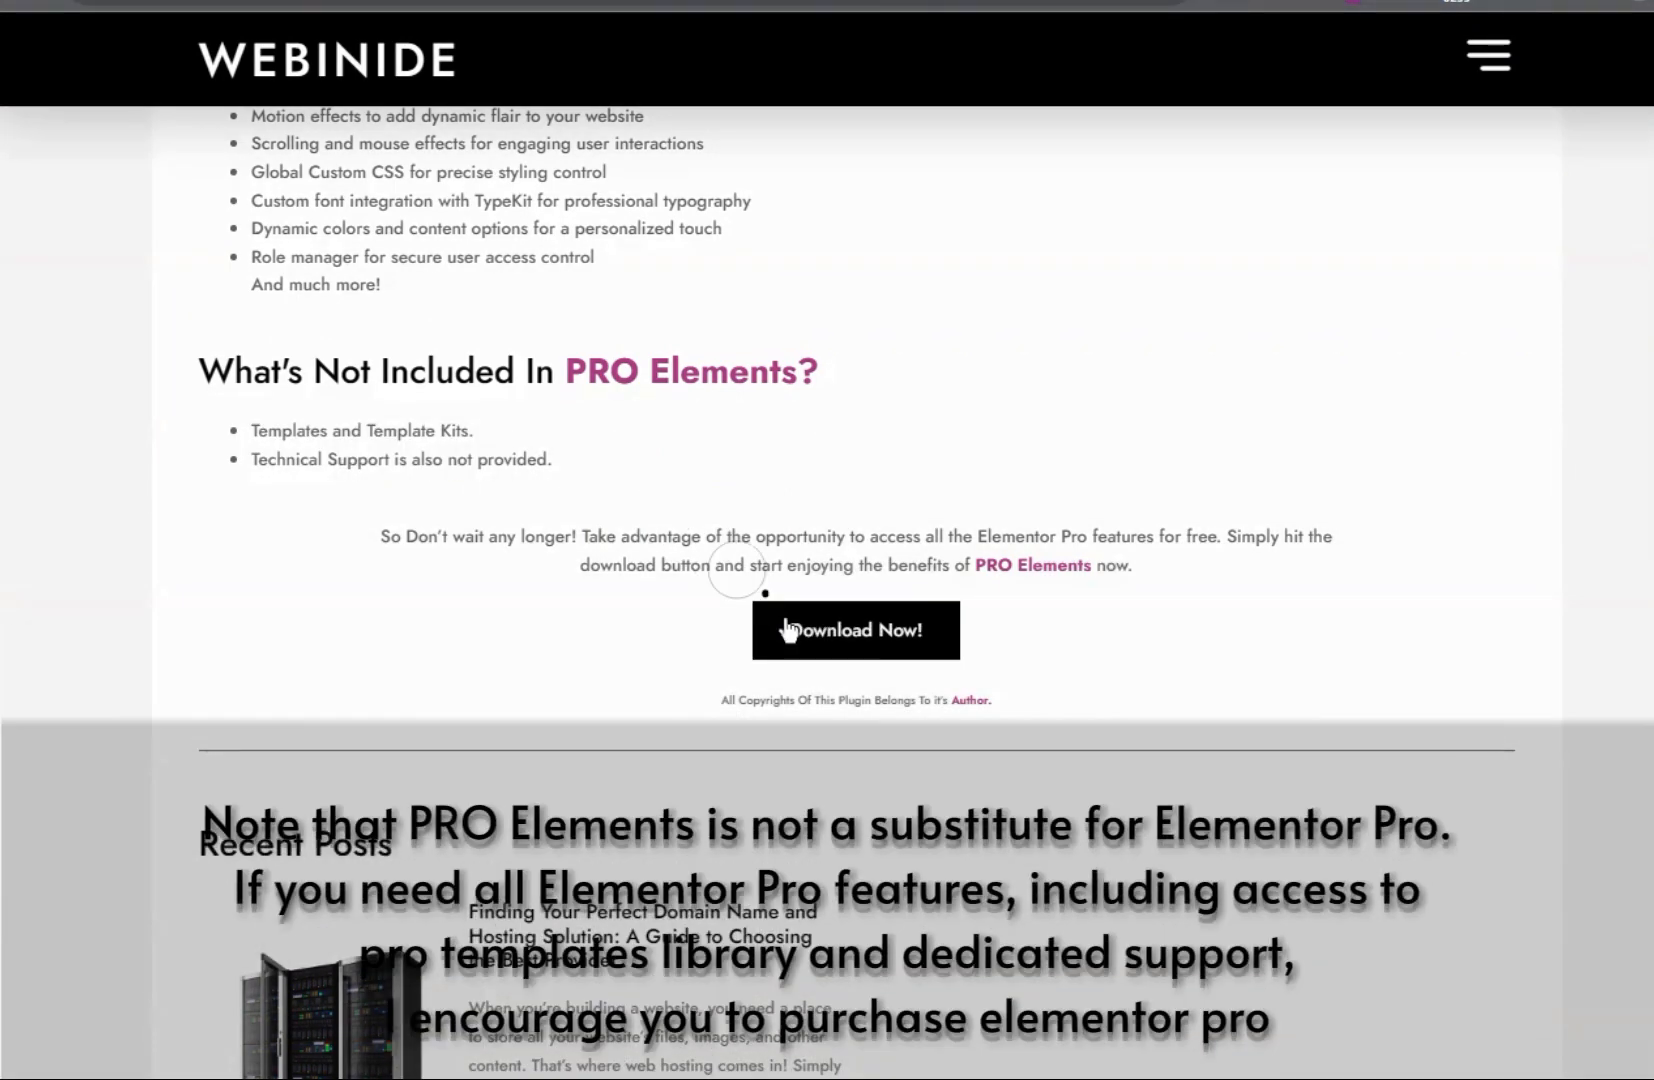
mouse_move(1038, 297)
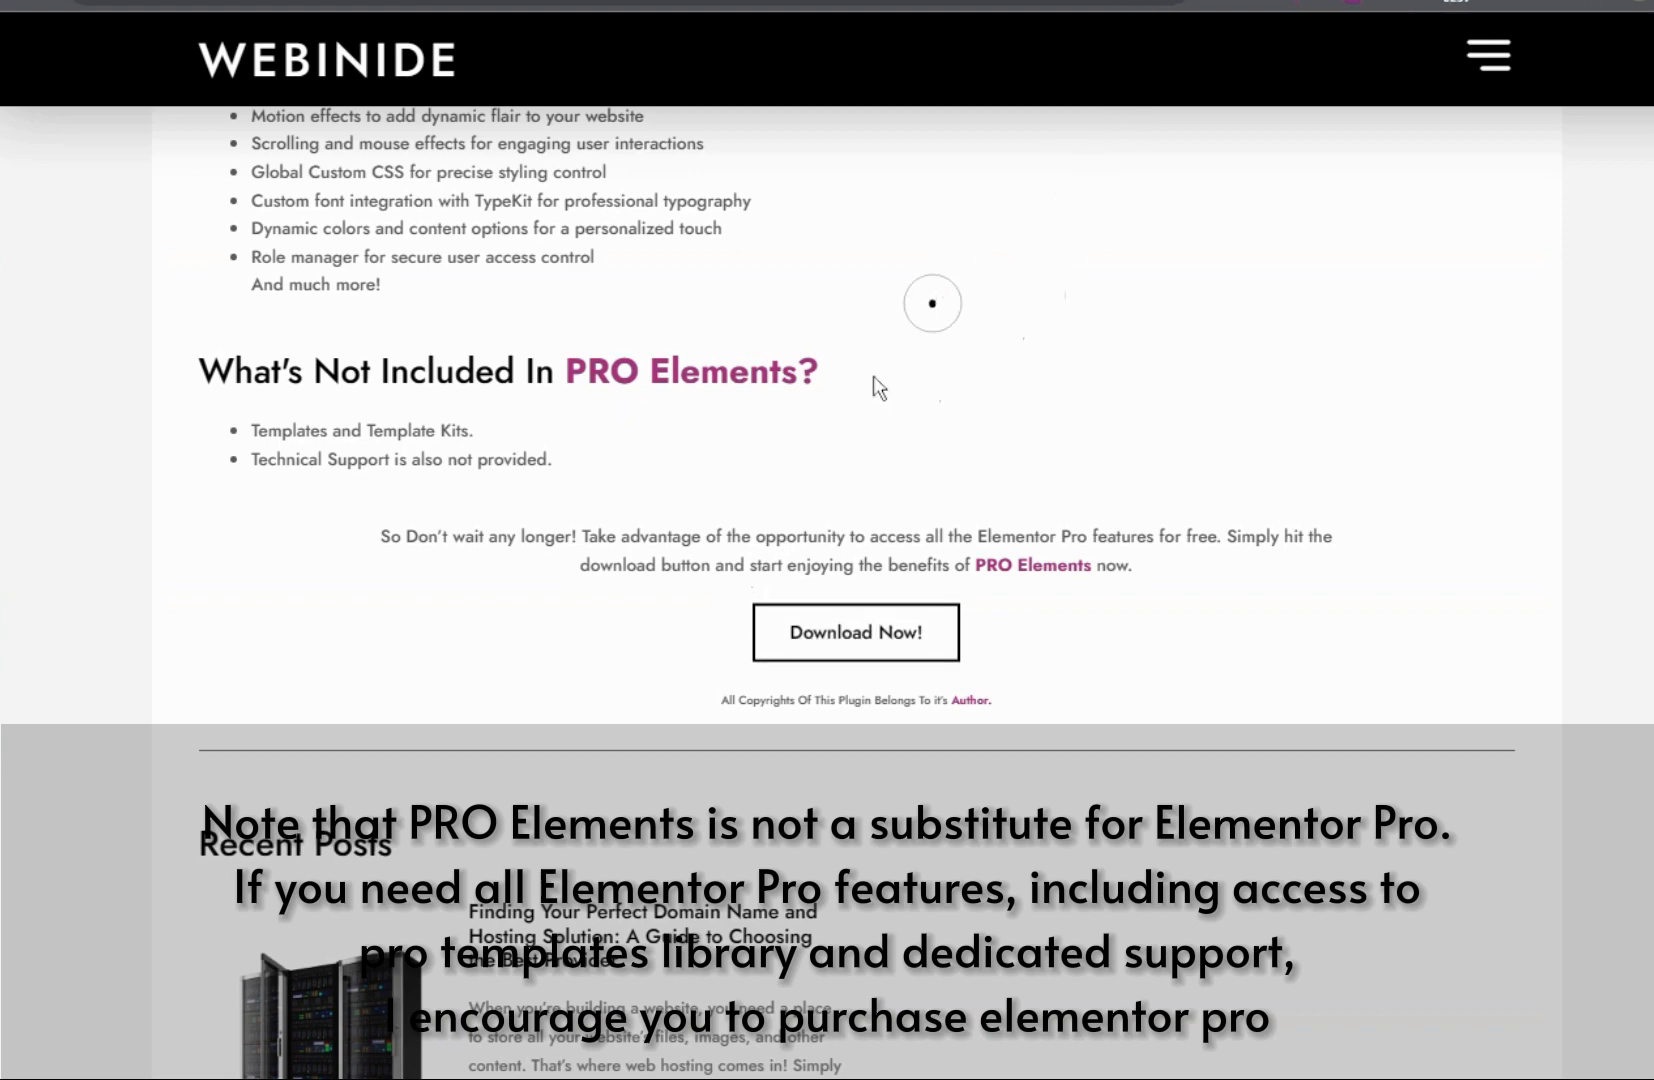
mouse_move(288, 413)
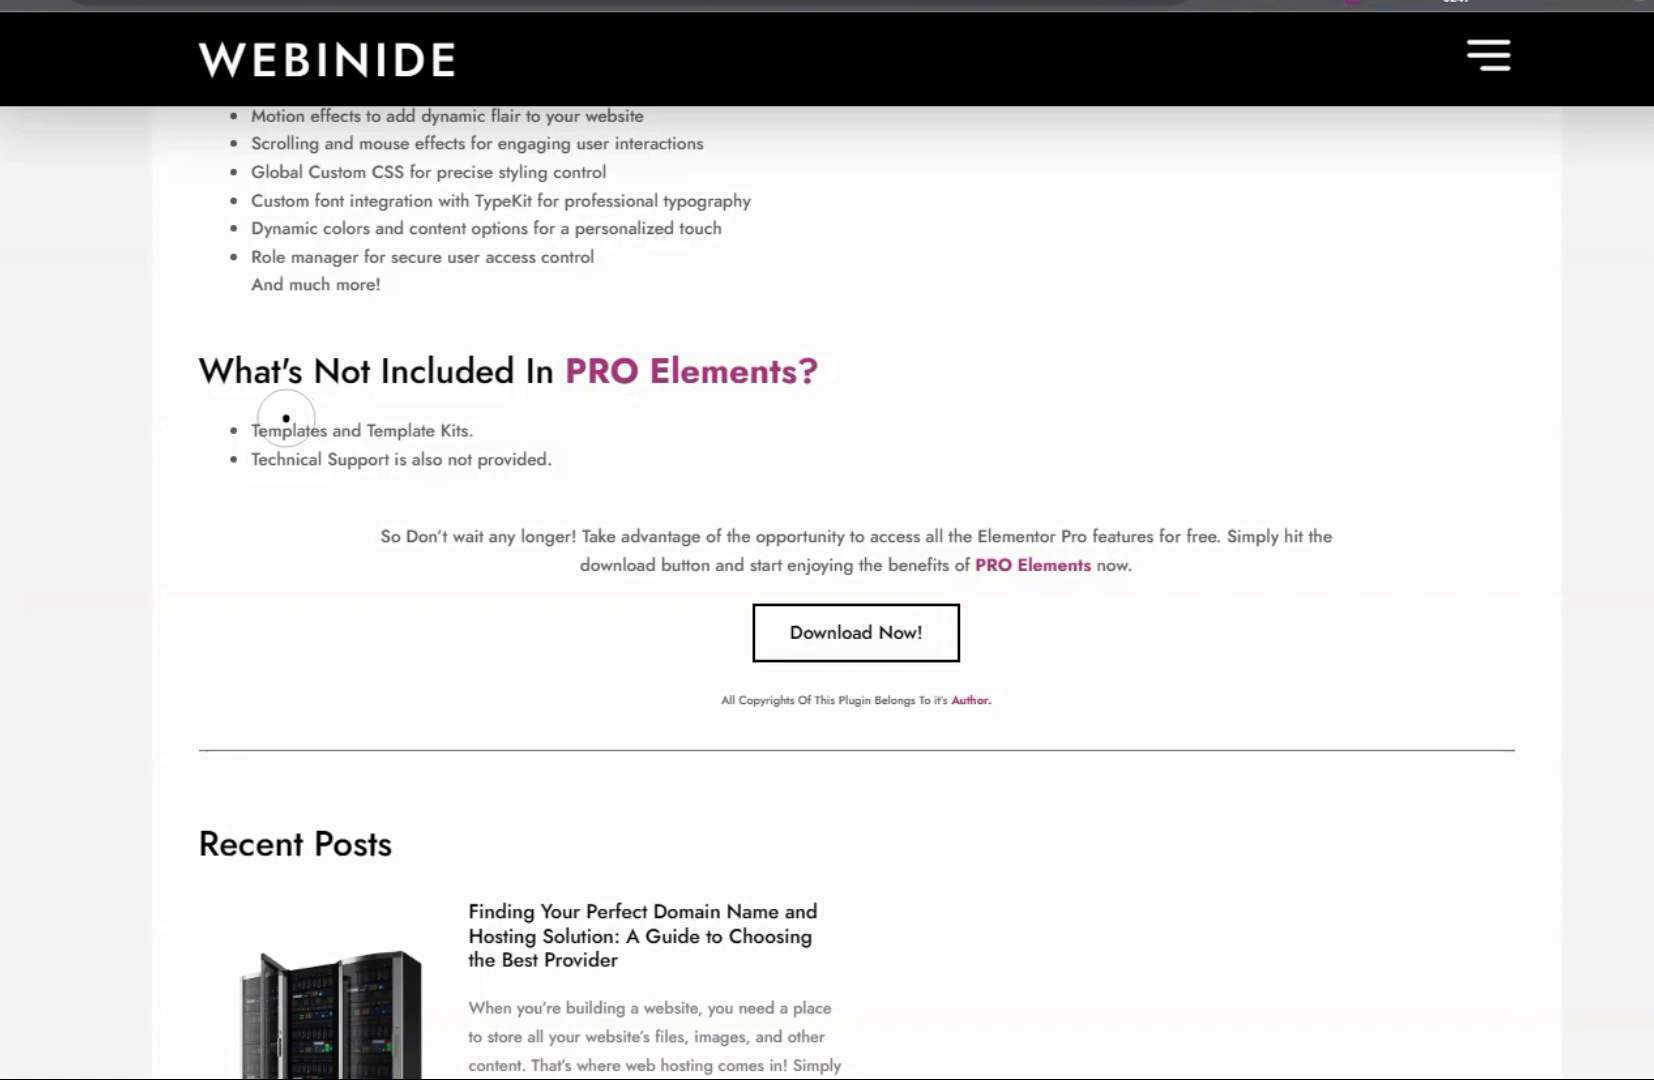
mouse_move(132, 444)
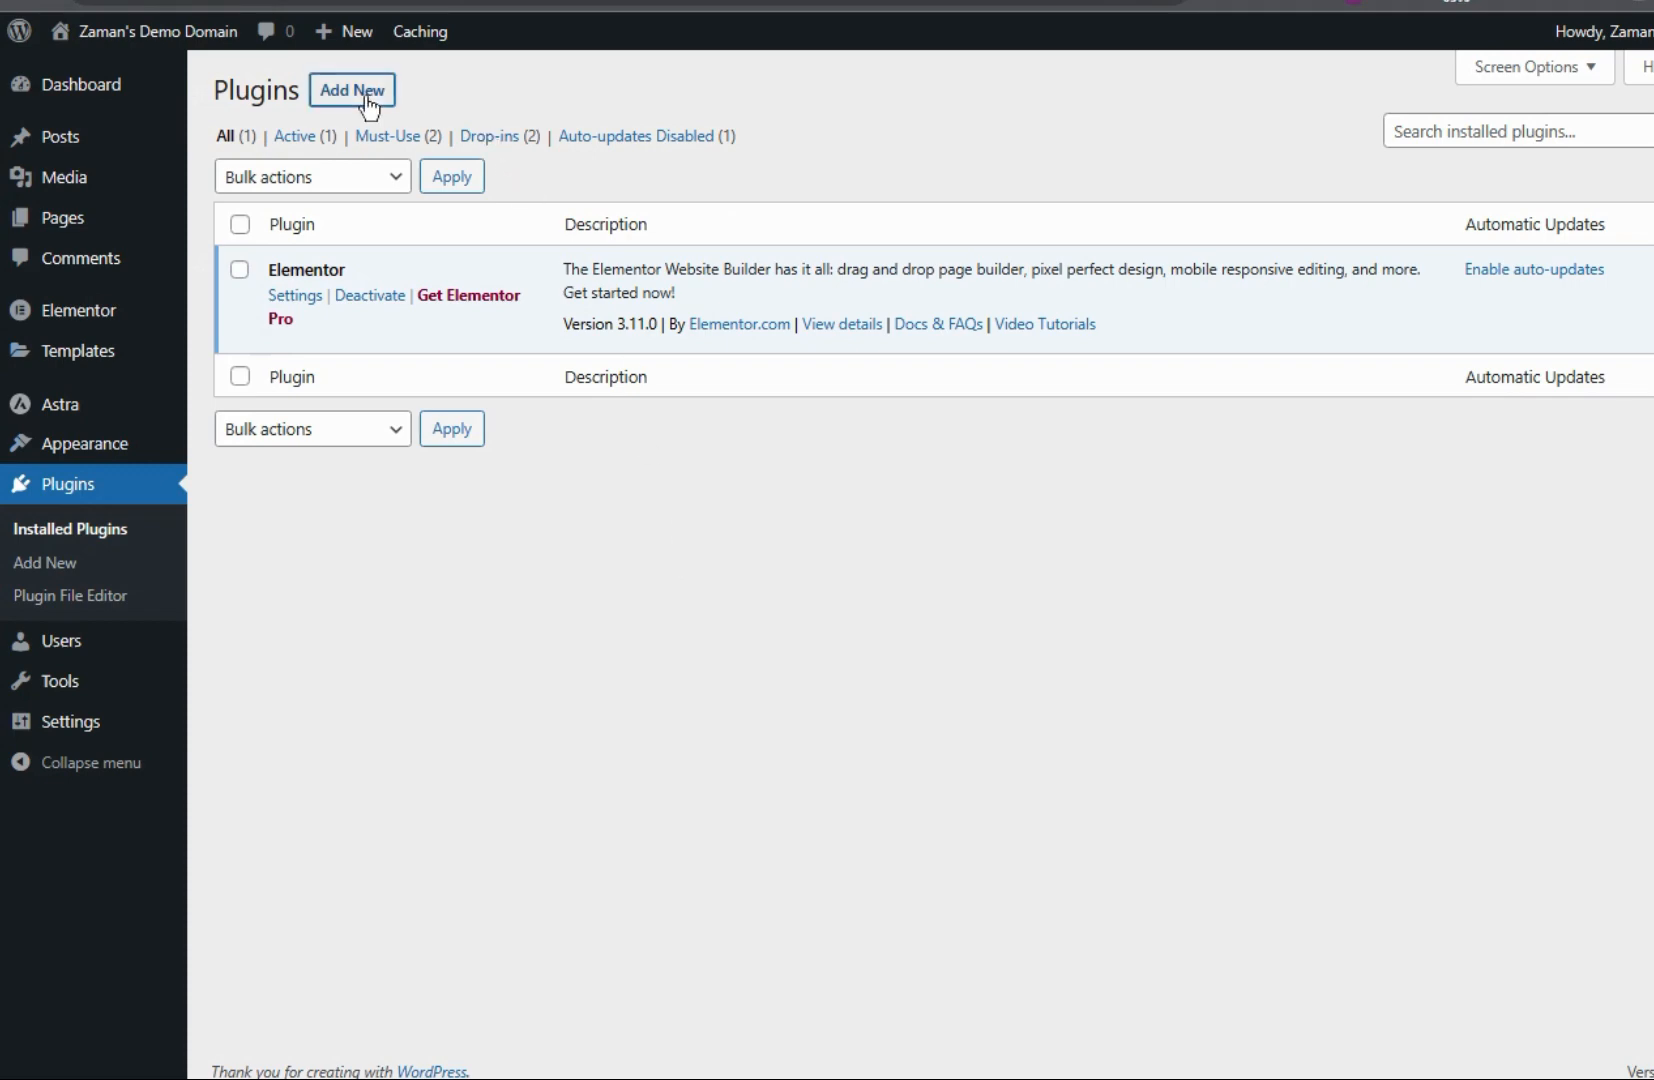
- Upload pro-elements-1.zip as a new plugin, install it, and activate PRO Elements
left_click(351, 90)
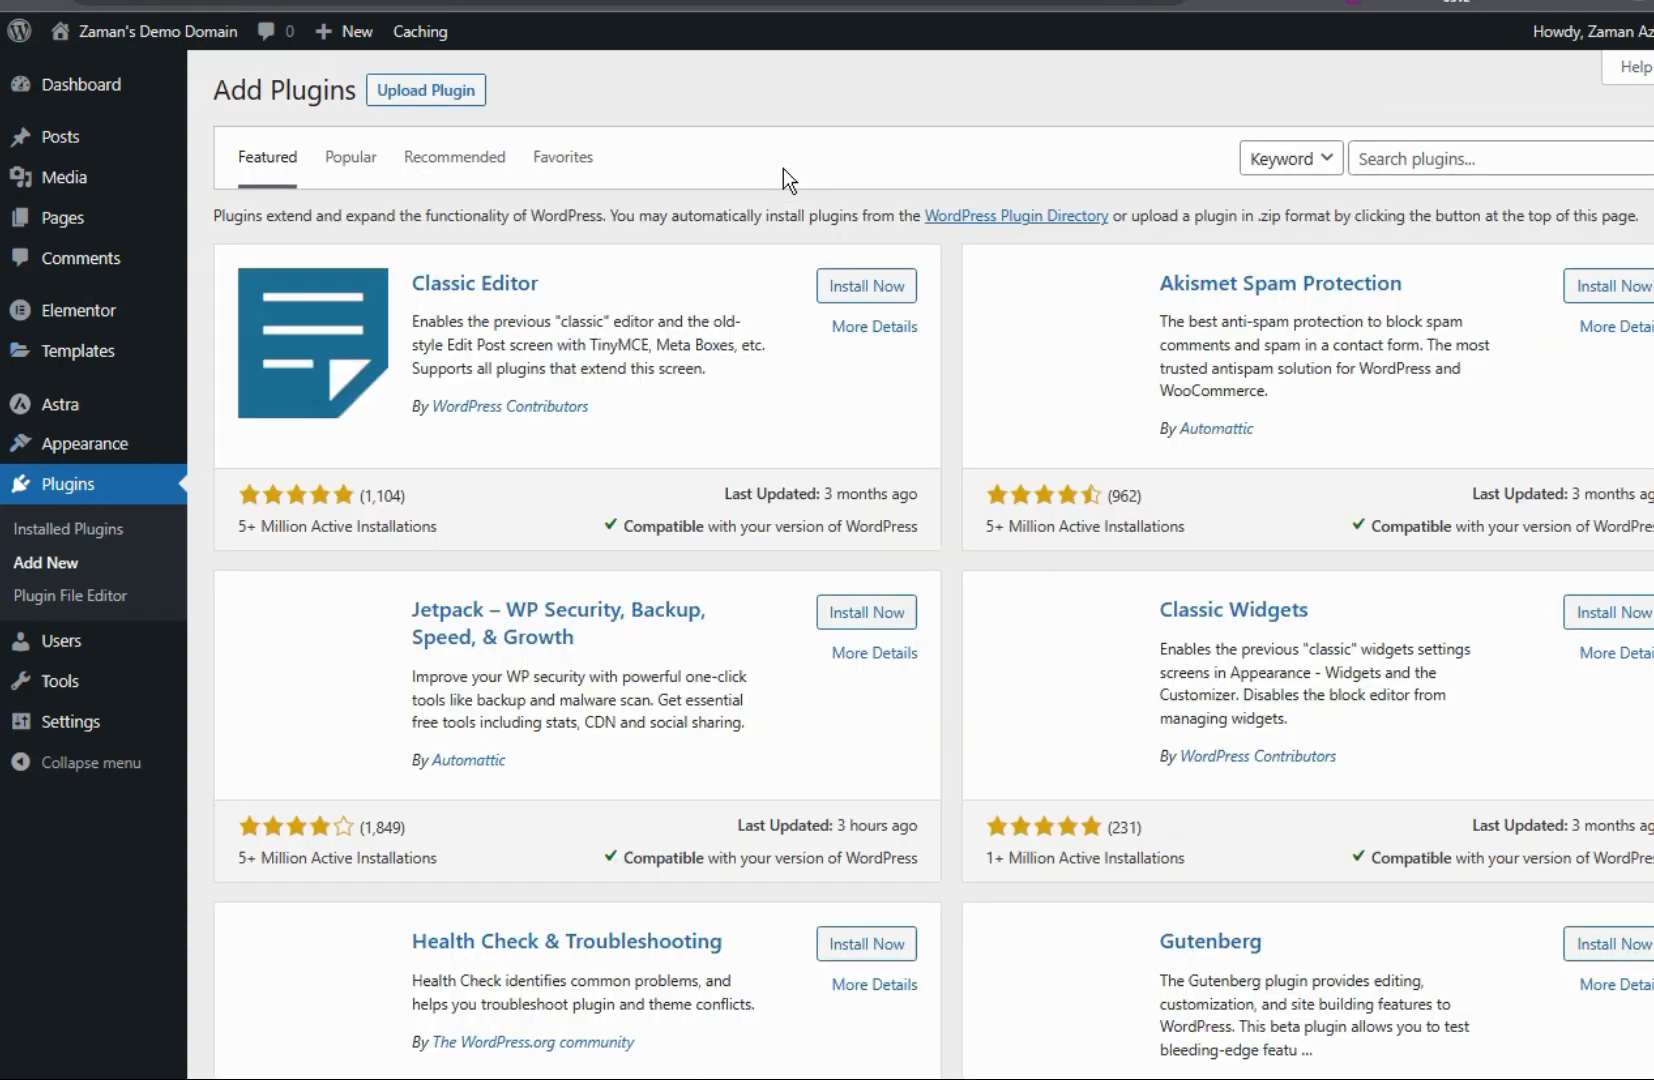
left_click(426, 90)
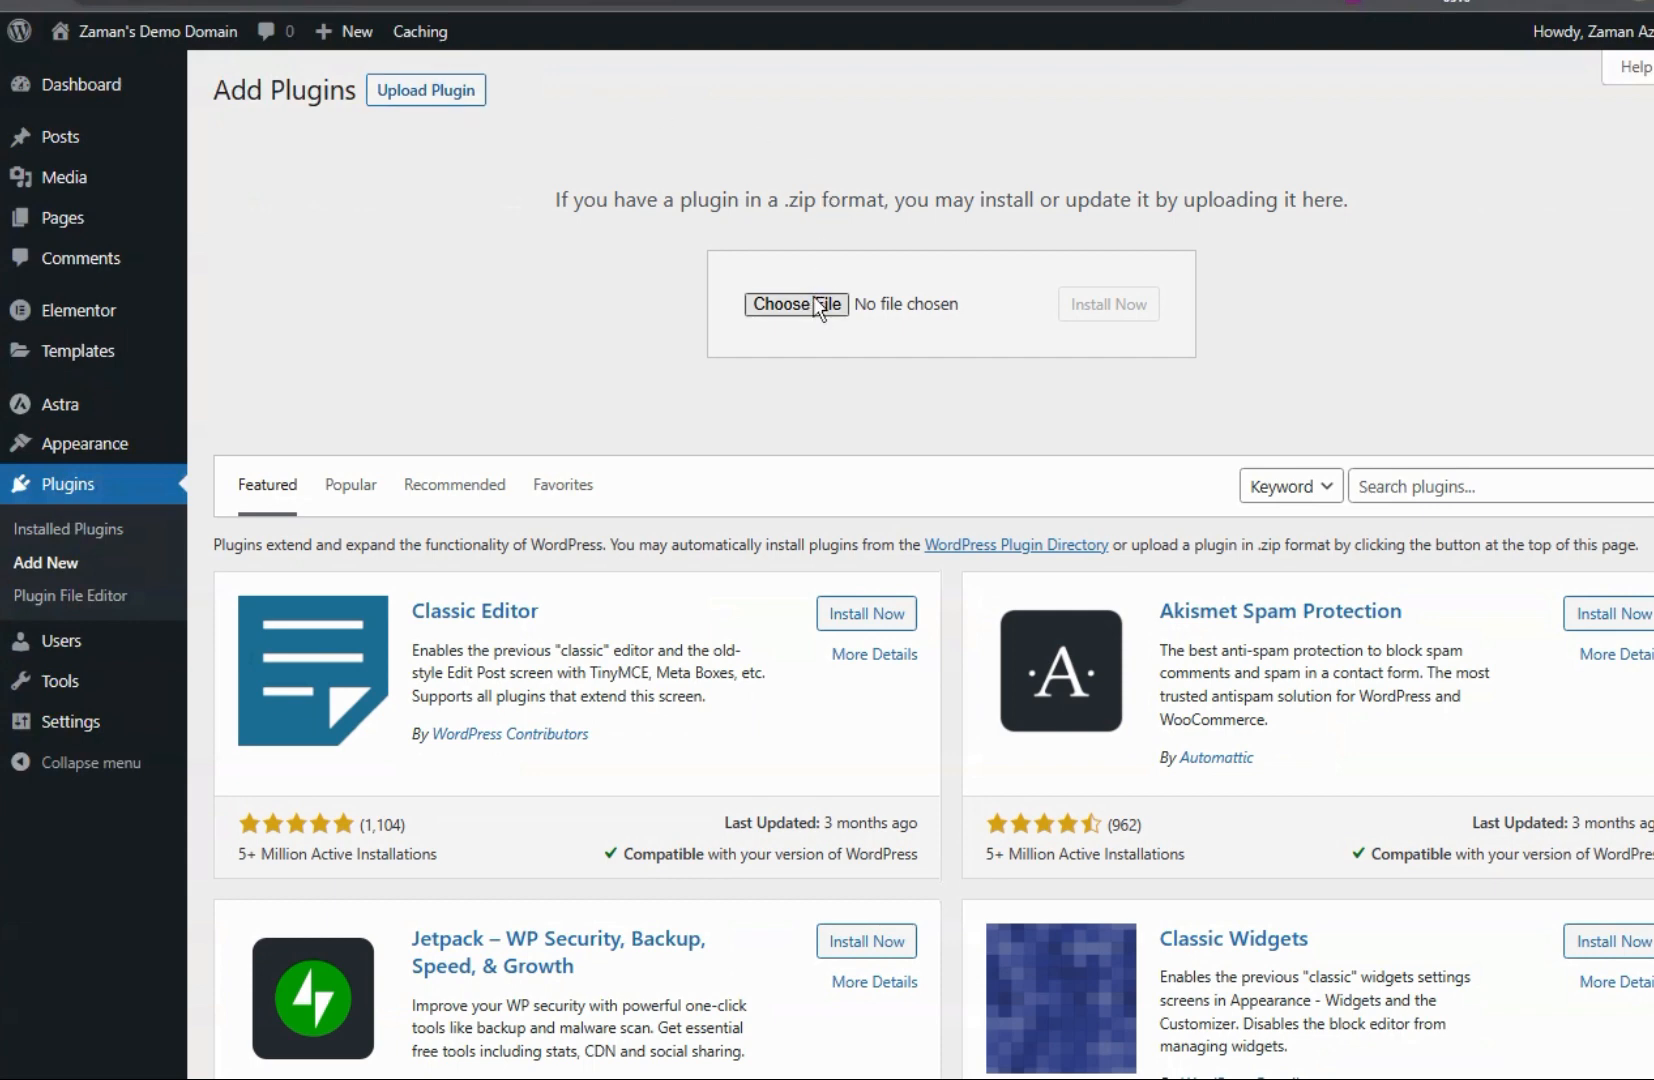
mouse_move(819, 310)
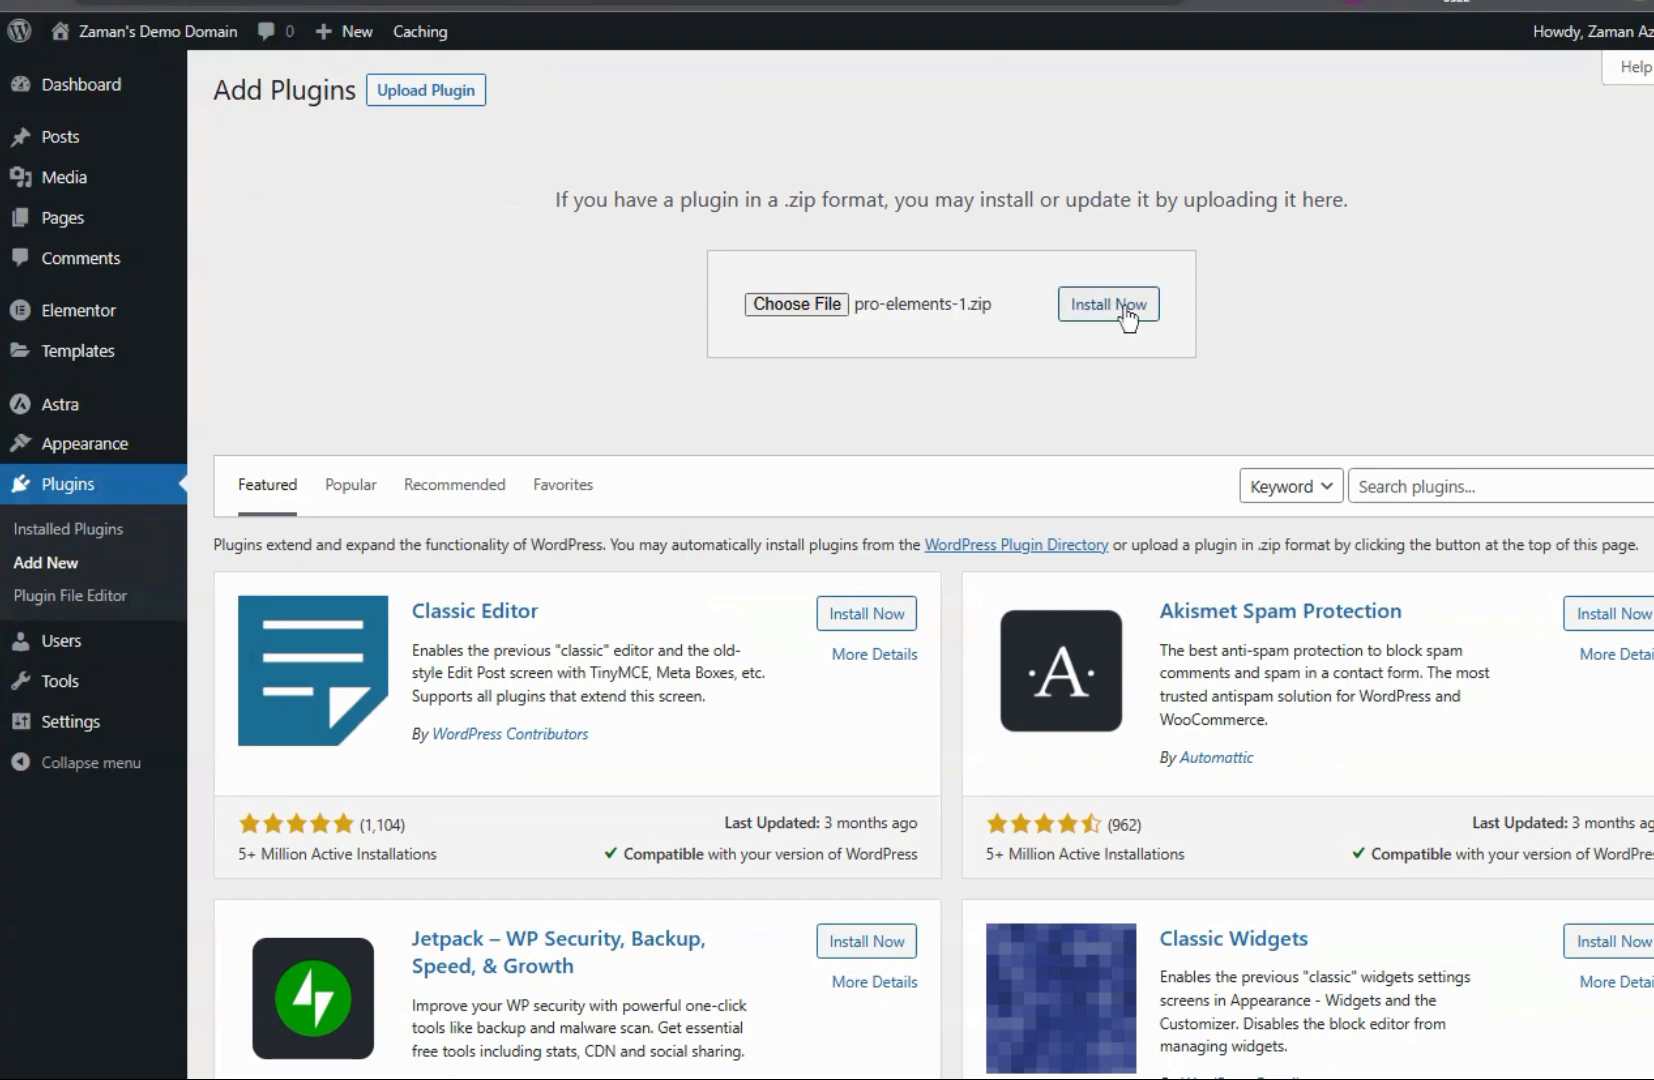
left_click(1108, 304)
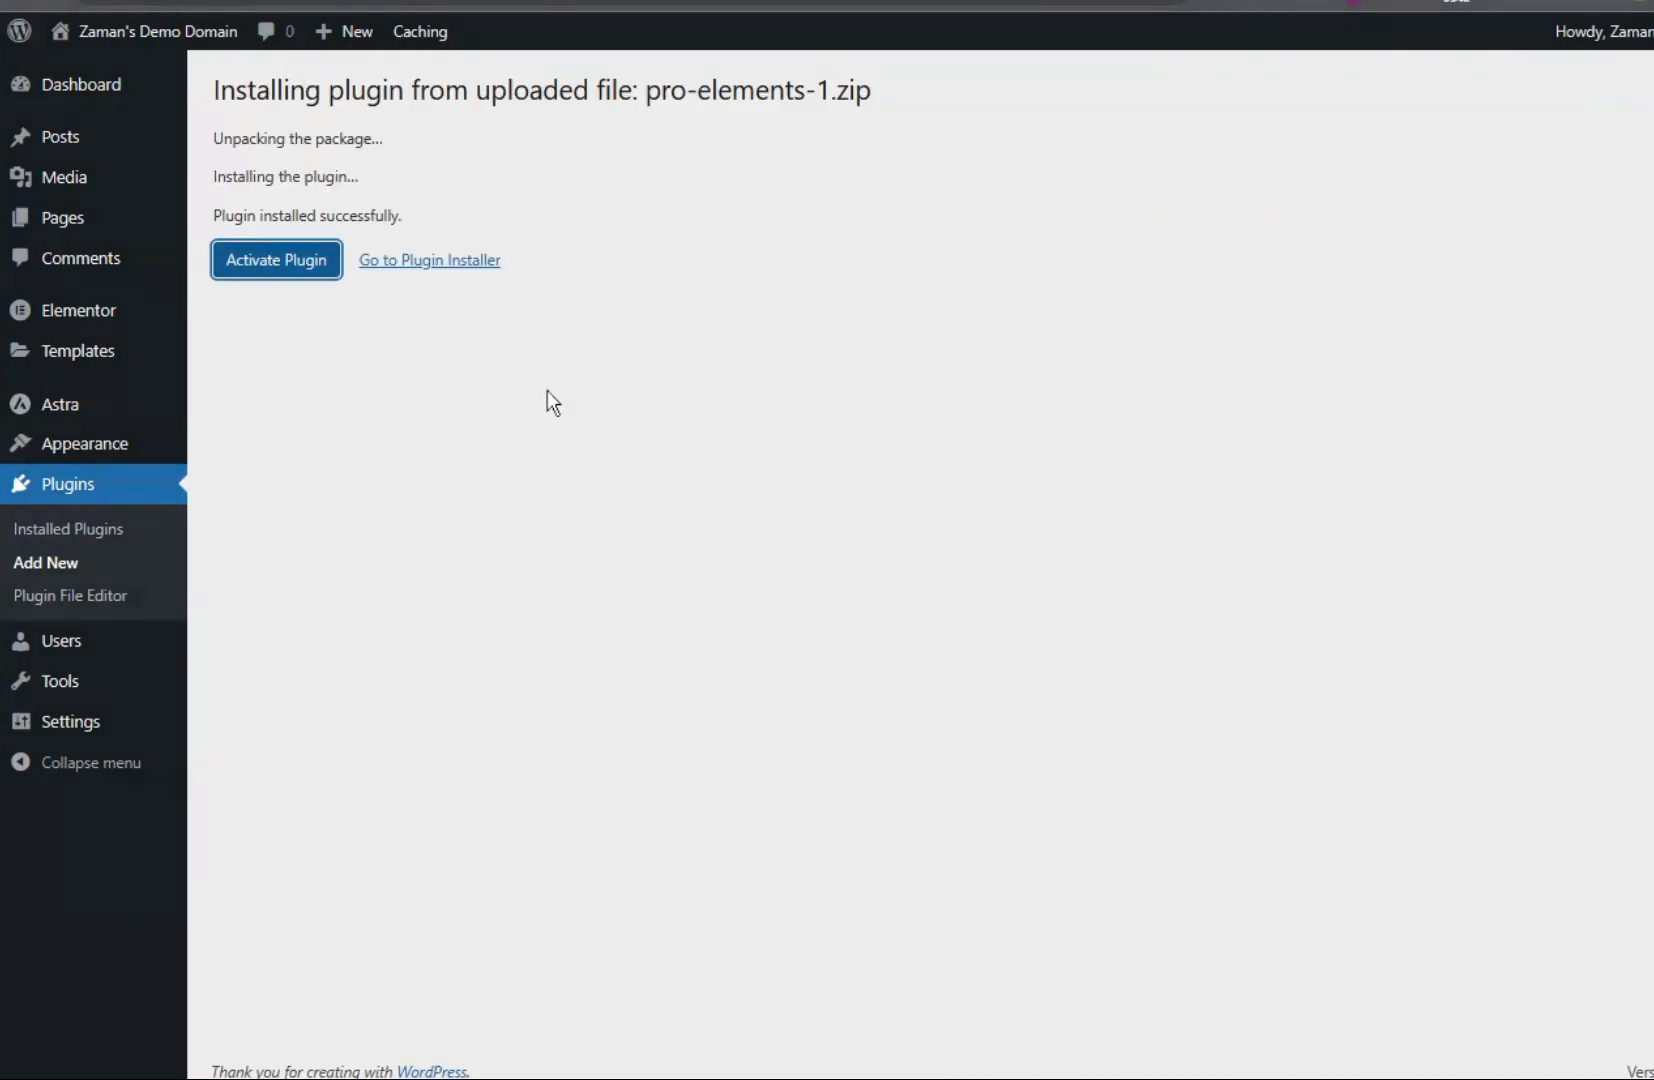
left_click(276, 259)
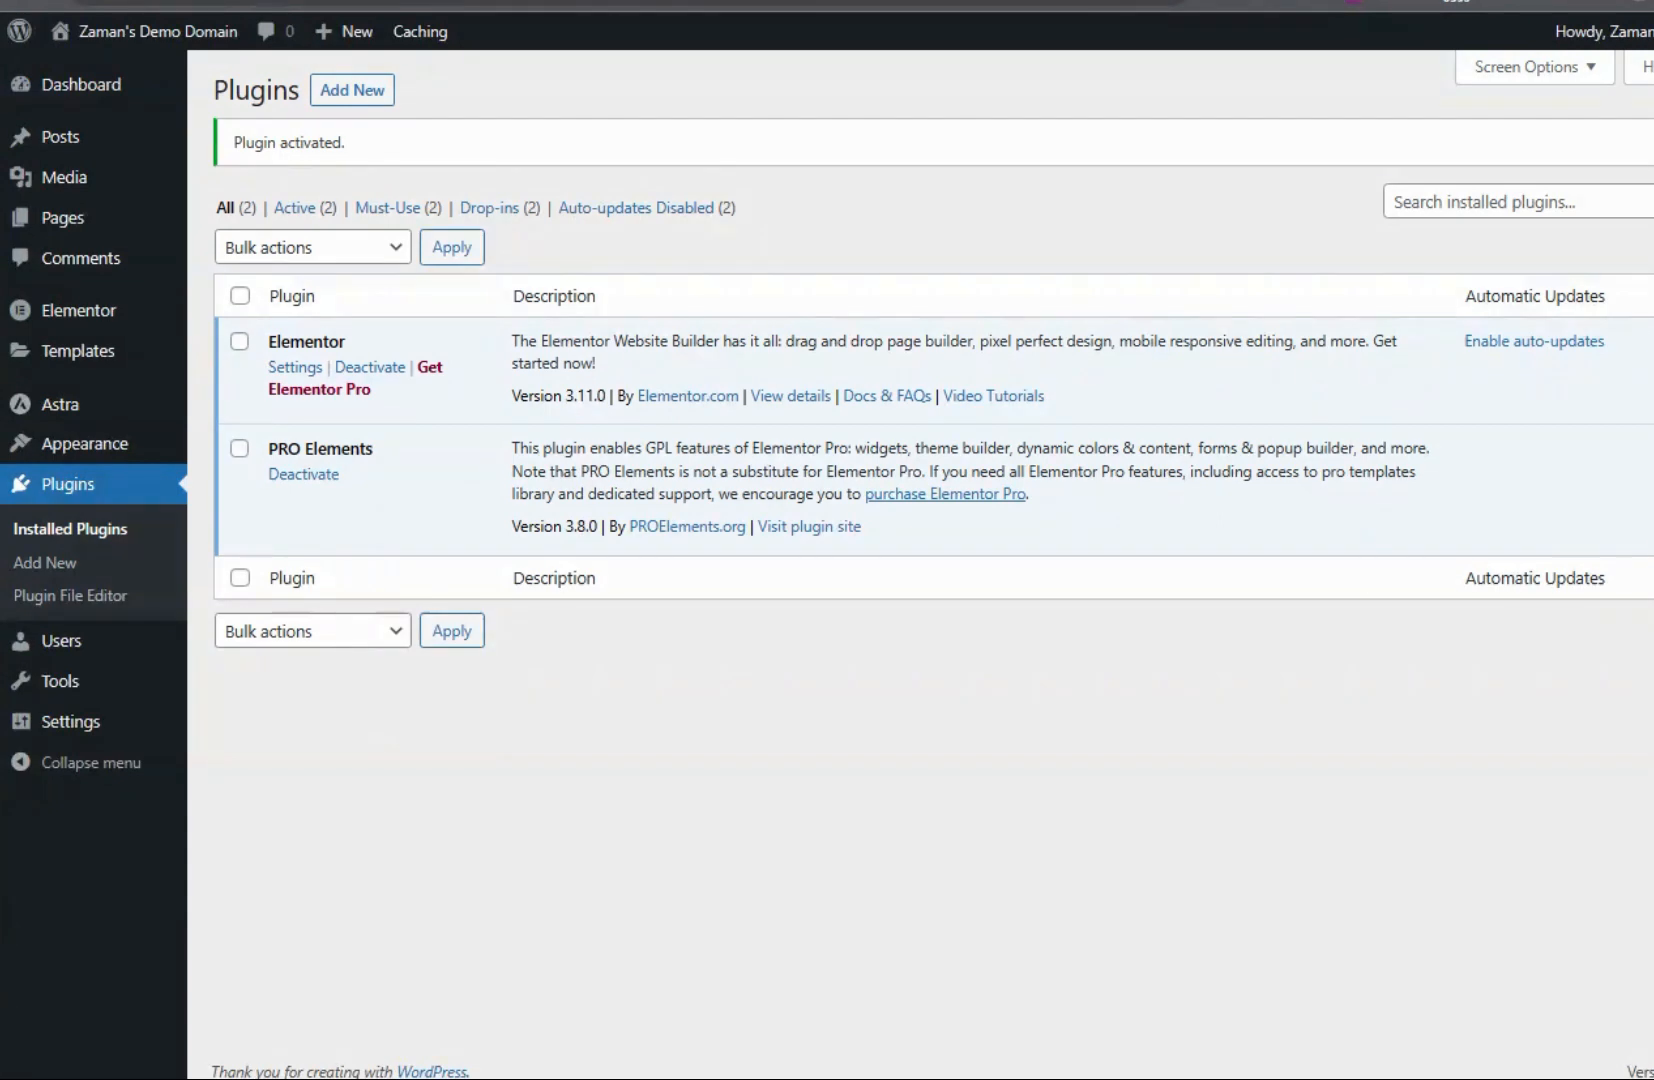
left_click_drag(512, 447, 762, 447)
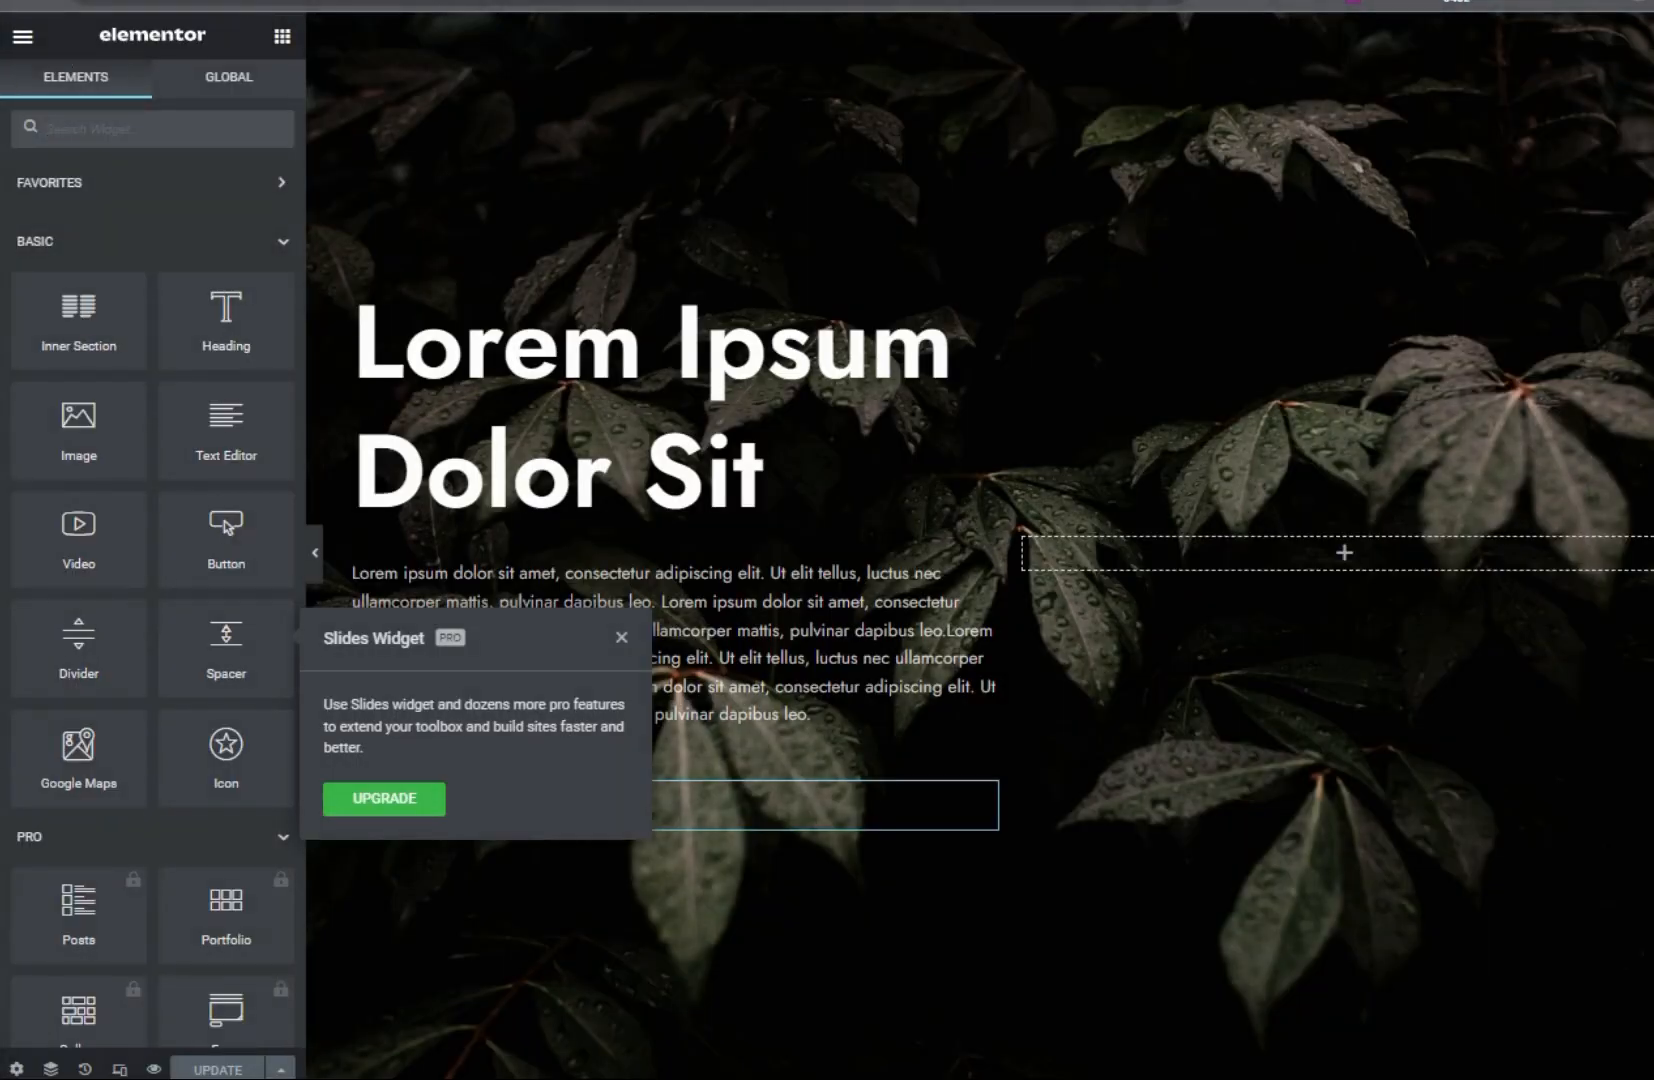
- Dismiss the Pro upgrade popup and scroll the panel to the unlocked PRO widgets
left_click(621, 637)
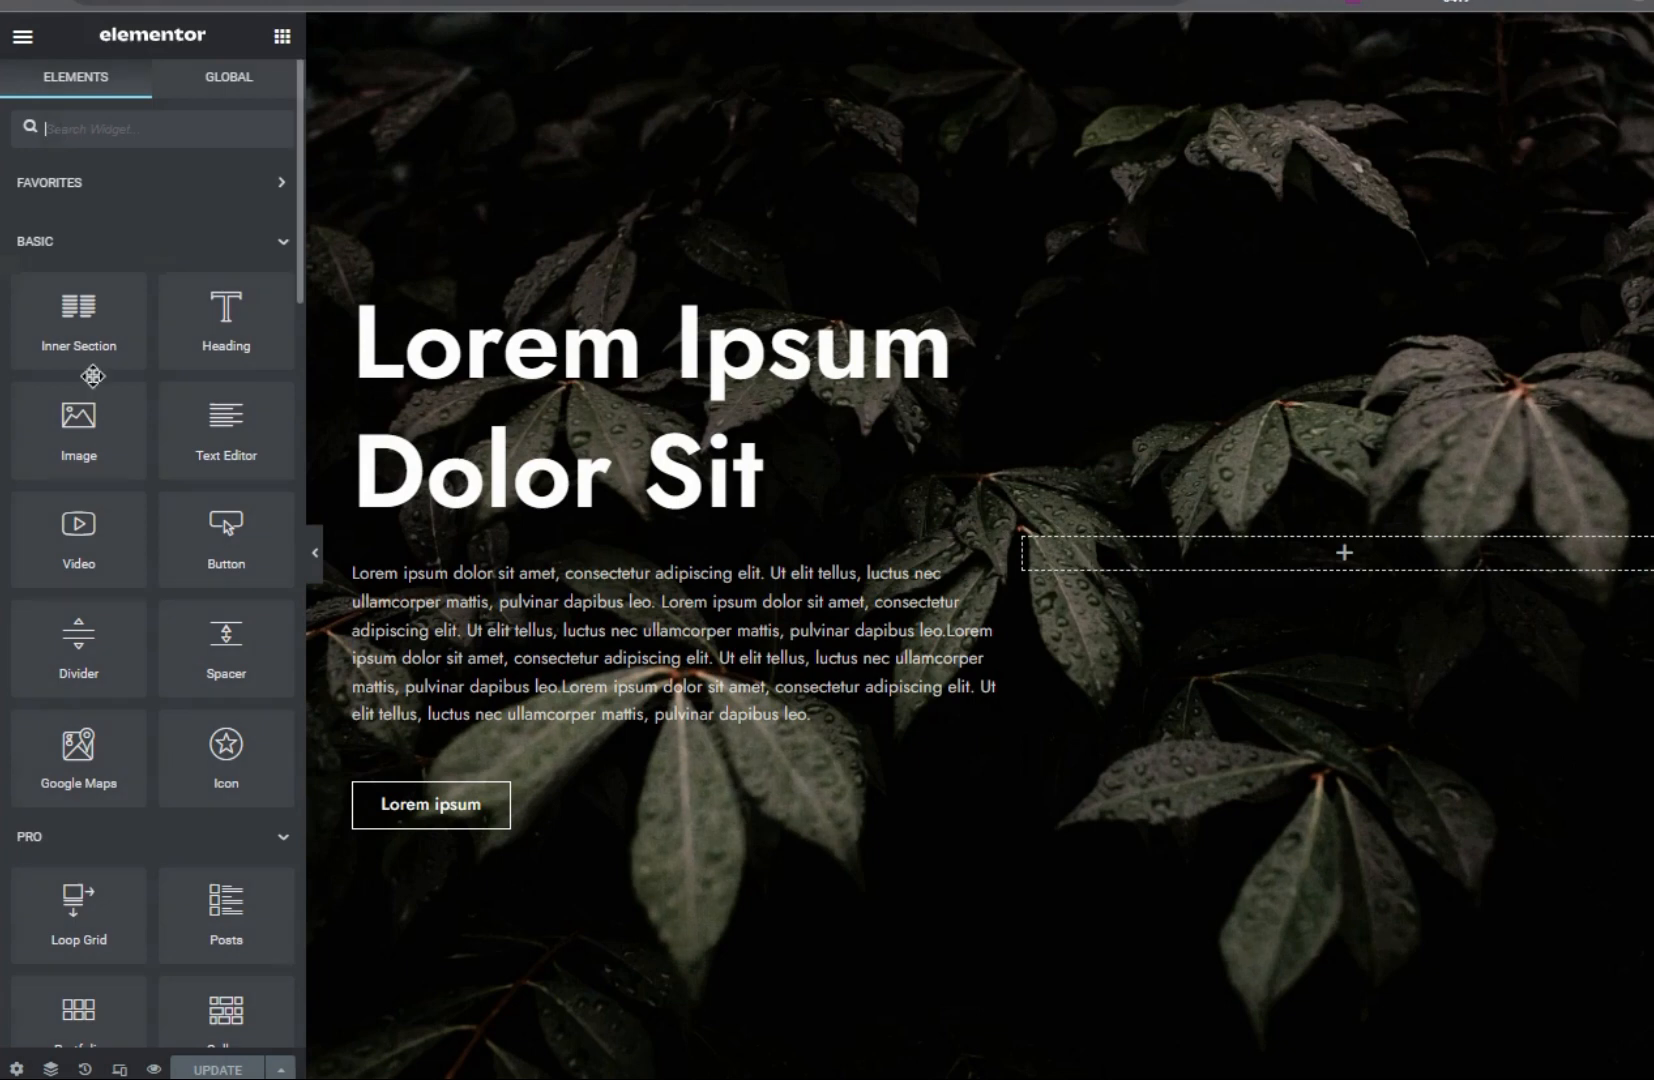
scroll("down", 3)
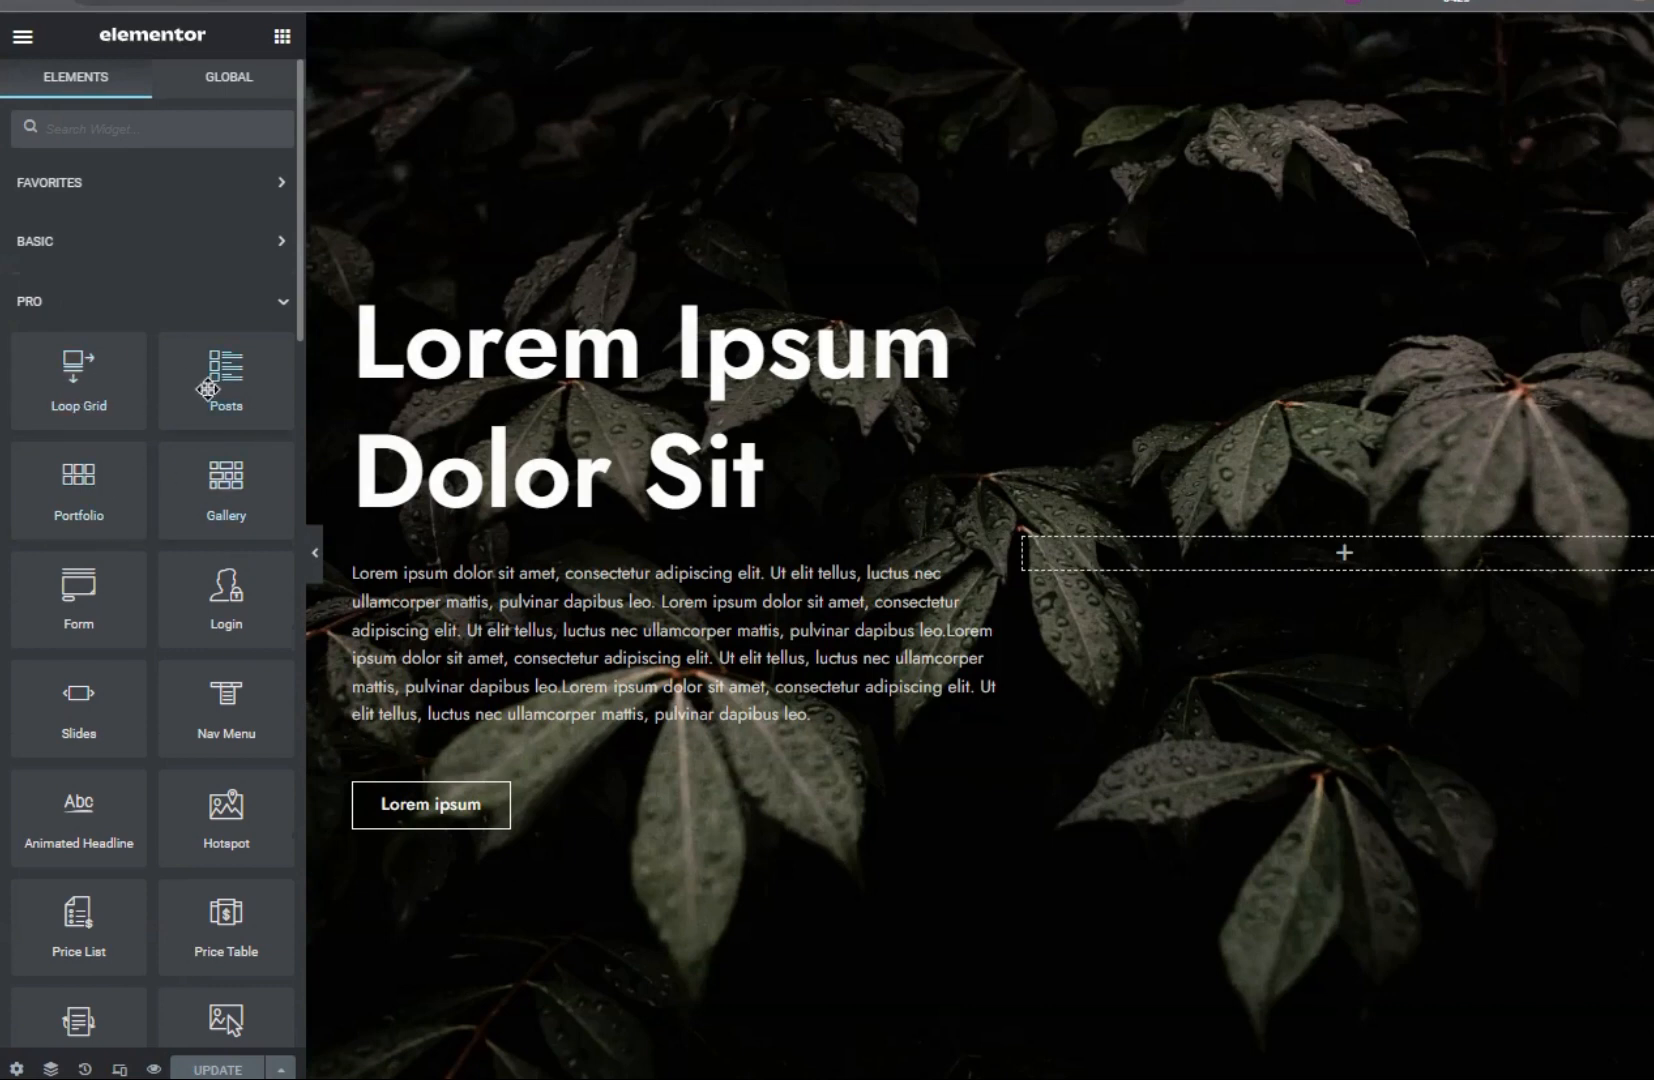
mouse_move(197, 526)
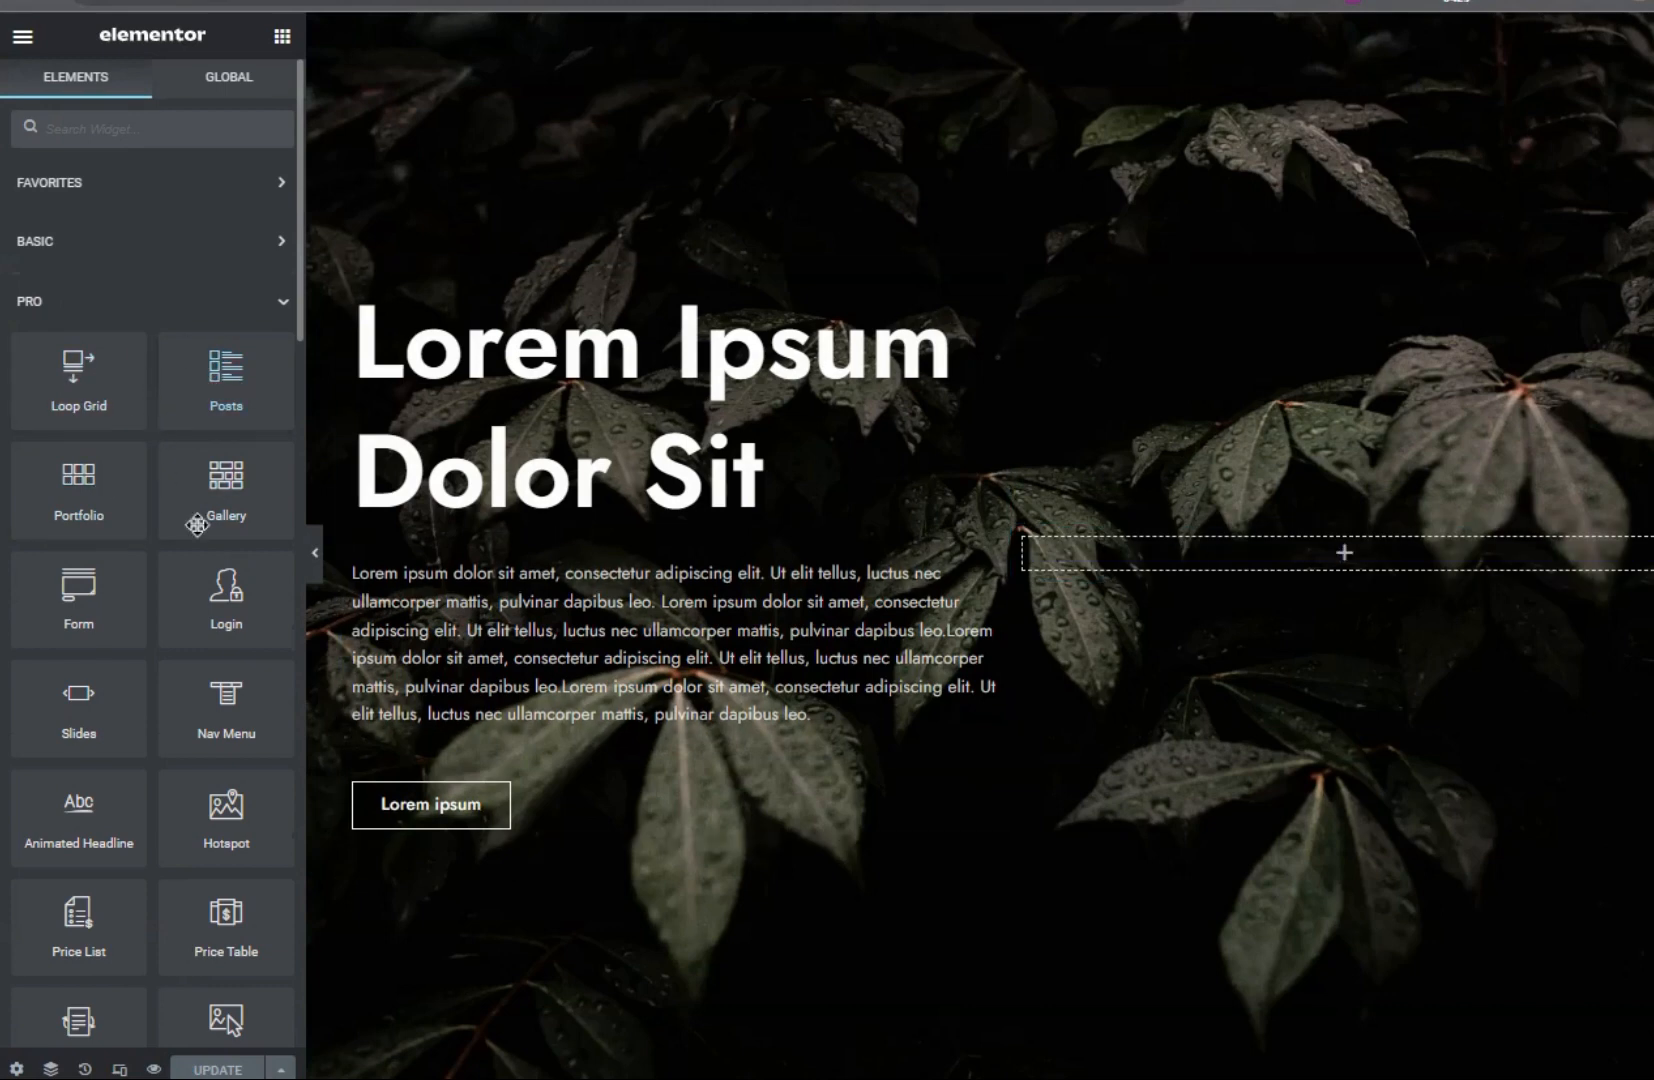
scroll("down", 3)
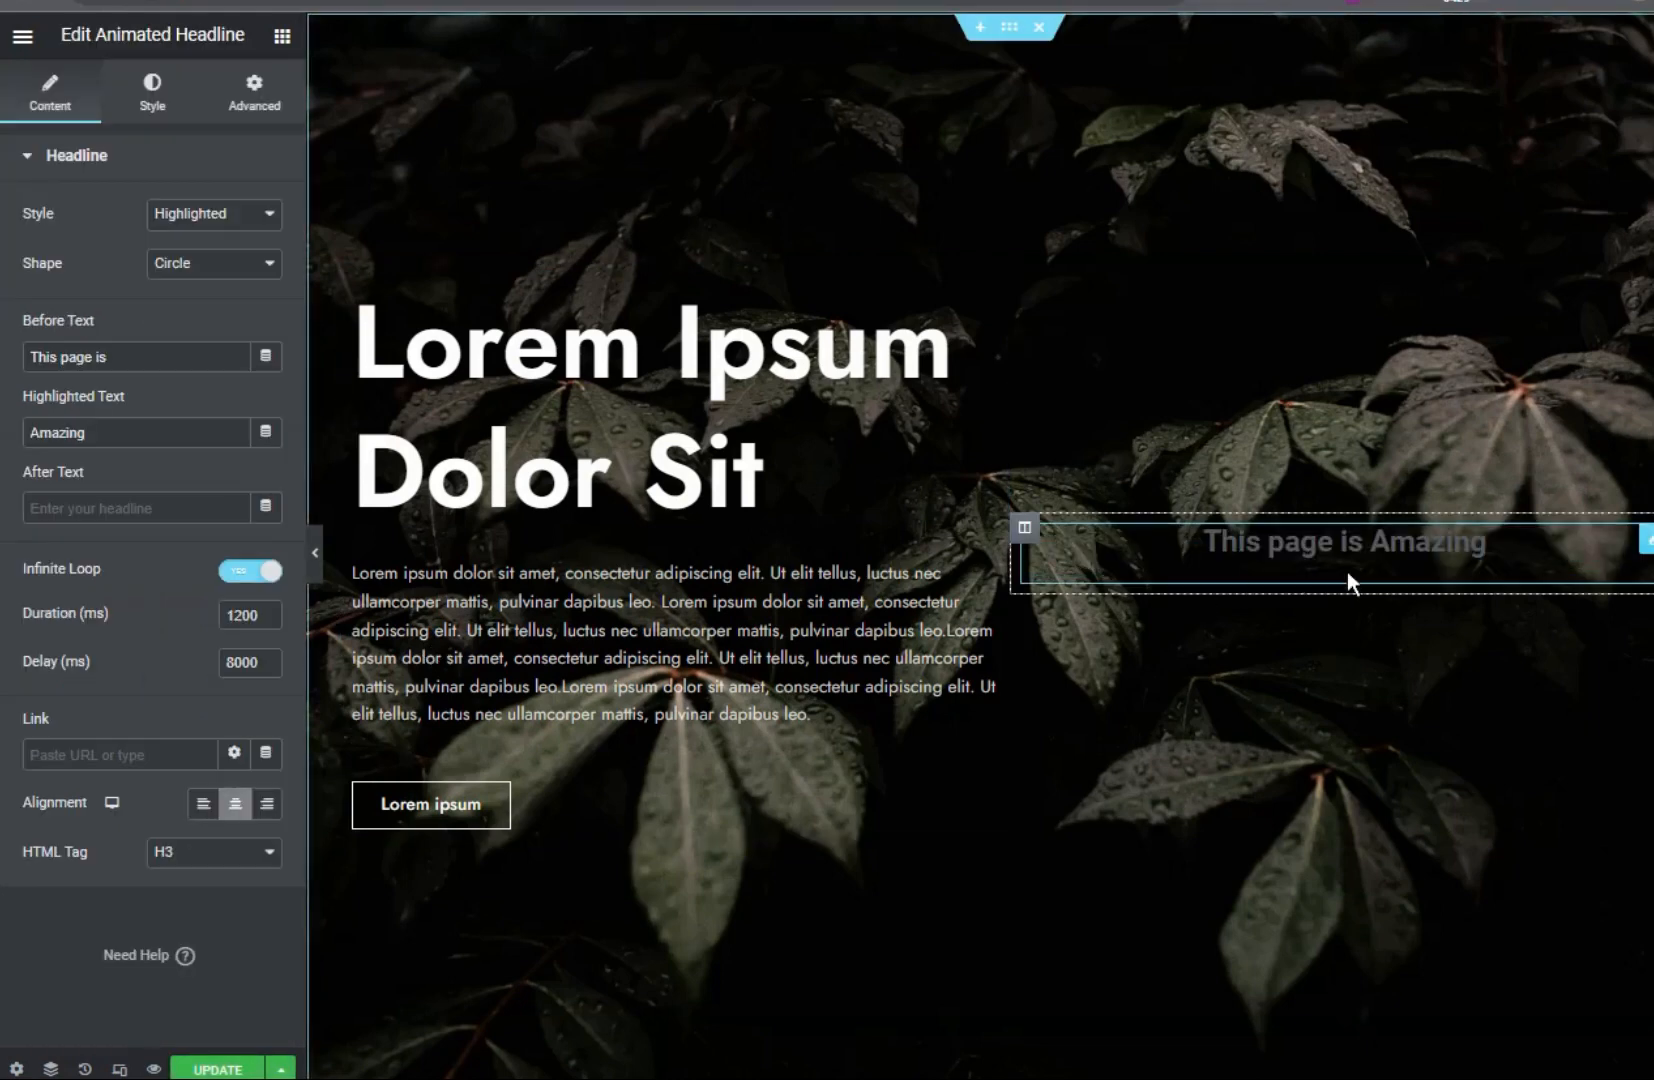
- Make the headline shape color white, enter 'selector' in Custom CSS, and leave Scrolling Effects off
left_click(152, 88)
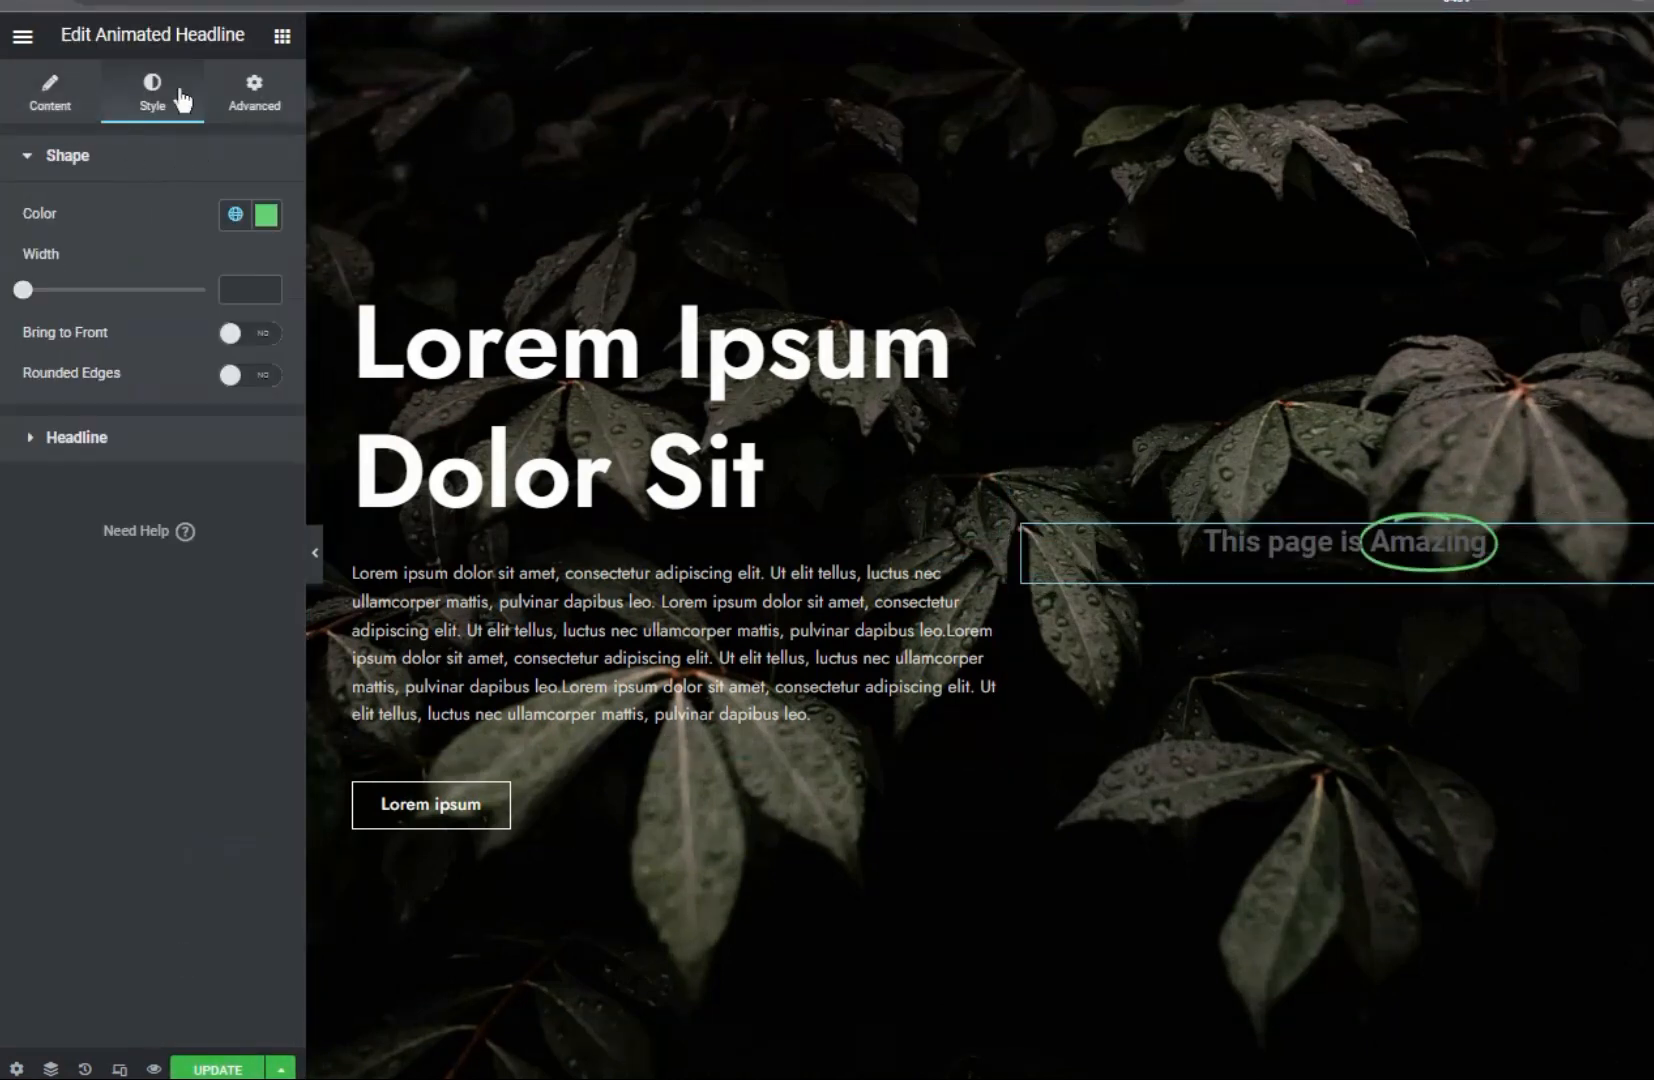
left_click(265, 215)
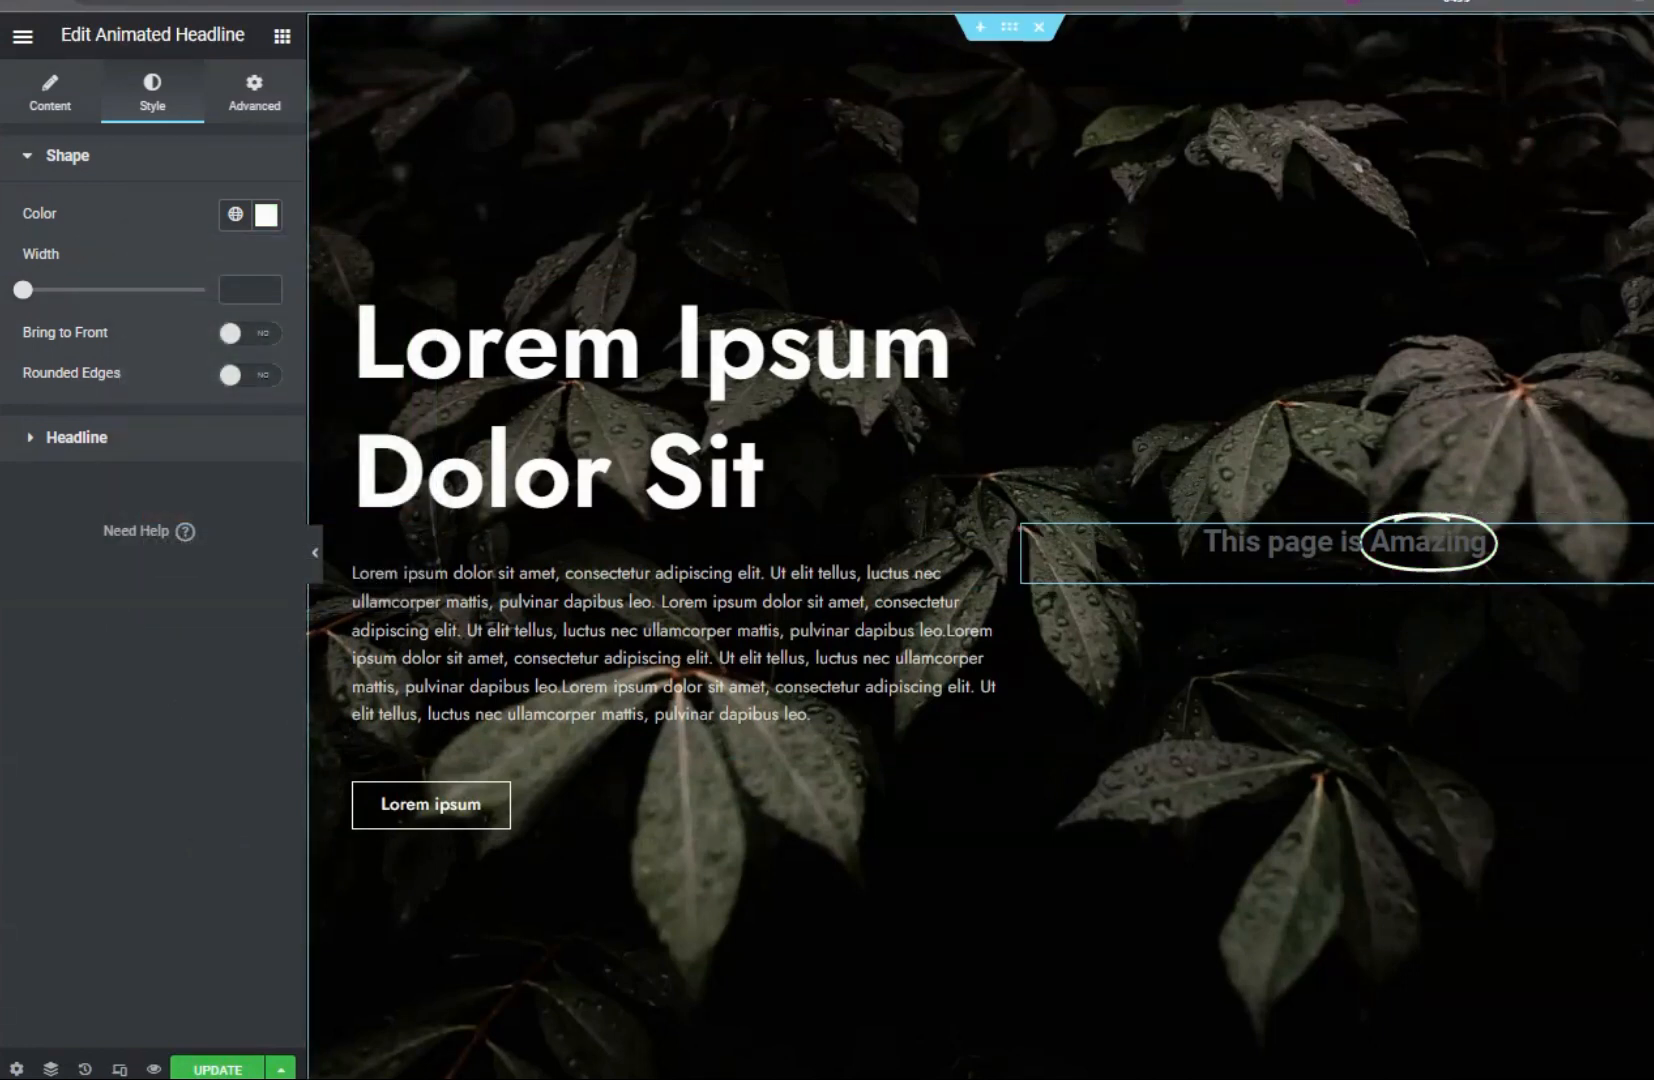
left_click(254, 92)
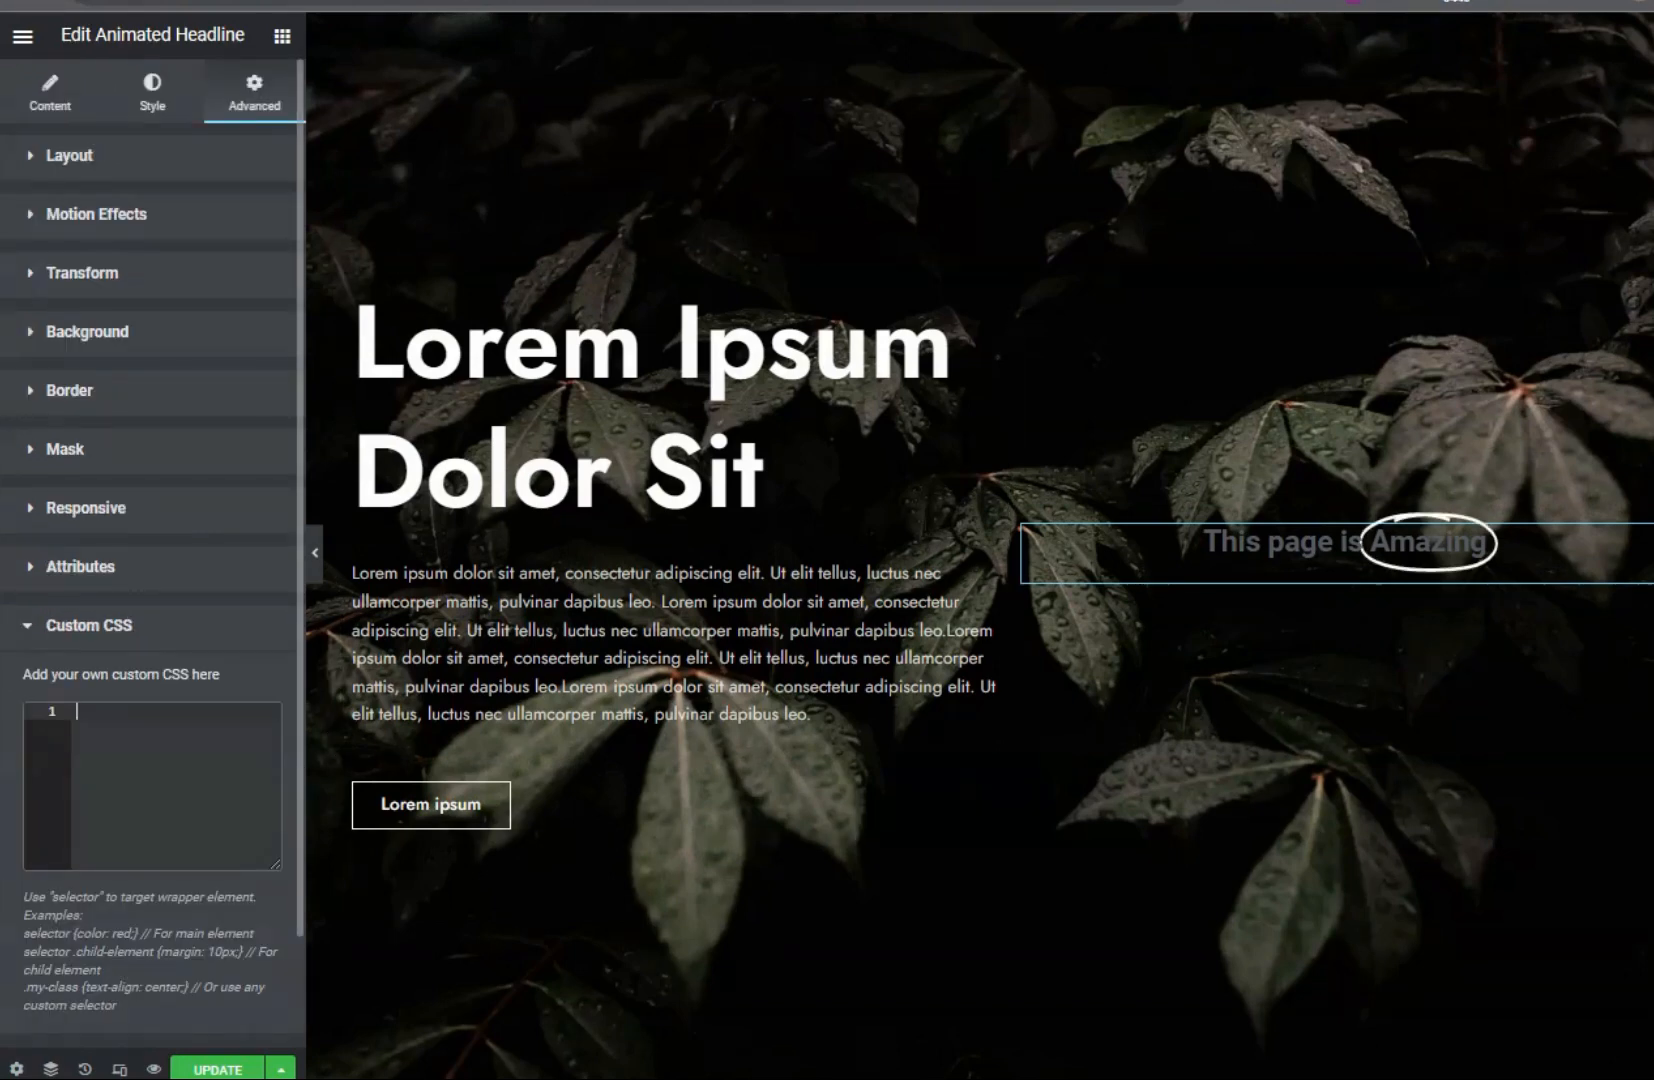
type("sele")
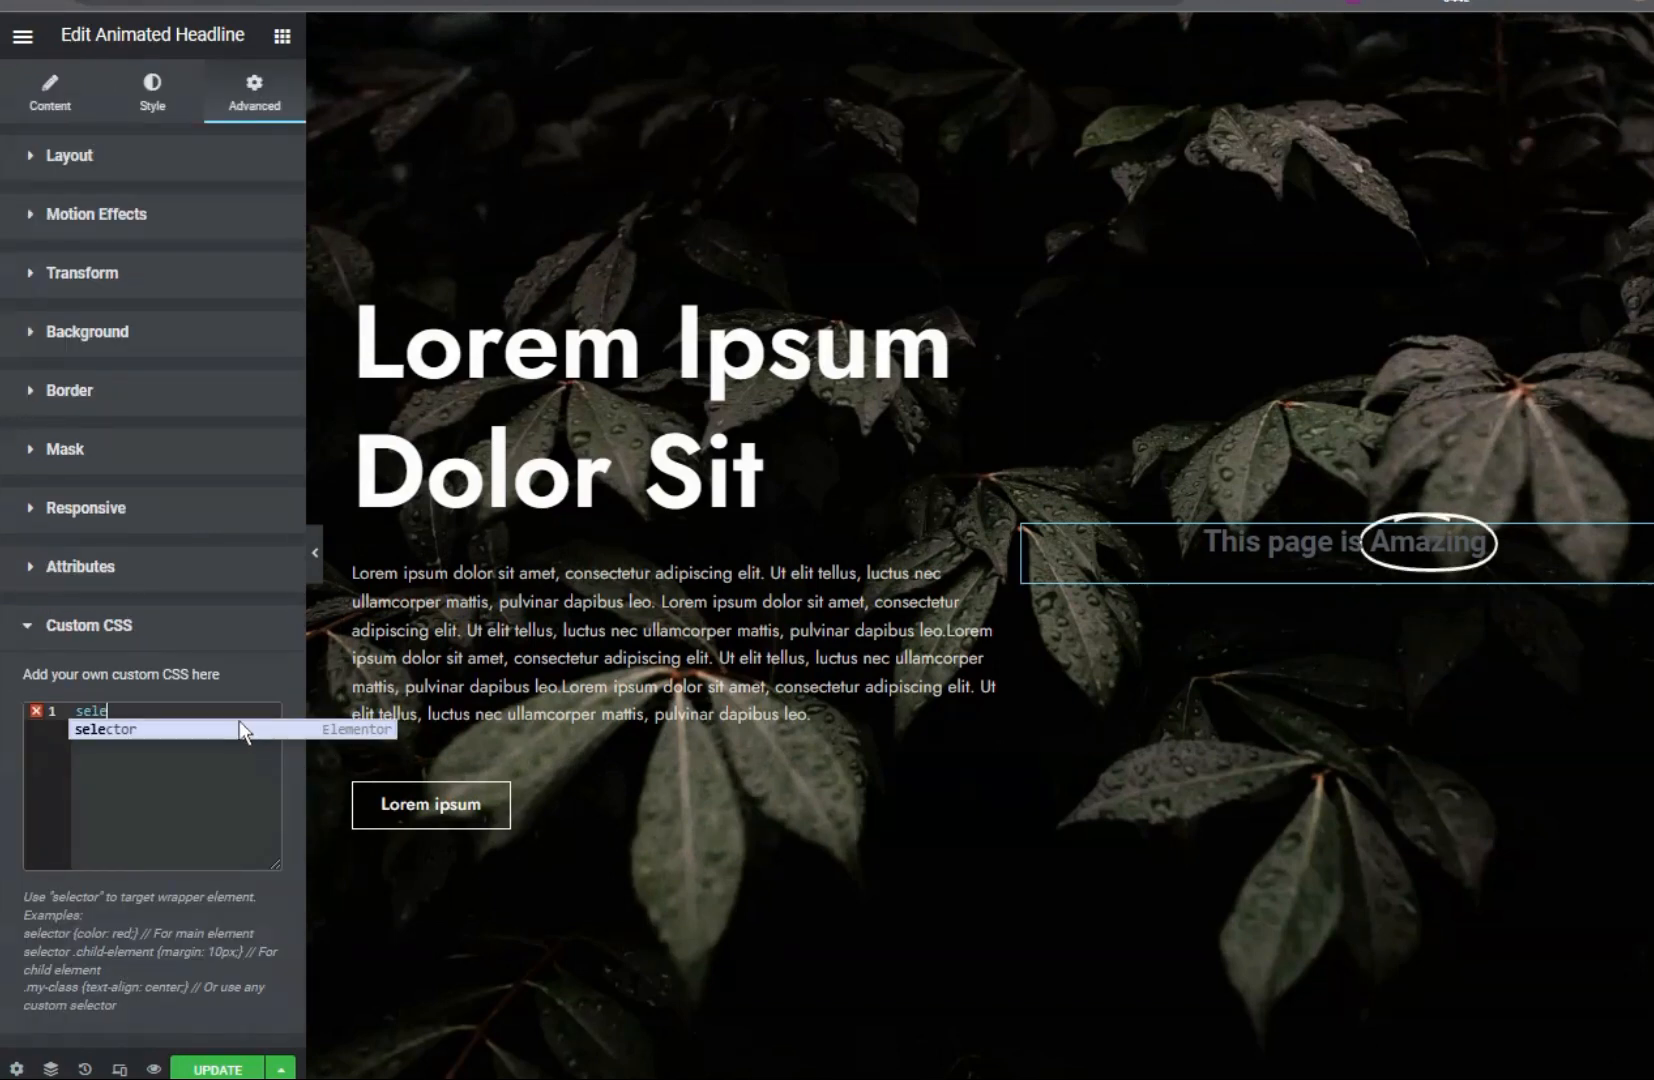
key("Tab")
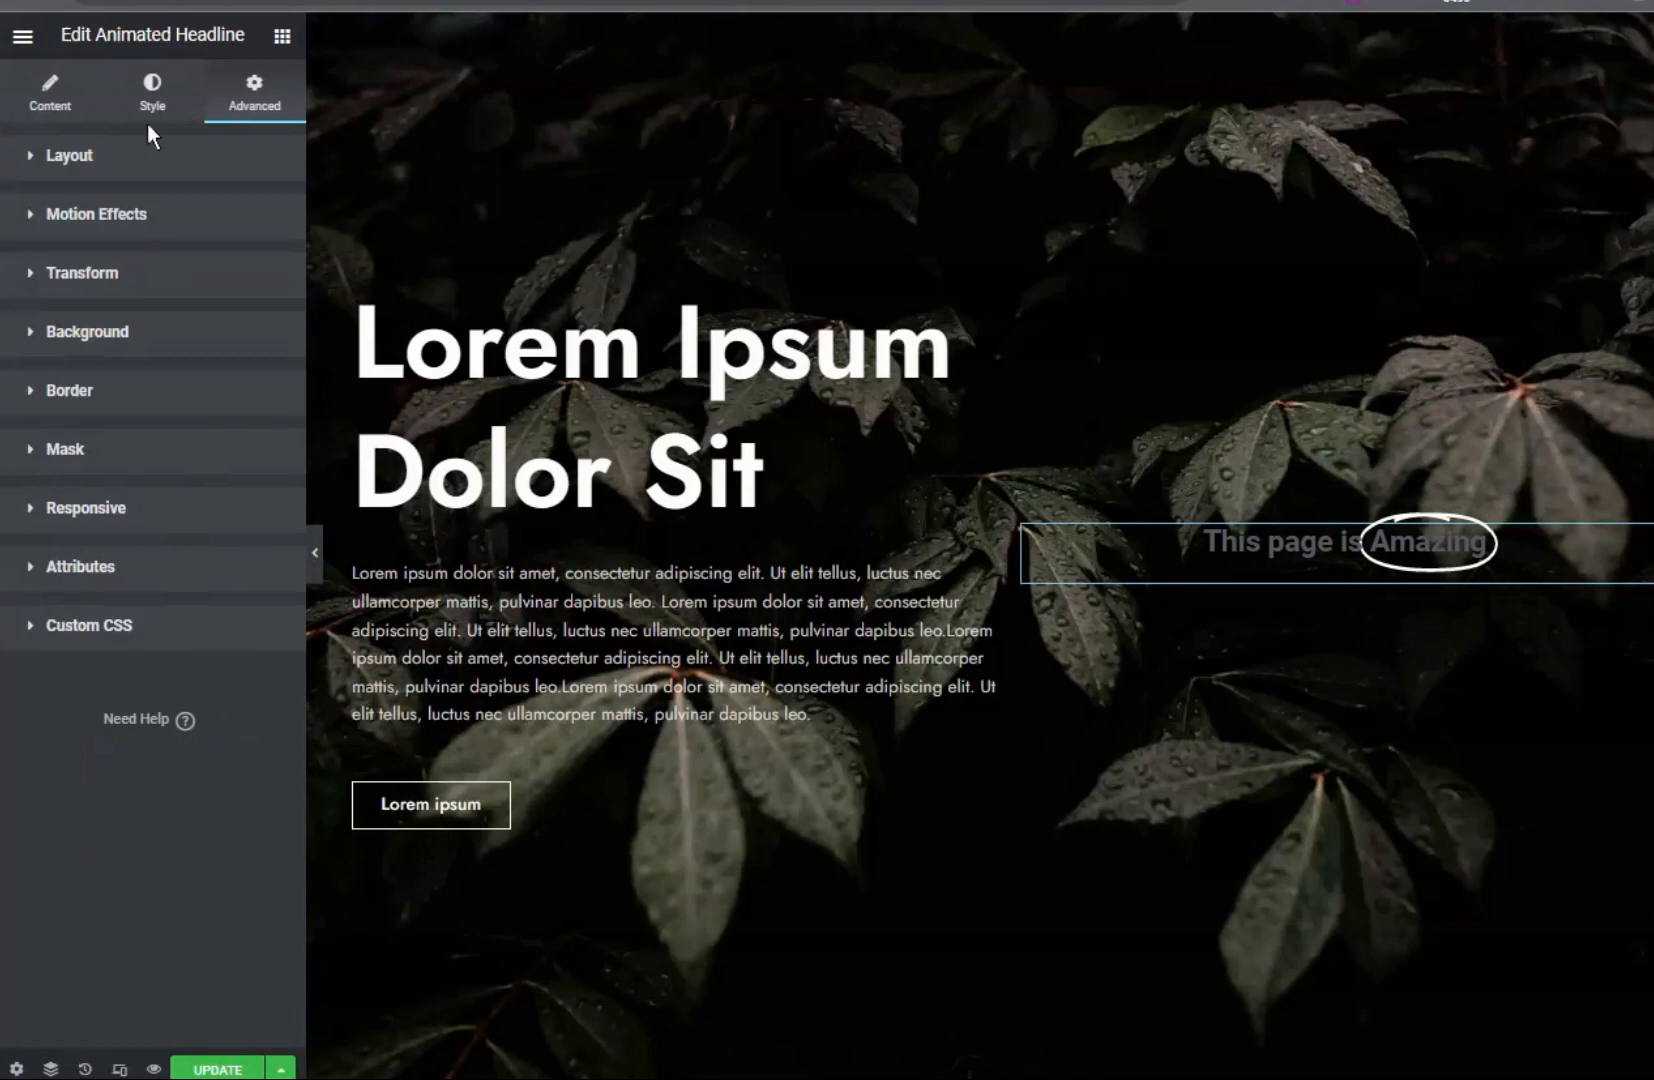
left_click(96, 214)
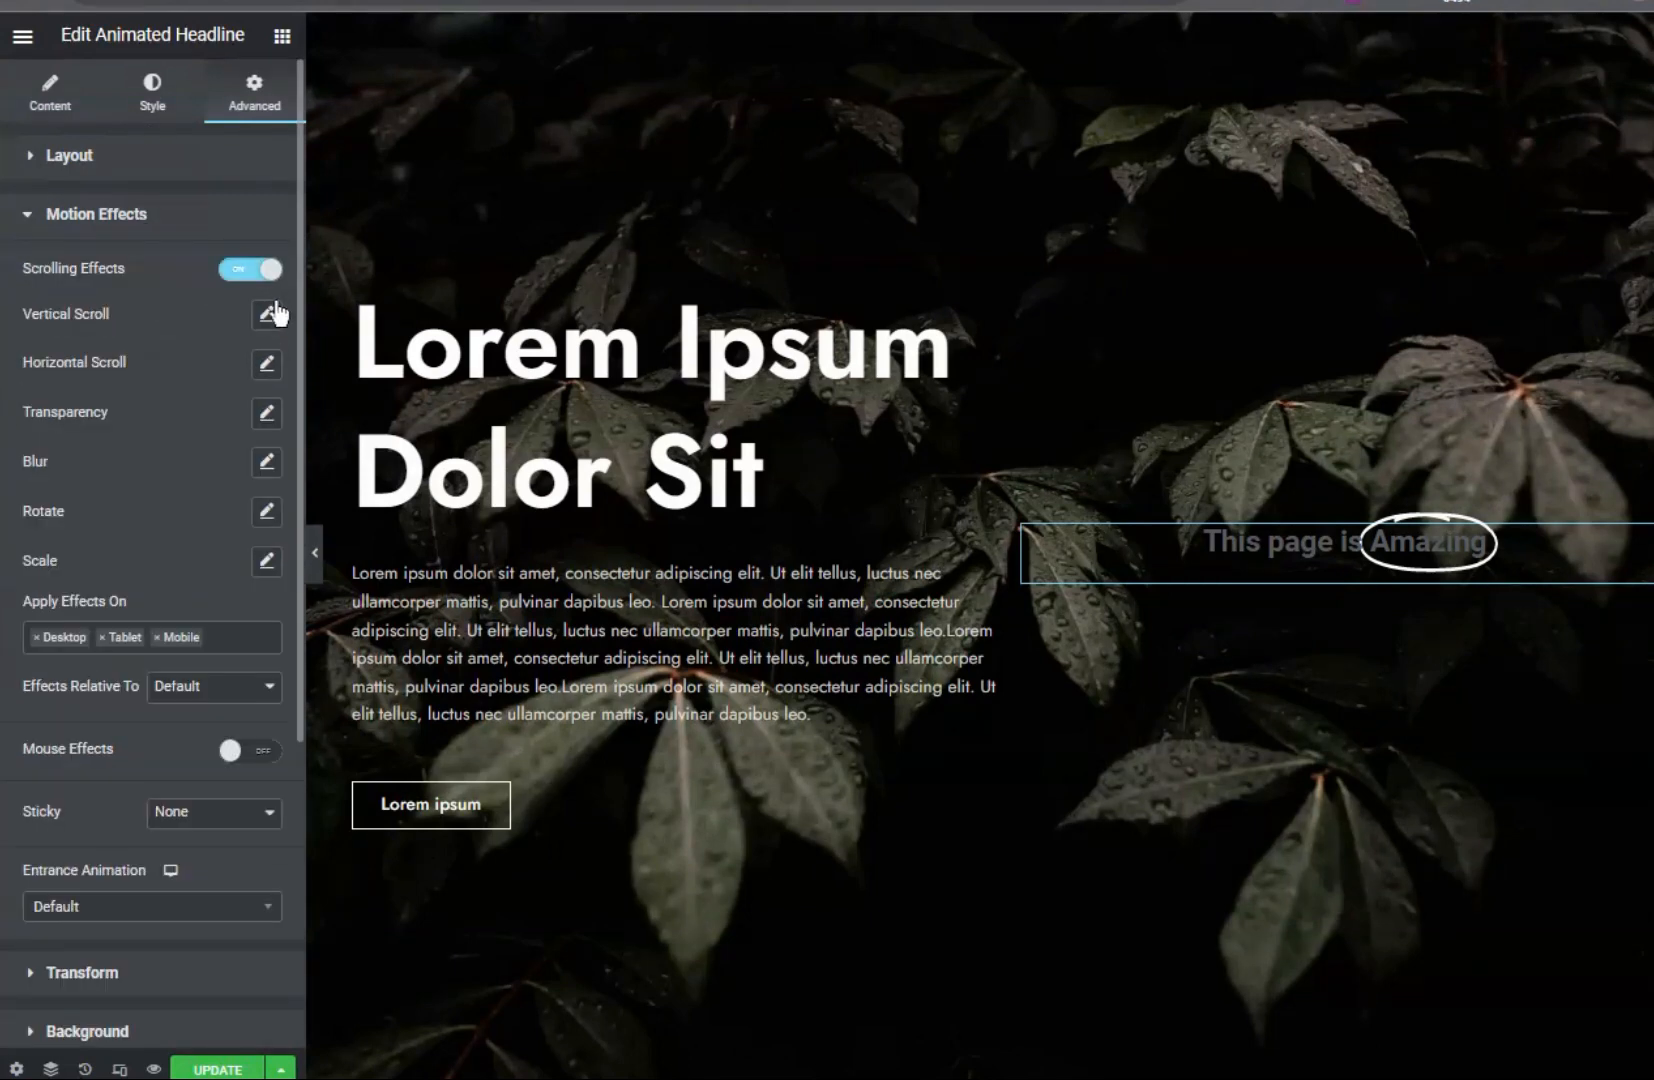
left_click(250, 269)
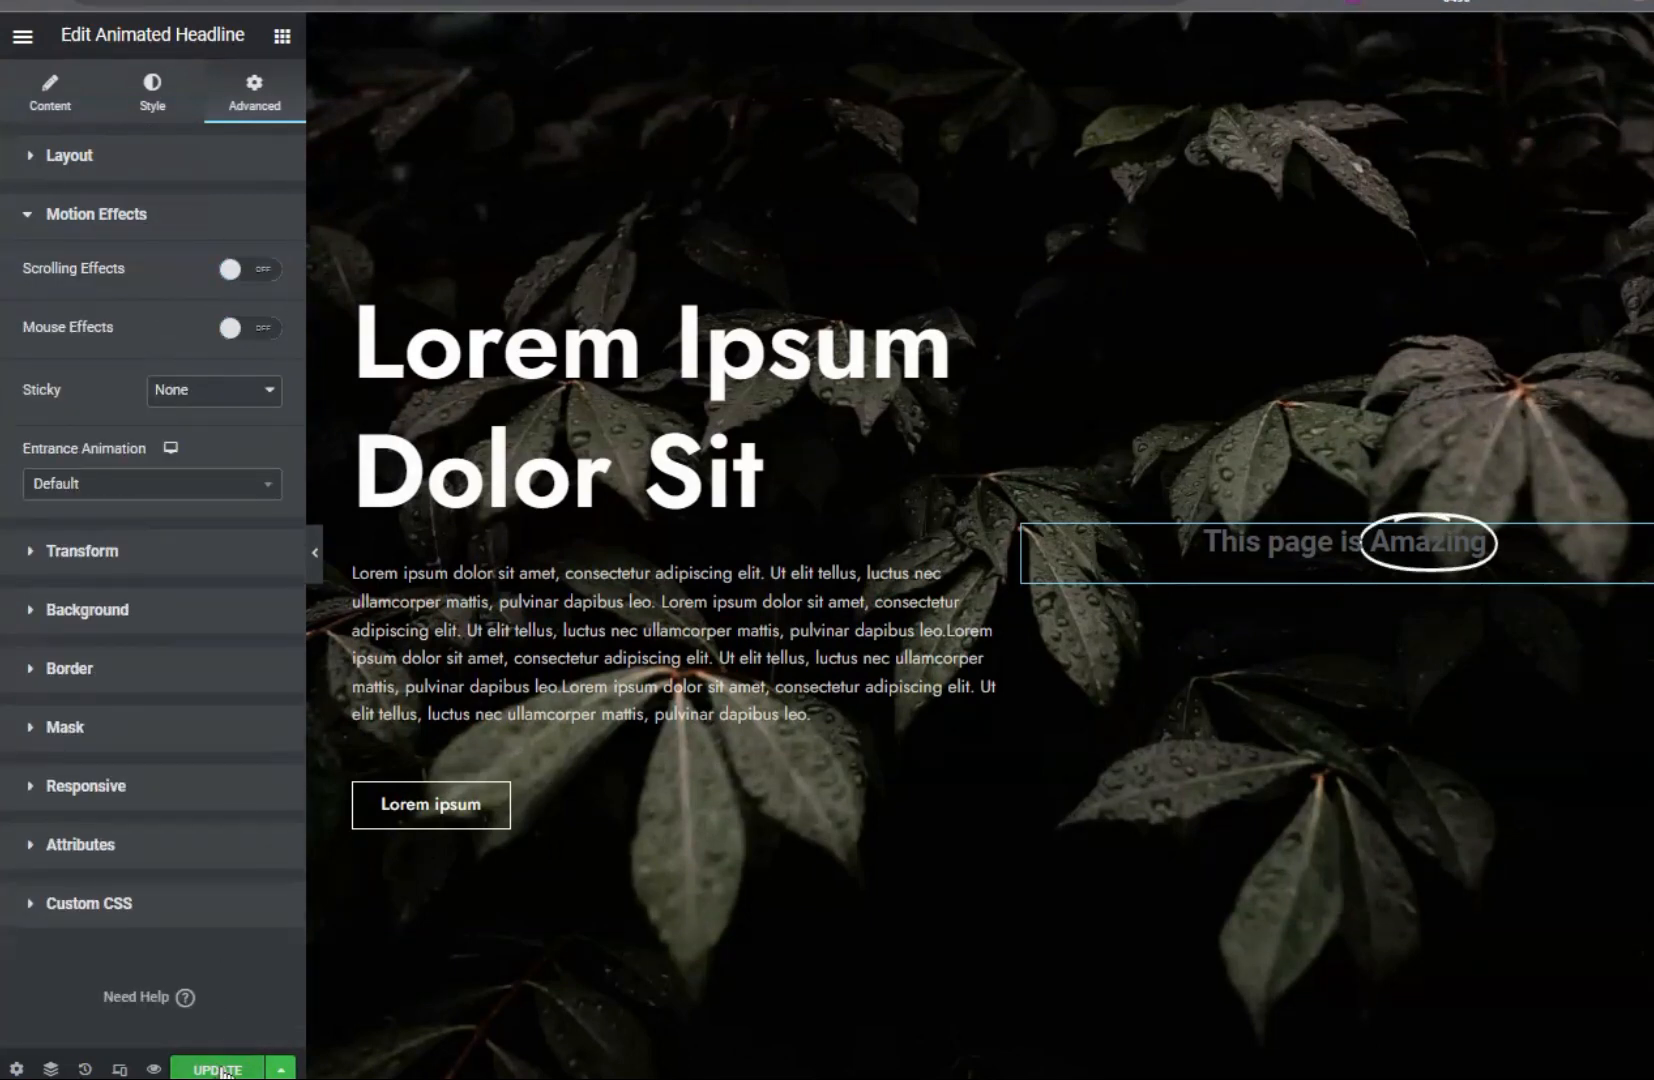